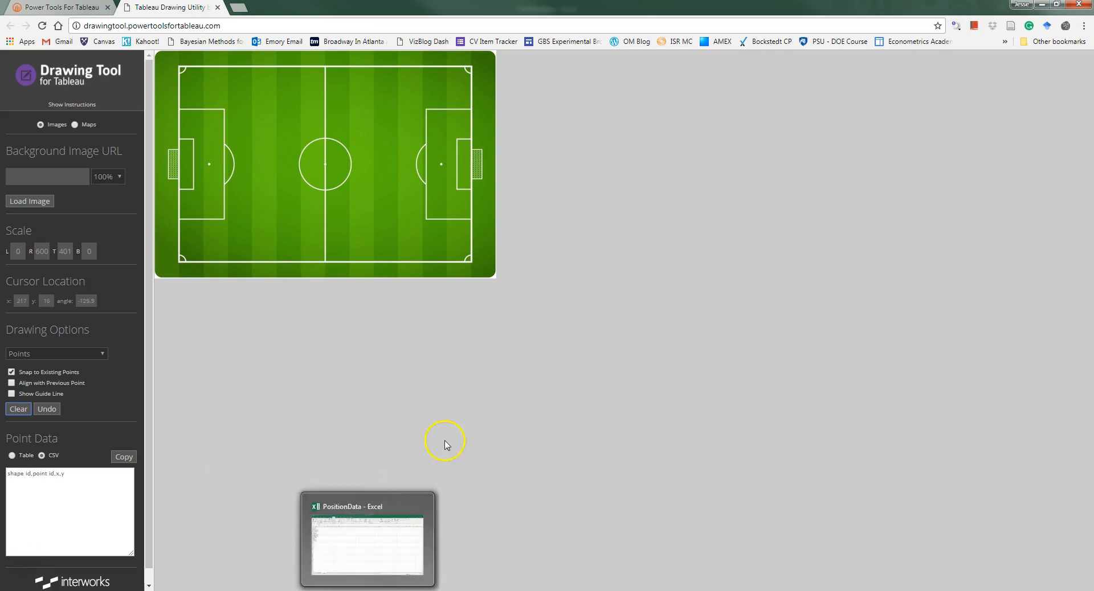
{"action": "mouse_move", "coordinate": [164, 65]}
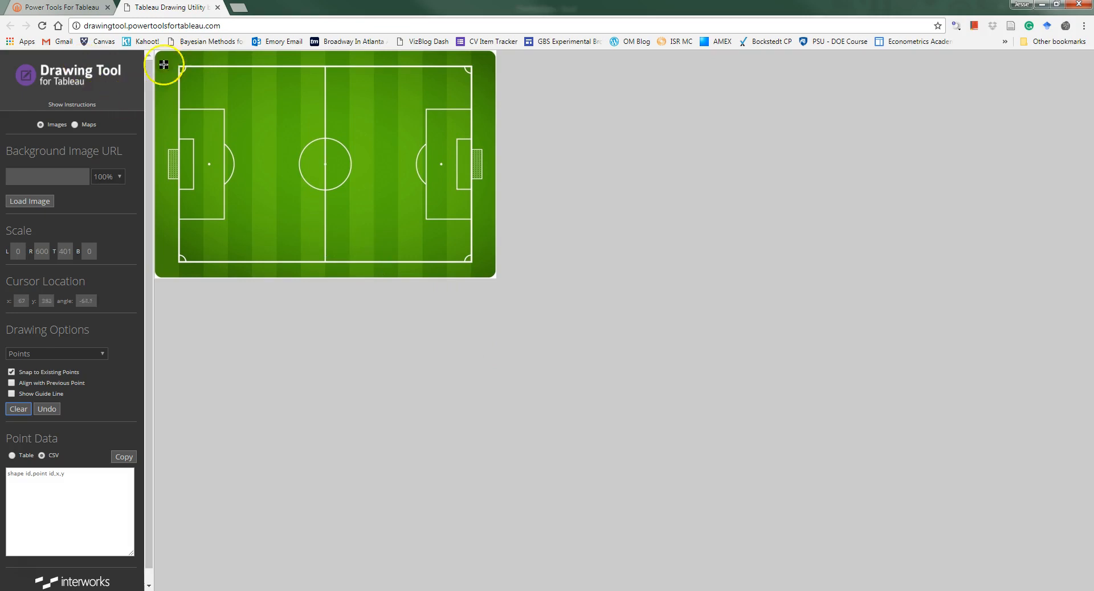
{"action": "mouse_move", "coordinate": [319, 303]}
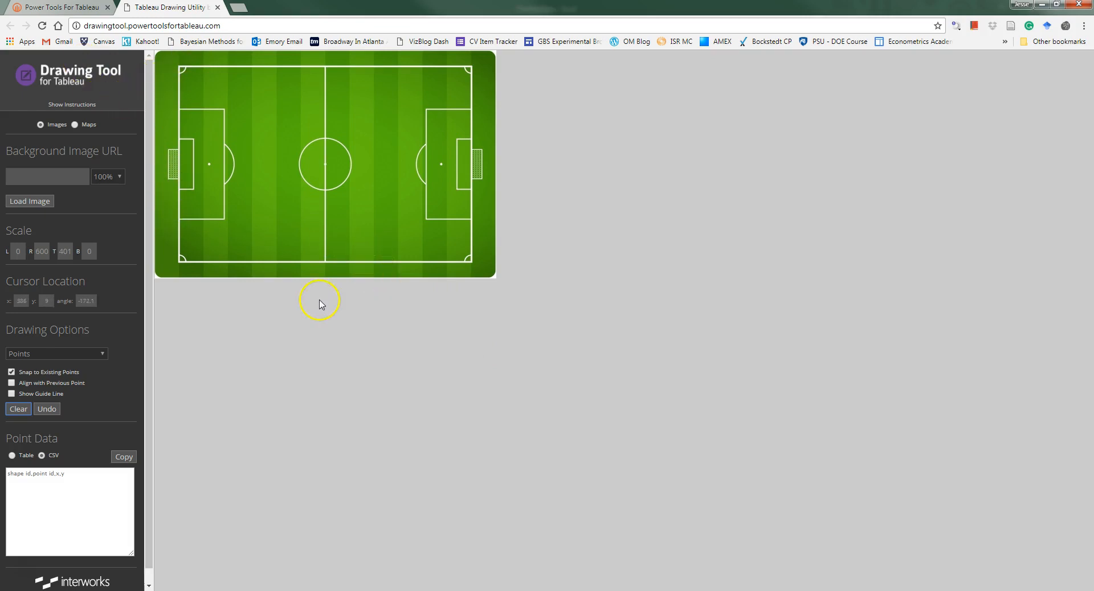
{"action": "mouse_move", "coordinate": [327, 335]}
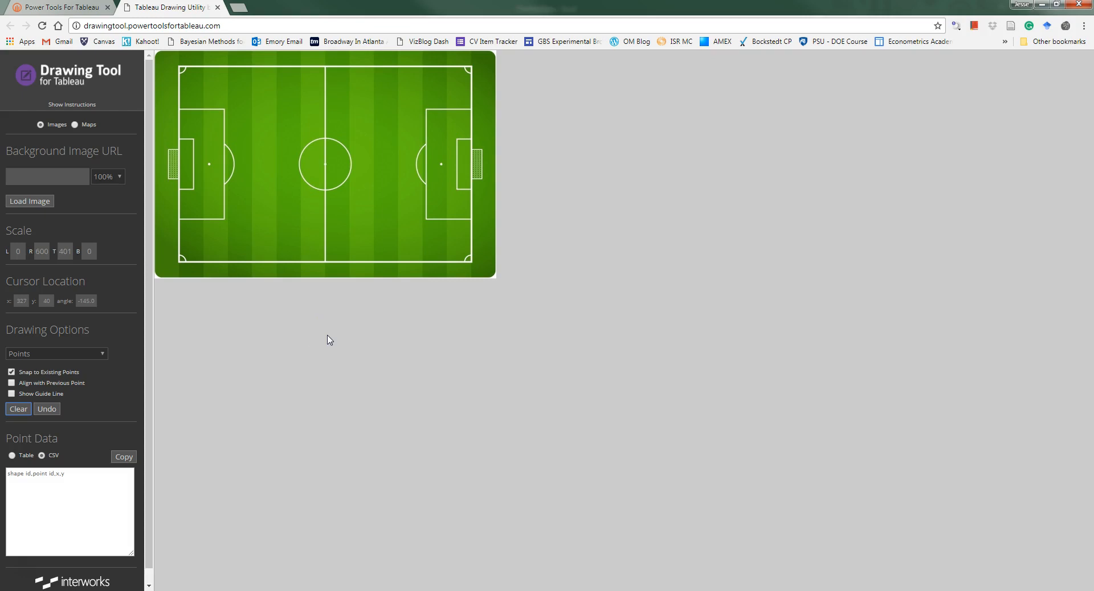
{"action": "mouse_move", "coordinate": [105, 588]}
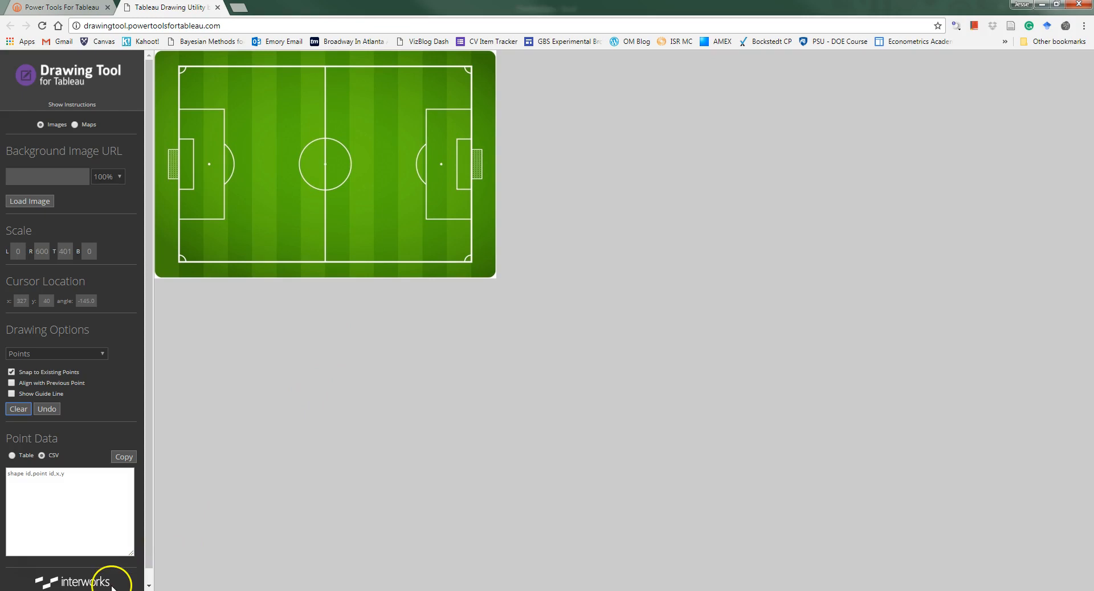
{"action": "mouse_move", "coordinate": [349, 495]}
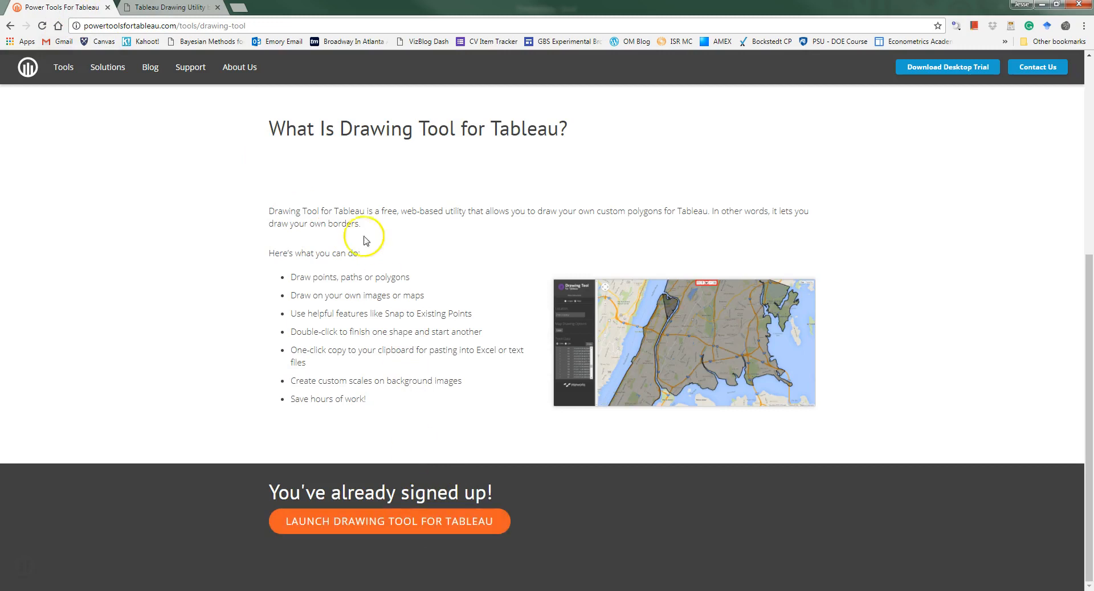
{"action": "mouse_move", "coordinate": [398, 152]}
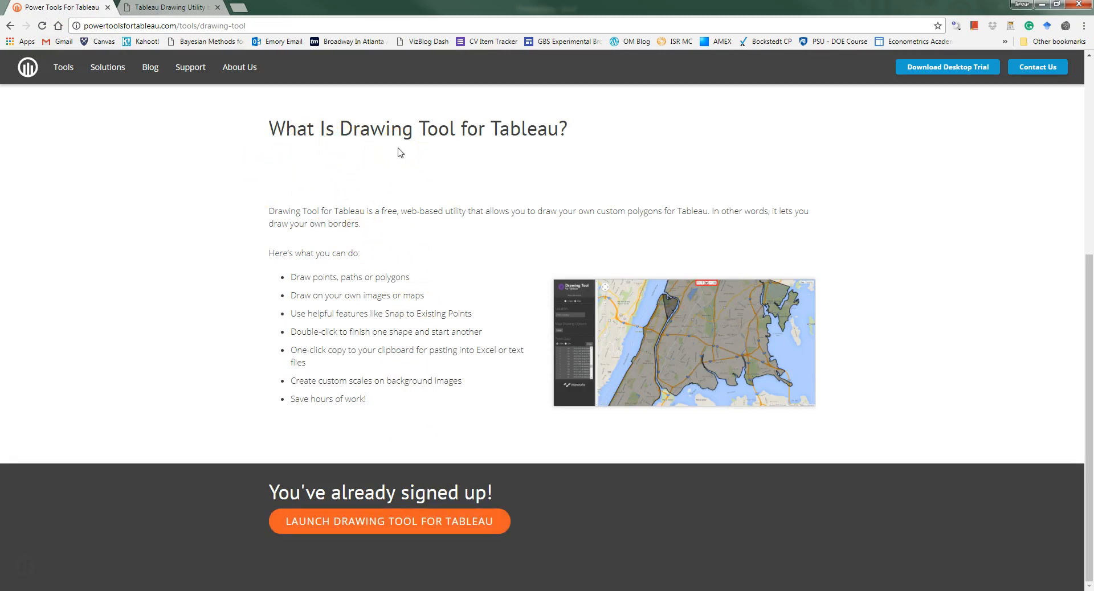
Return to the Google results and reopen the 'Drawing Tool - Power Tools For Tableau' page, scrolling to the launch link.
{"action": "left_click", "coordinate": [107, 67]}
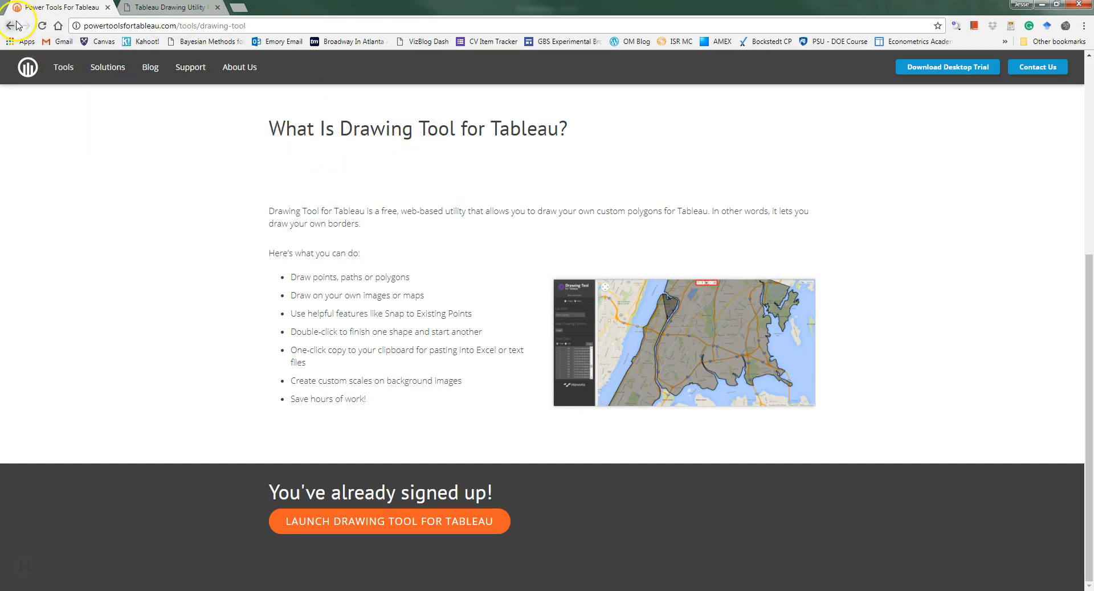
{"action": "left_click", "coordinate": [21, 25]}
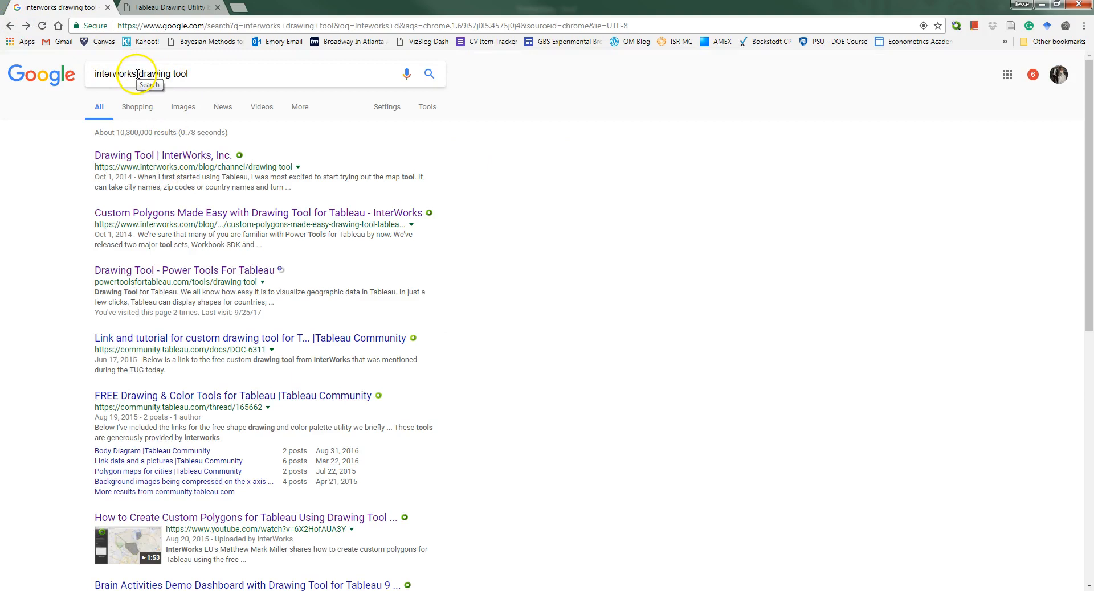
{"action": "mouse_move", "coordinate": [146, 276]}
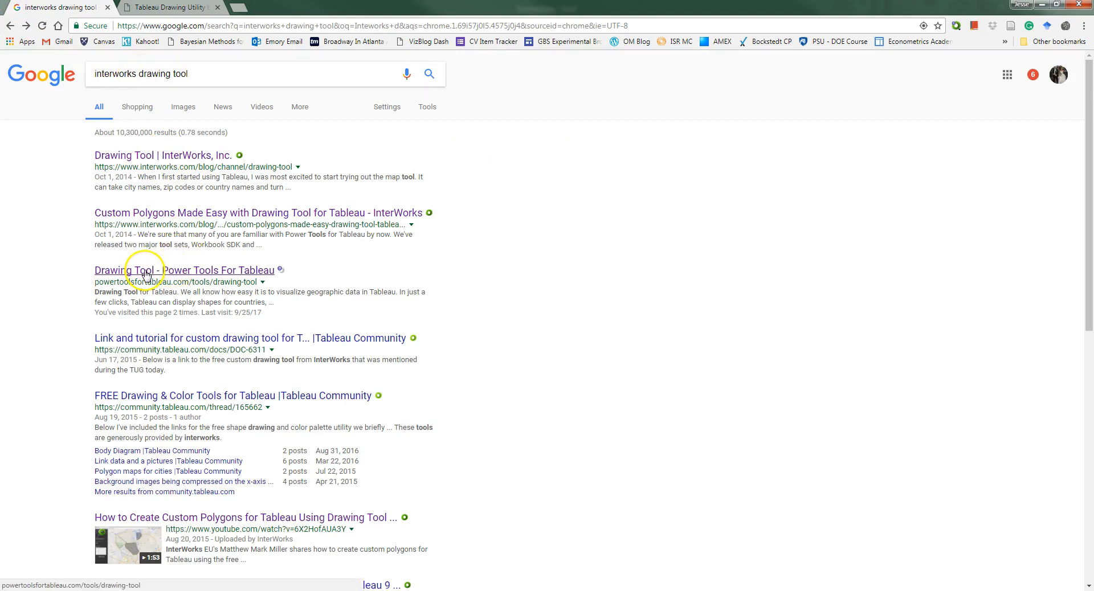
{"action": "left_click", "coordinate": [169, 270]}
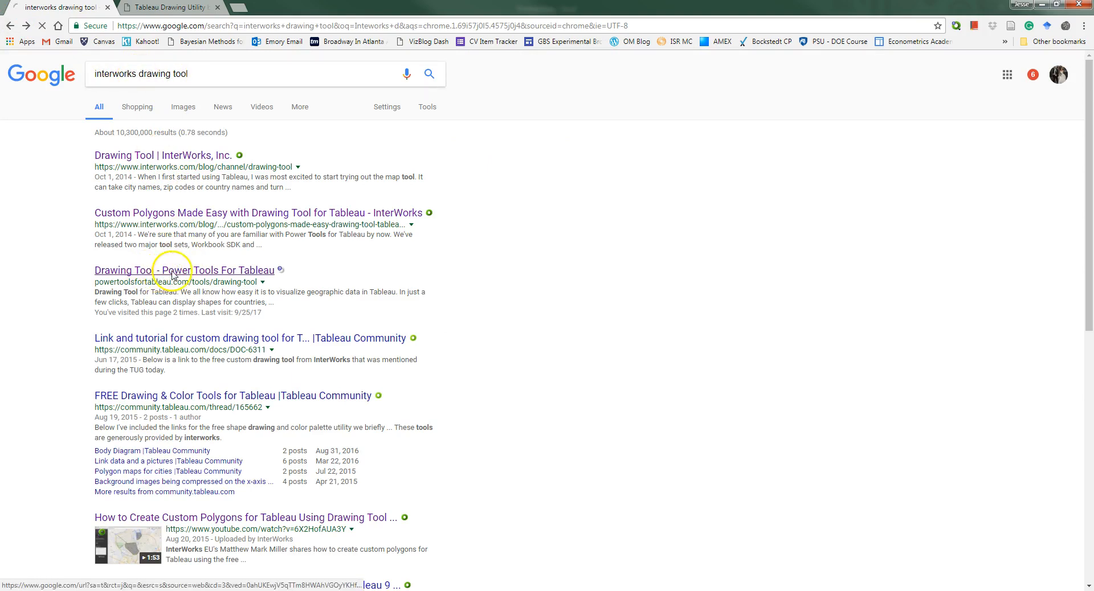
{"action": "left_click", "coordinate": [154, 270]}
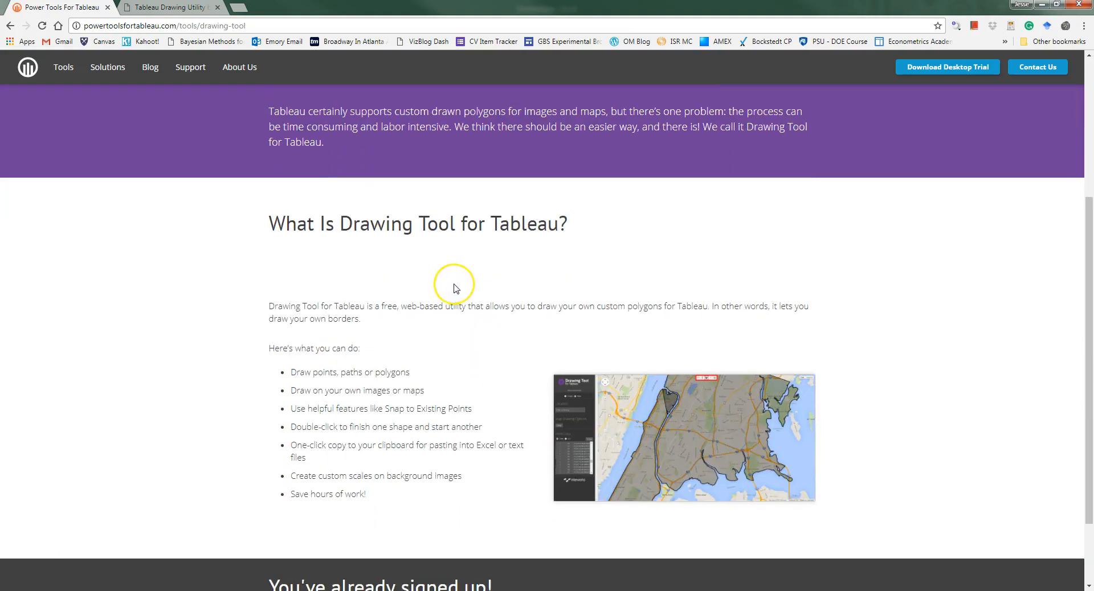
{"action": "scroll", "scroll_direction": "down", "scroll_amount": 3}
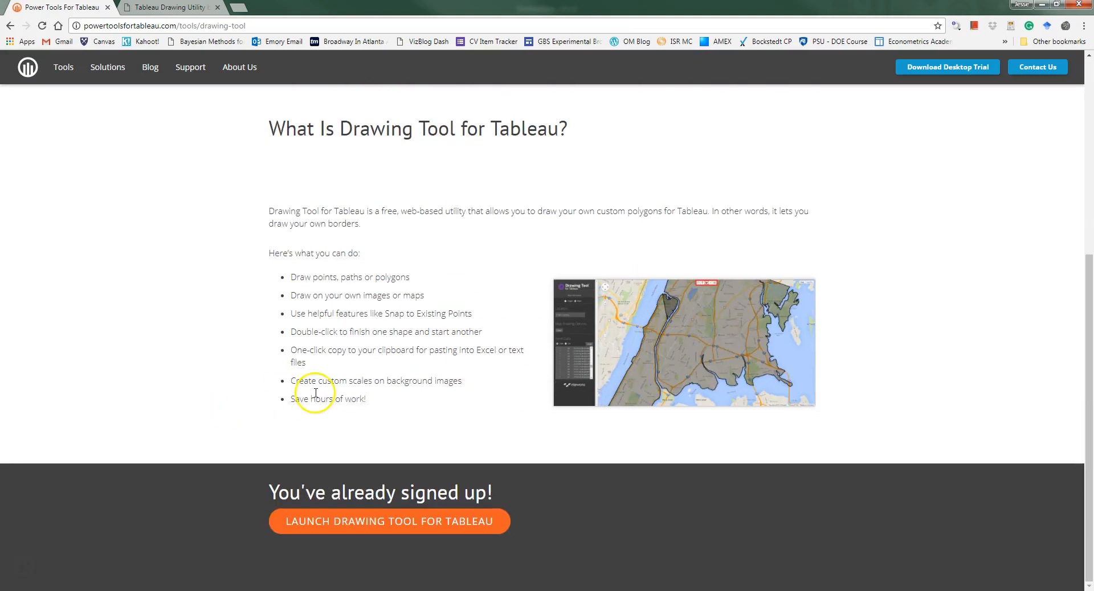
{"action": "mouse_move", "coordinate": [451, 517]}
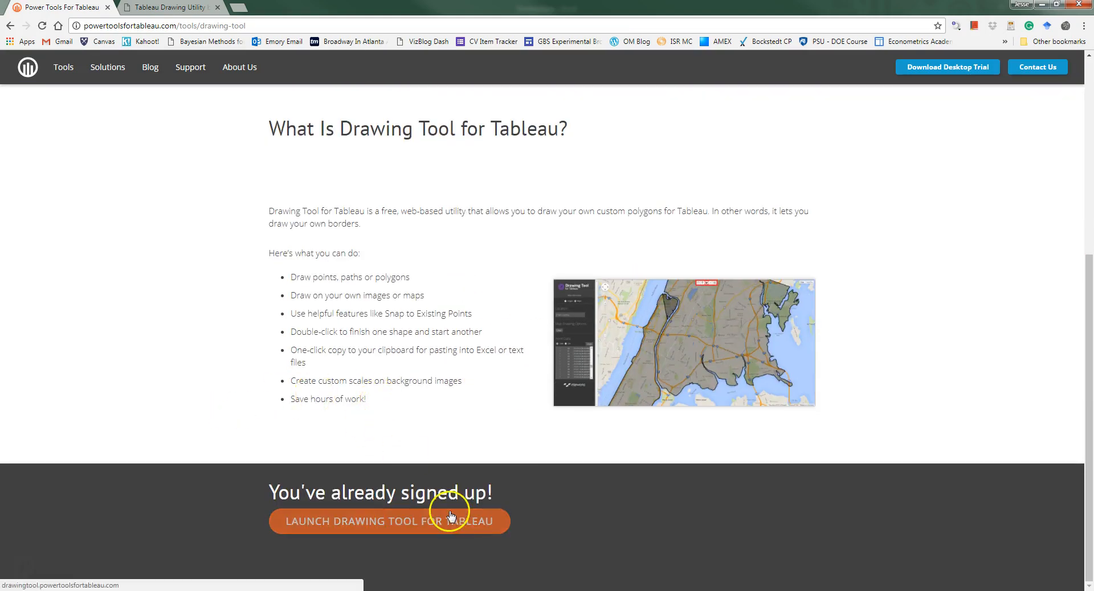
{"action": "mouse_move", "coordinate": [431, 524]}
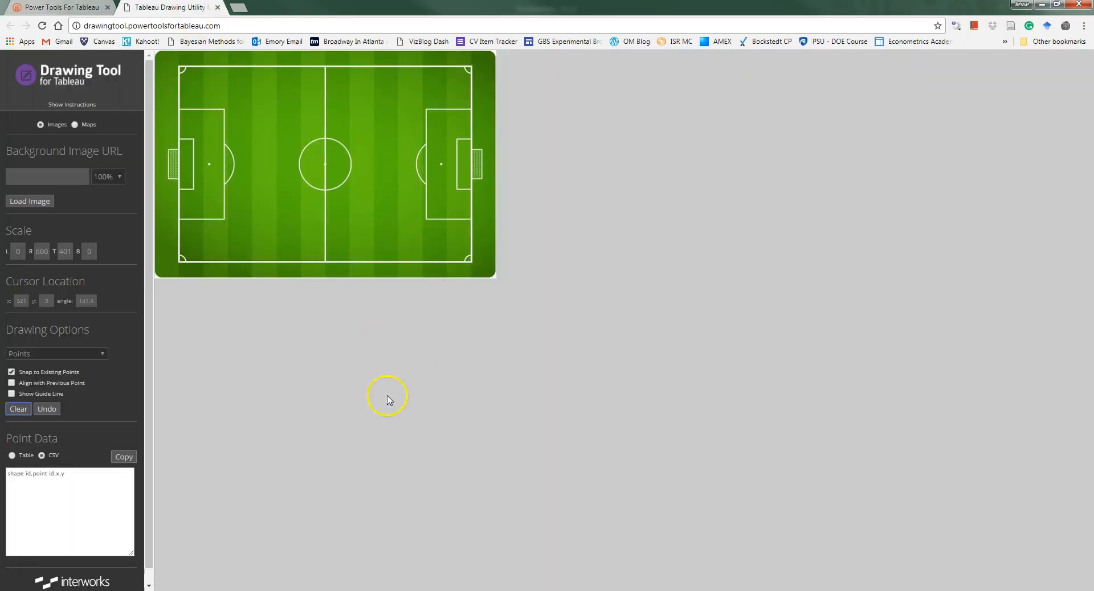
{"action": "mouse_move", "coordinate": [725, 497]}
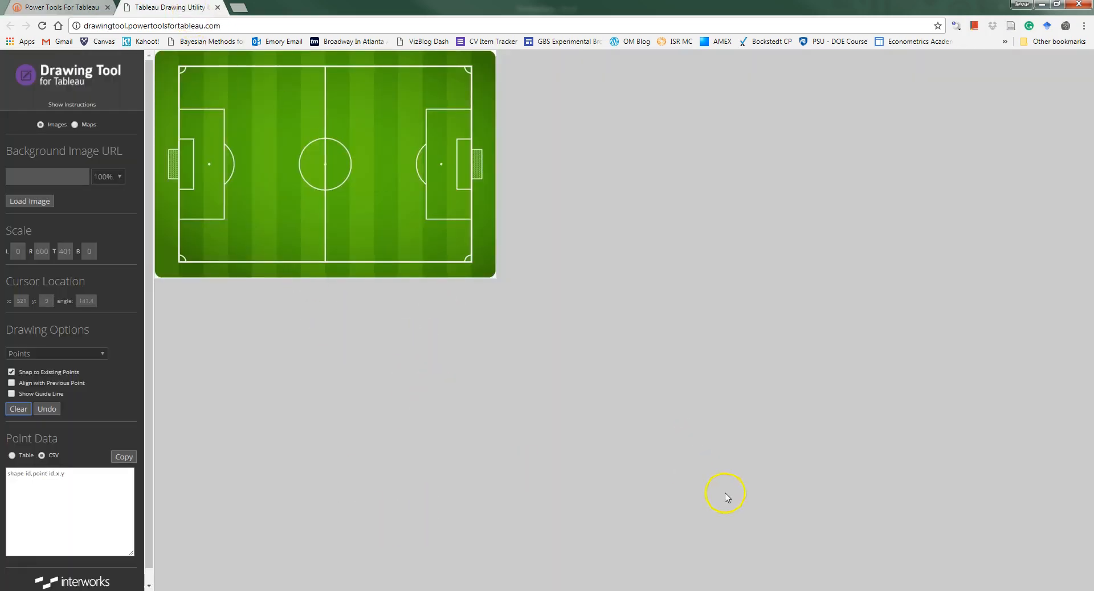
{"action": "mouse_move", "coordinate": [401, 342]}
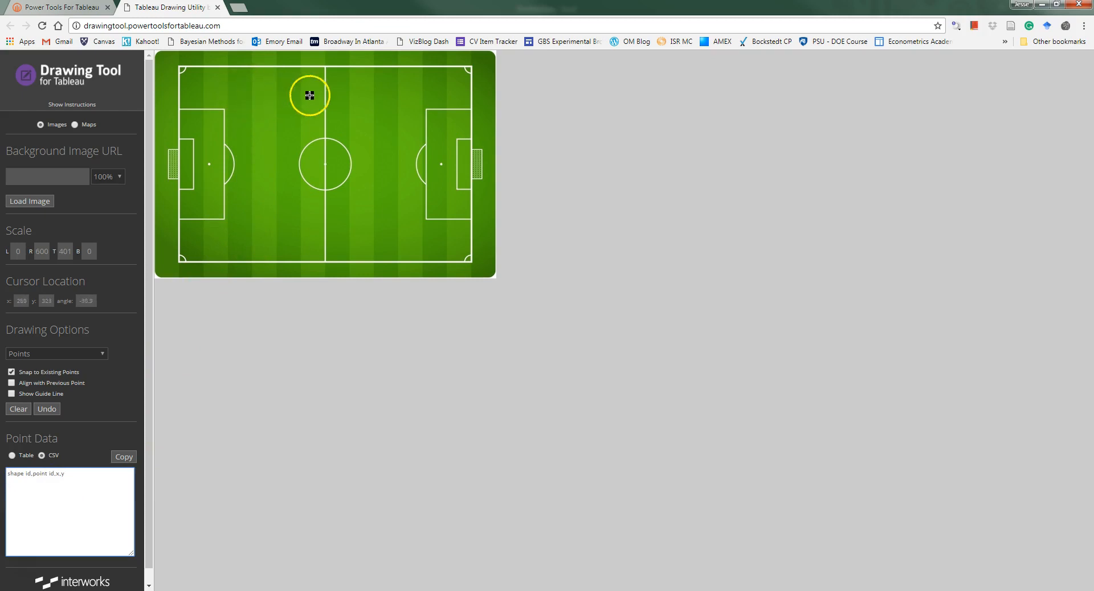
{"action": "mouse_move", "coordinate": [102, 359]}
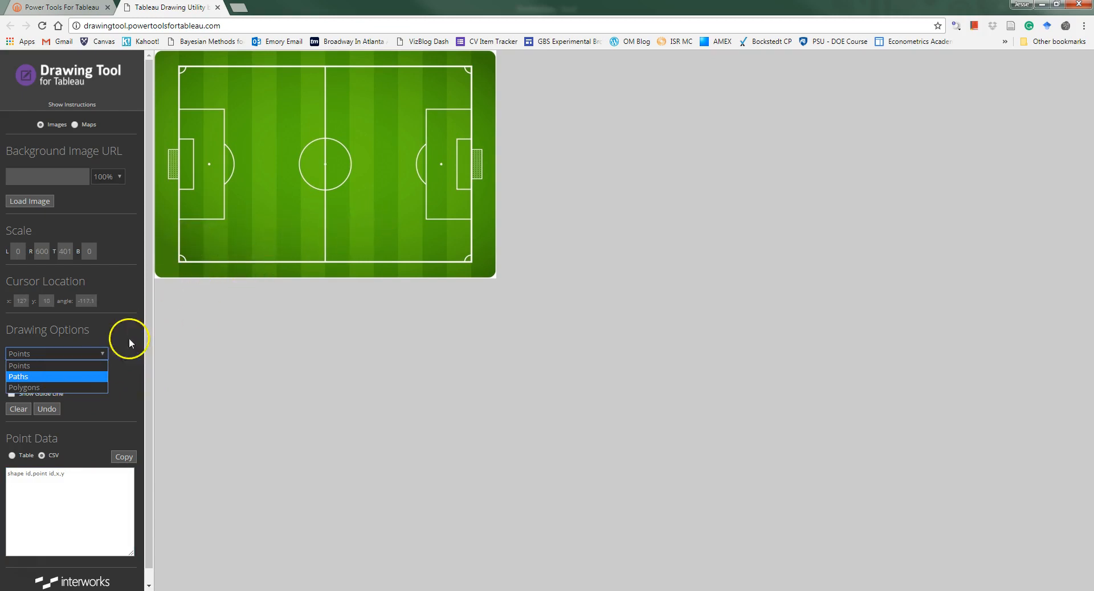
{"action": "left_click", "coordinate": [25, 388]}
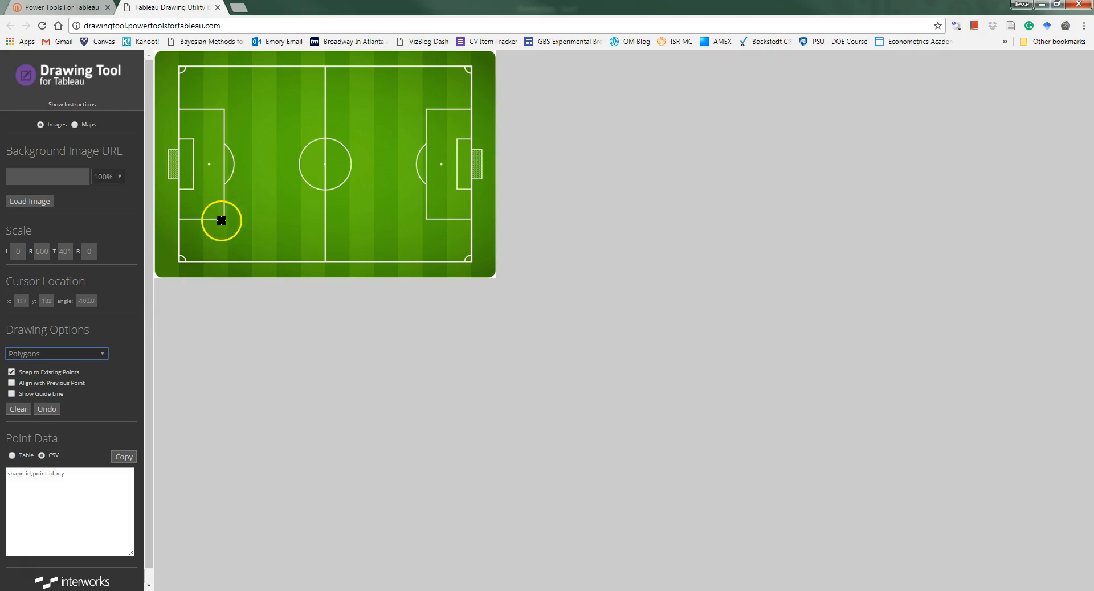
{"action": "mouse_move", "coordinate": [312, 142]}
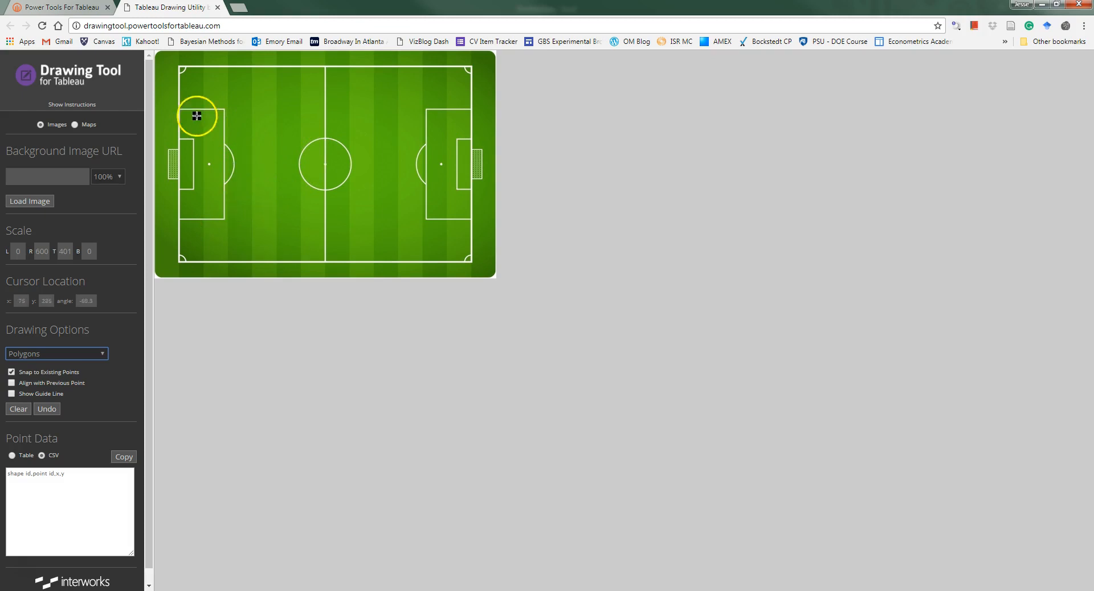
{"action": "mouse_move", "coordinate": [266, 91]}
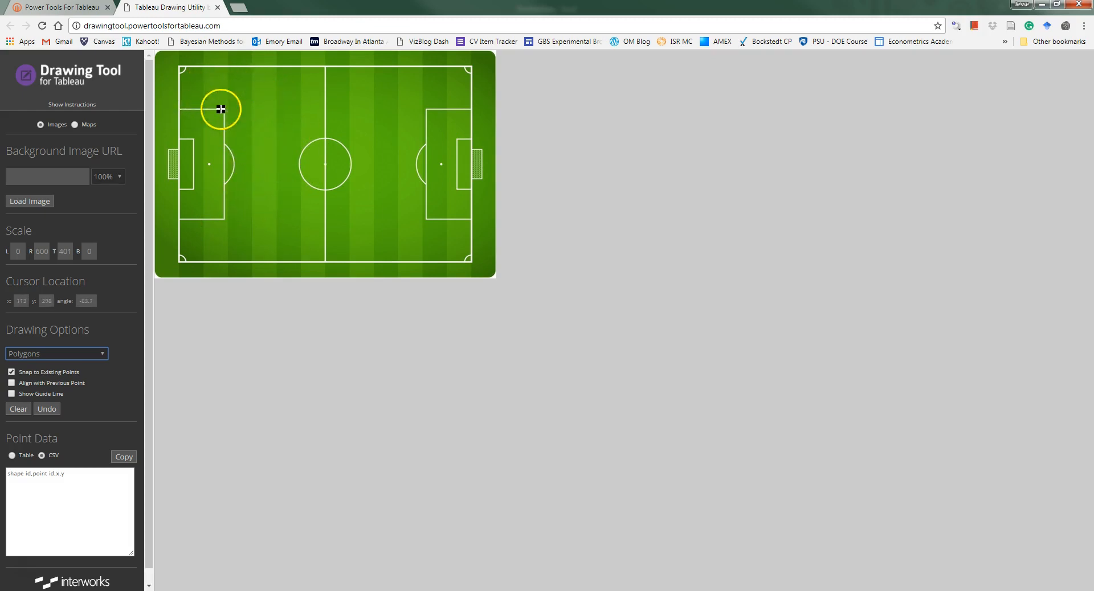
{"action": "mouse_move", "coordinate": [182, 182]}
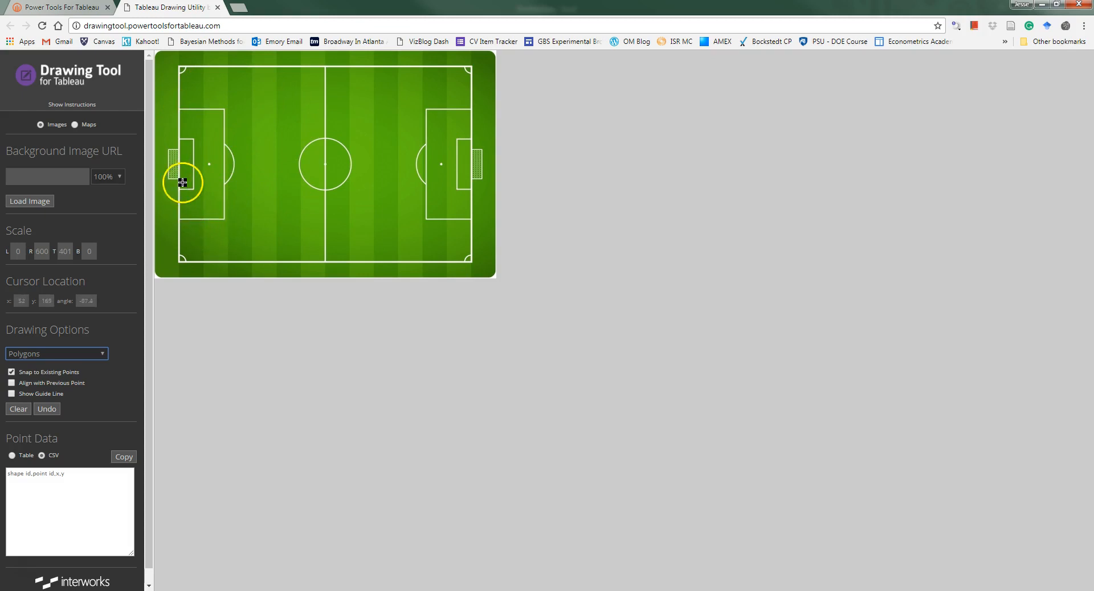
{"action": "mouse_move", "coordinate": [327, 74]}
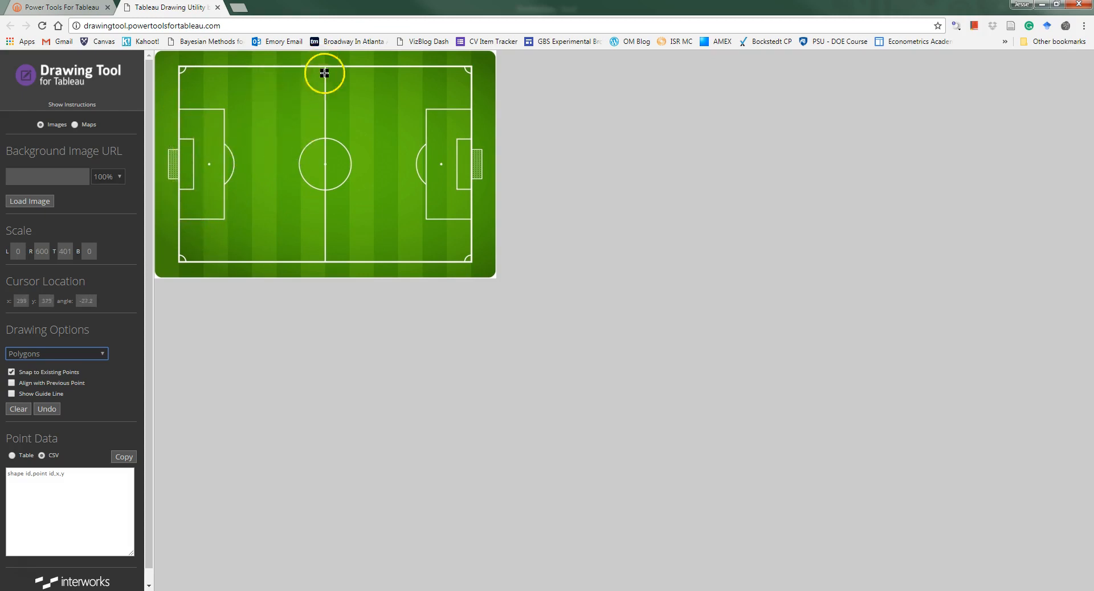
{"action": "mouse_move", "coordinate": [237, 257]}
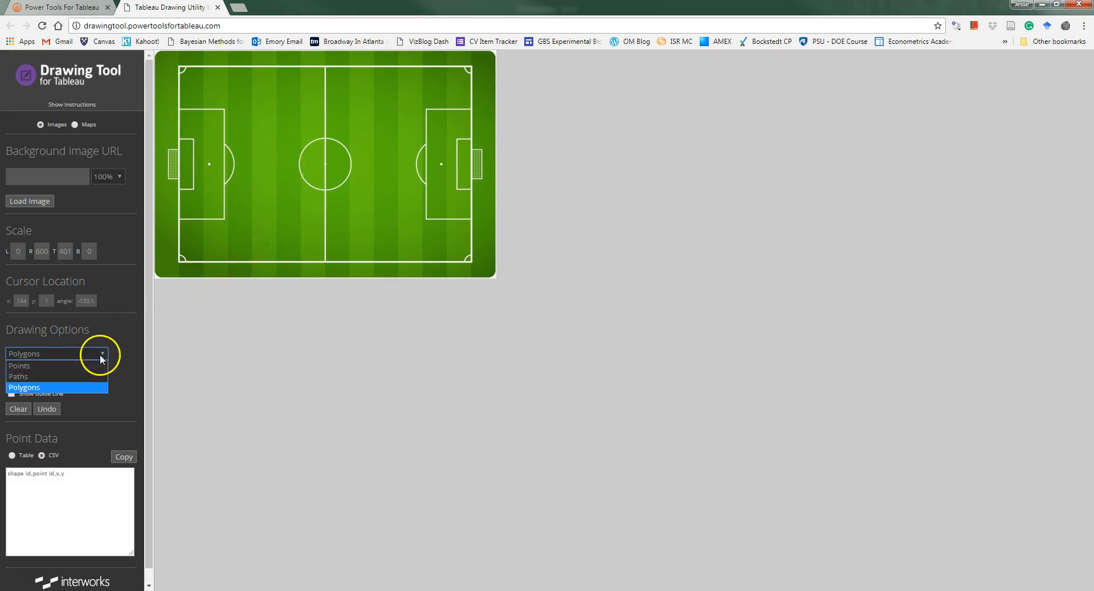
{"action": "left_click", "coordinate": [19, 366]}
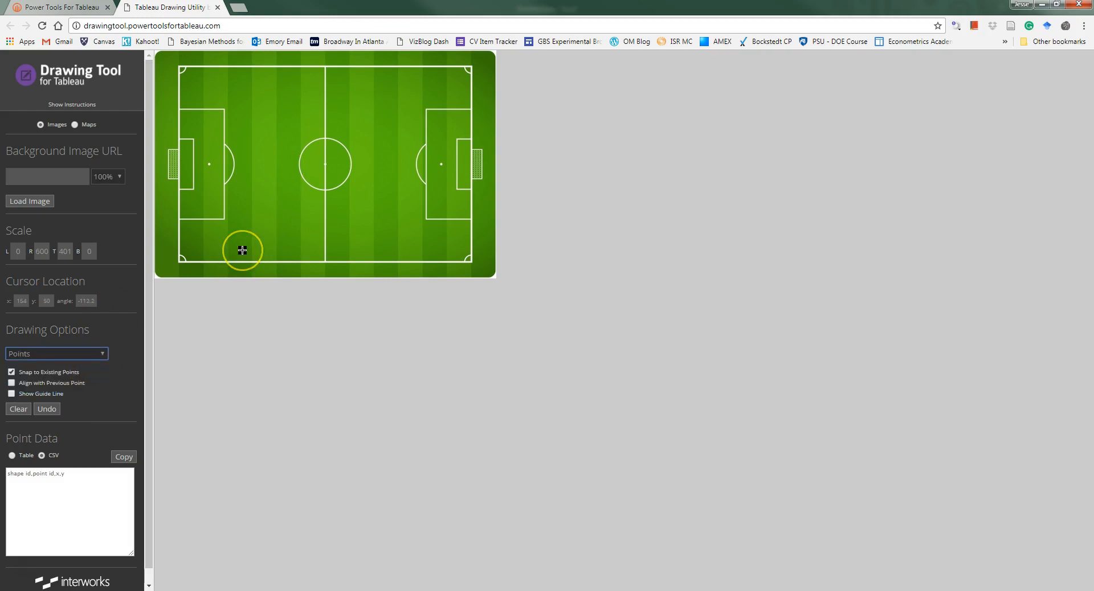
{"action": "mouse_move", "coordinate": [324, 120]}
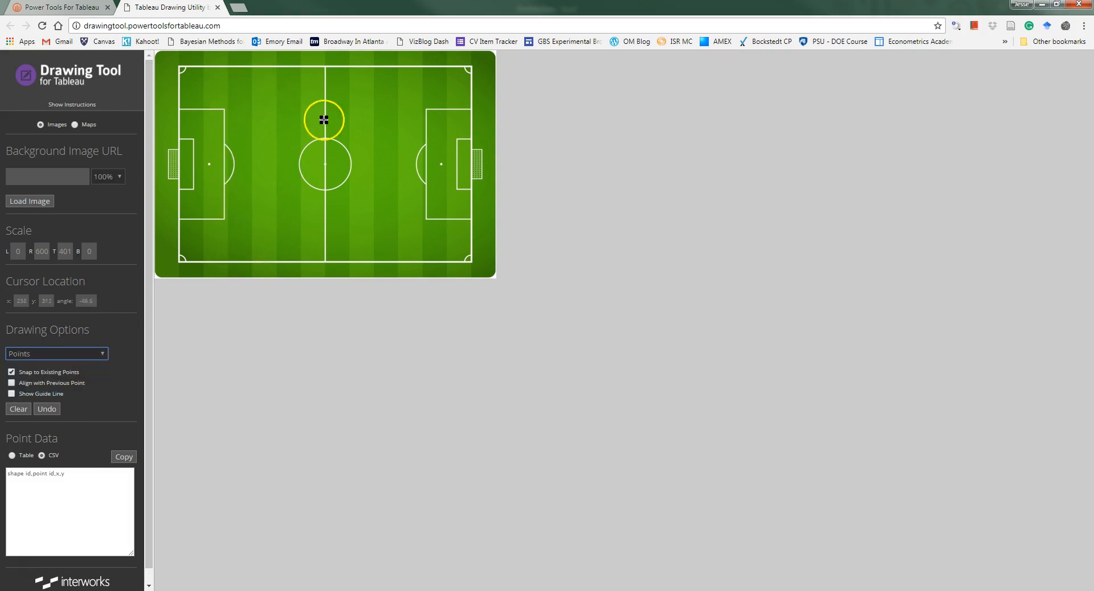
{"action": "mouse_move", "coordinate": [265, 129]}
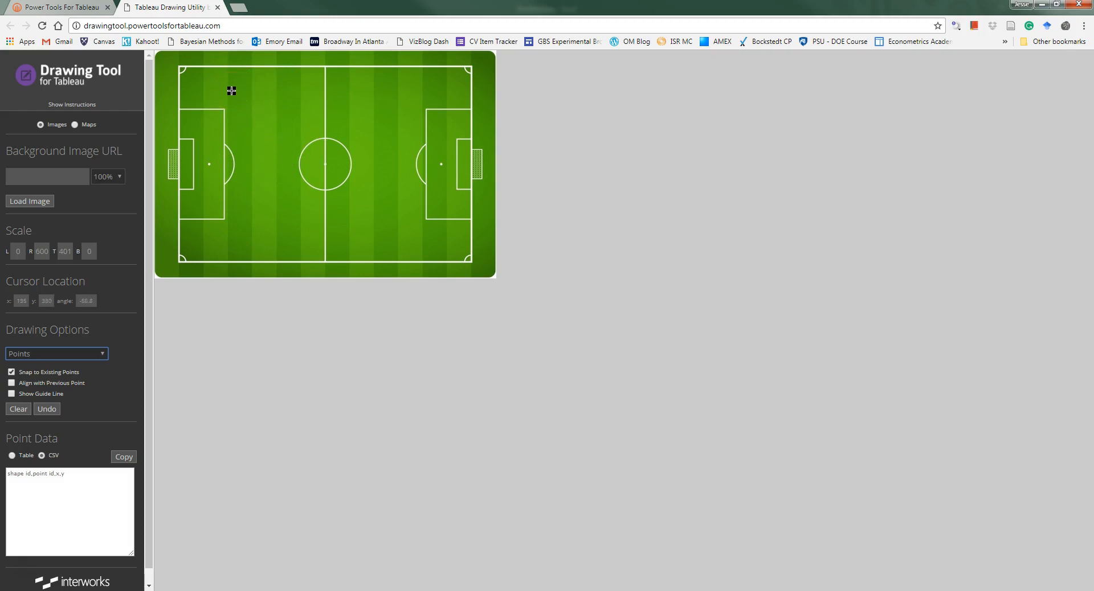
{"action": "mouse_move", "coordinate": [271, 90]}
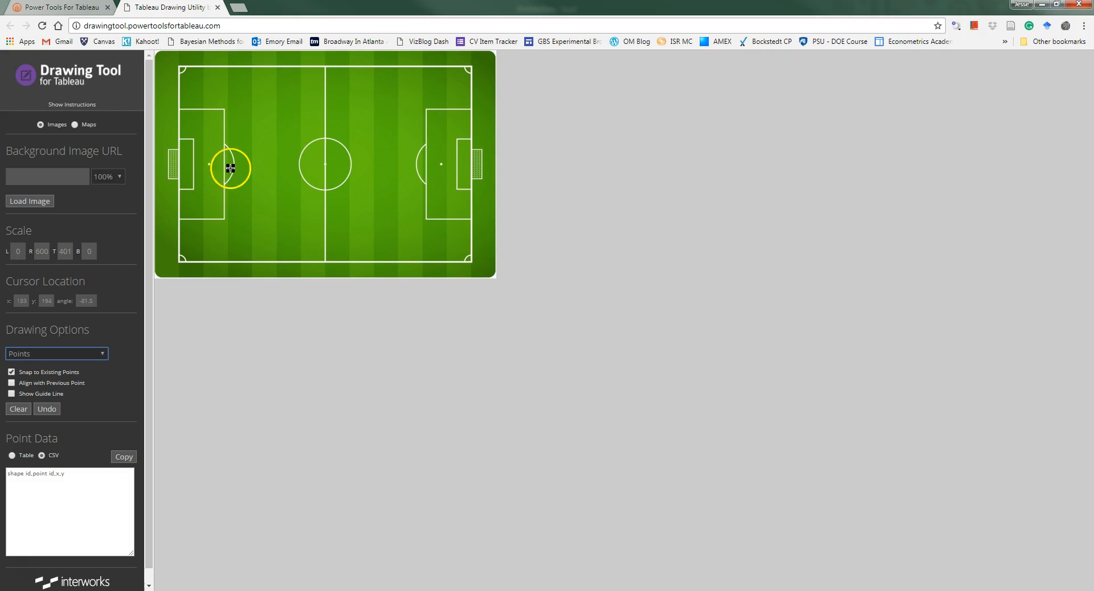
Mark the penalty spot, both center backs, right and left backs, both midfielders and the right wing as points.
{"action": "left_click", "coordinate": [210, 164]}
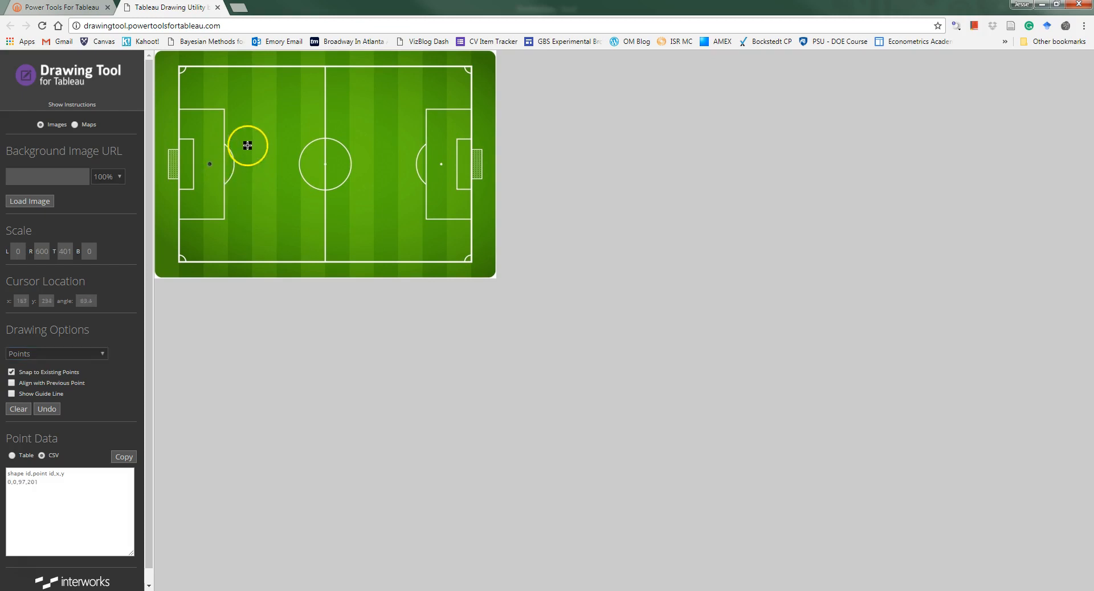
{"action": "left_click", "coordinate": [251, 179]}
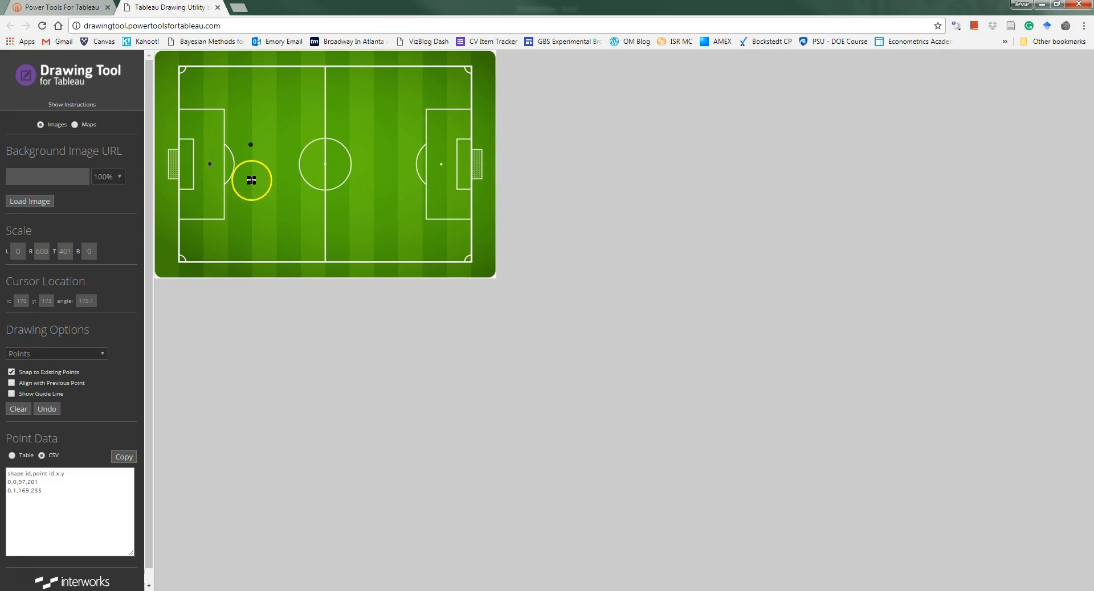
{"action": "left_click", "coordinate": [251, 91]}
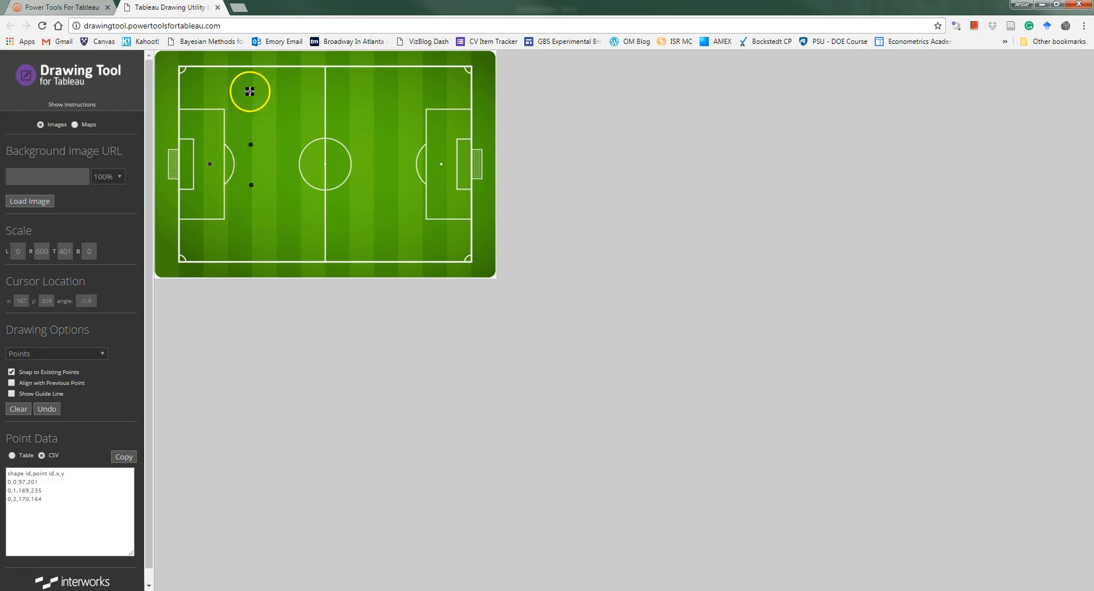
{"action": "left_click", "coordinate": [255, 236]}
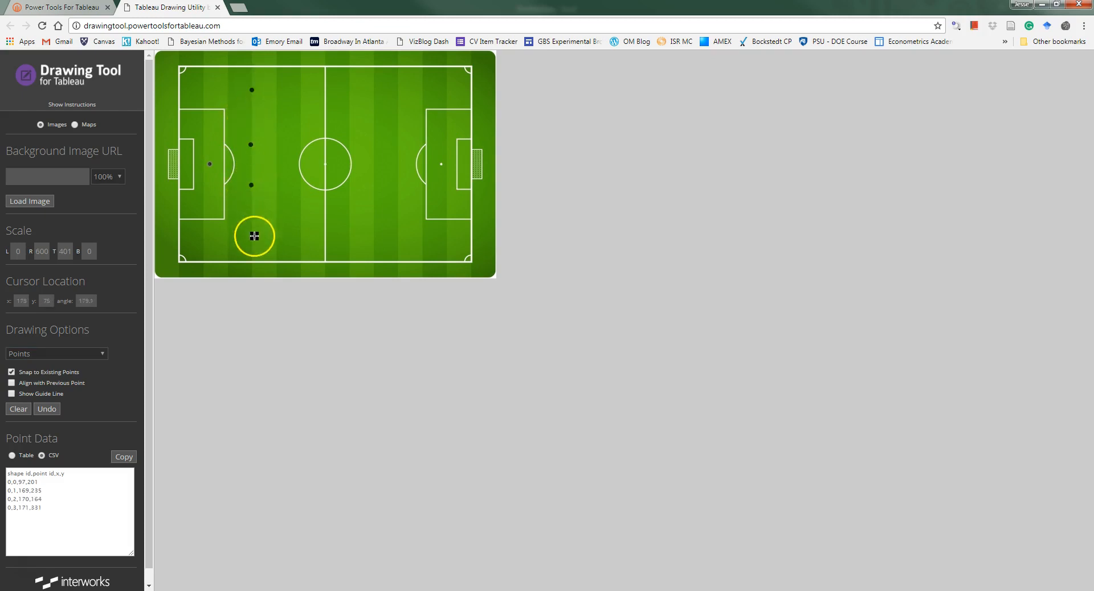
{"action": "left_click", "coordinate": [299, 162]}
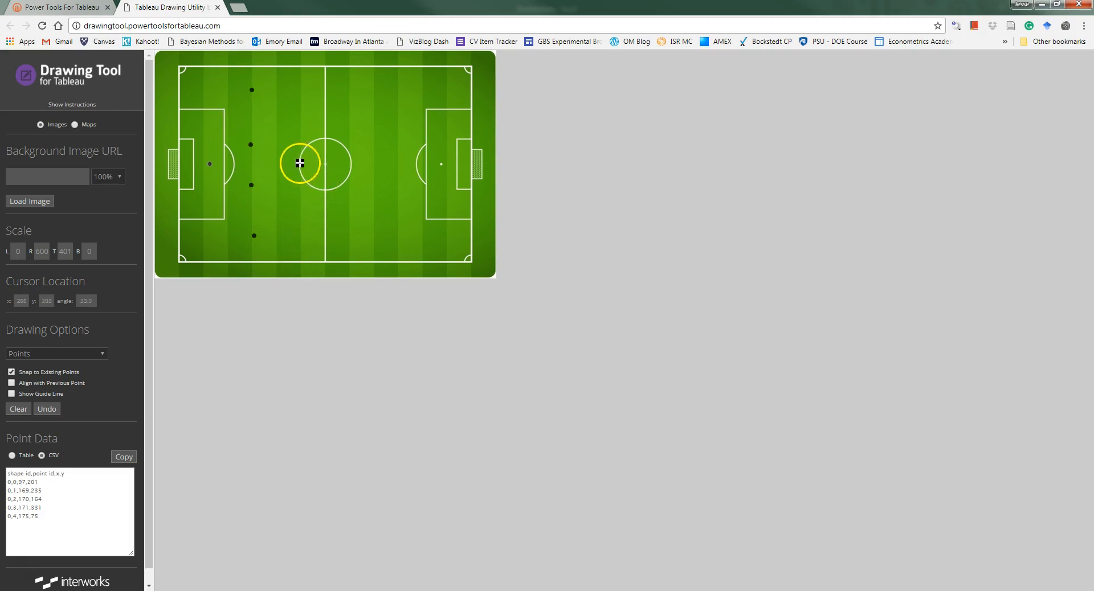
{"action": "left_click", "coordinate": [349, 162]}
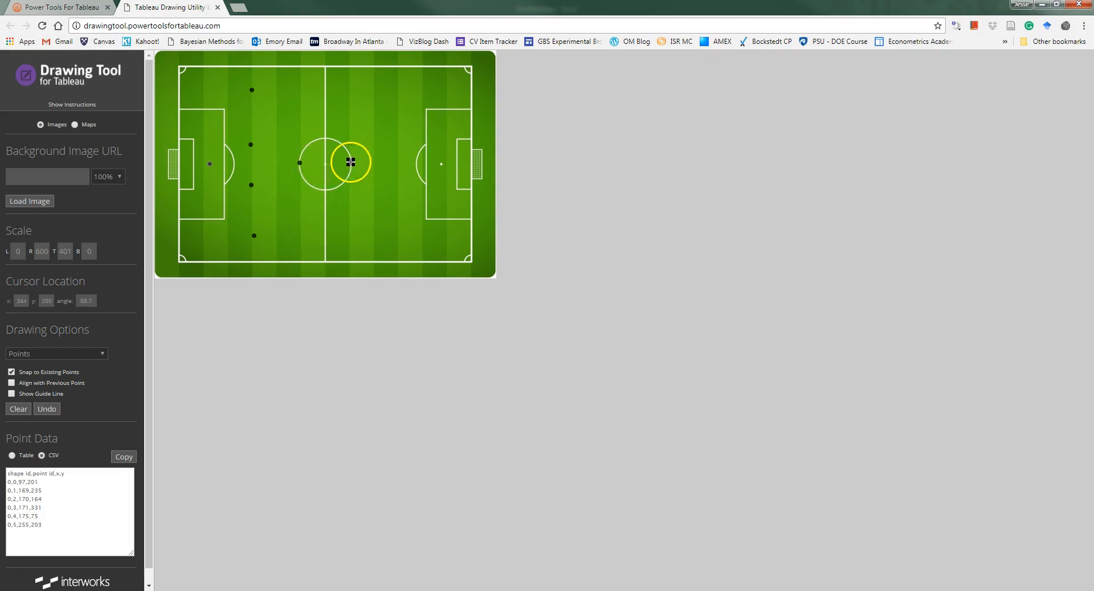
{"action": "left_click", "coordinate": [324, 95]}
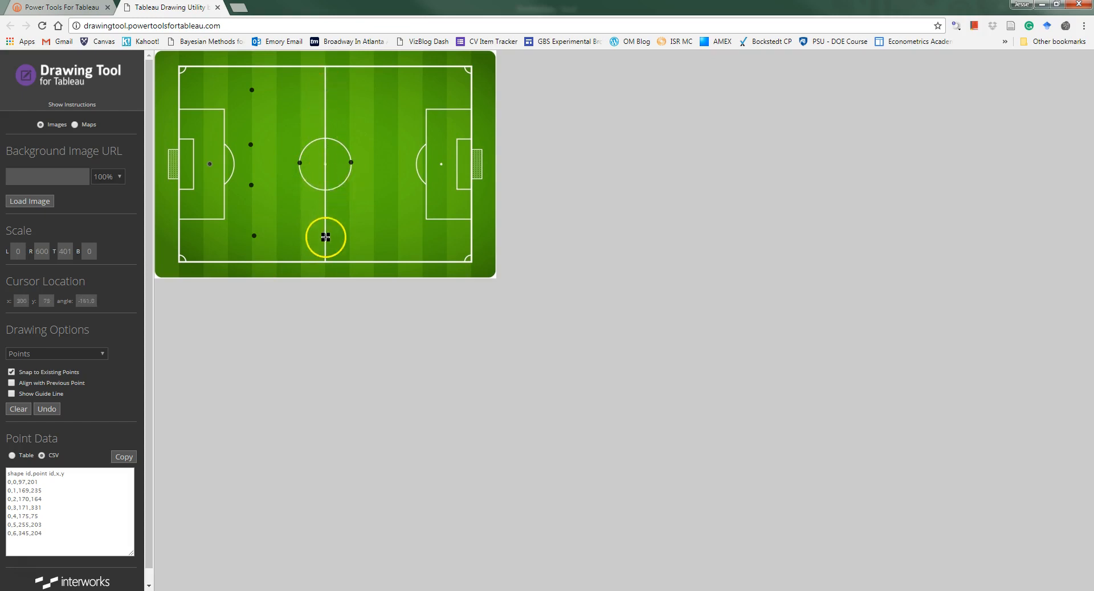
{"action": "left_click", "coordinate": [377, 123]}
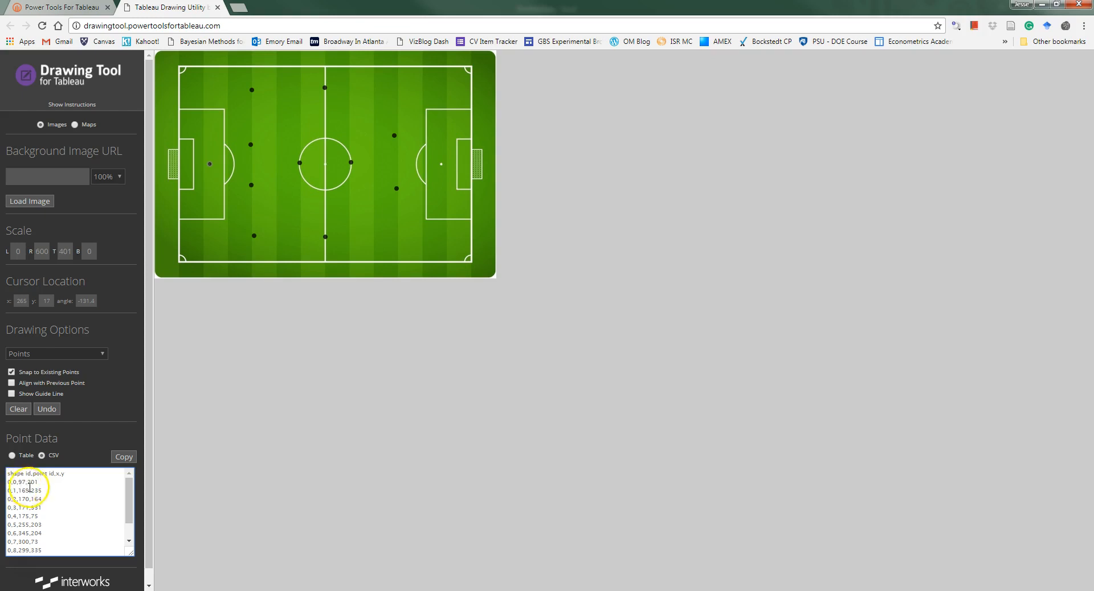
{"action": "mouse_move", "coordinate": [155, 279]}
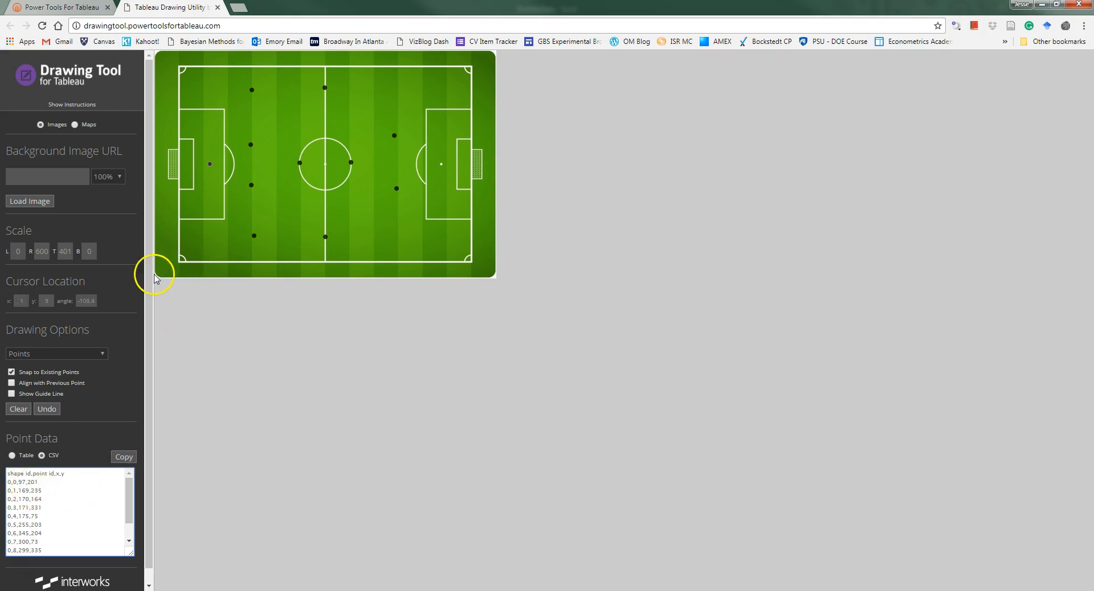
{"action": "mouse_move", "coordinate": [219, 184]}
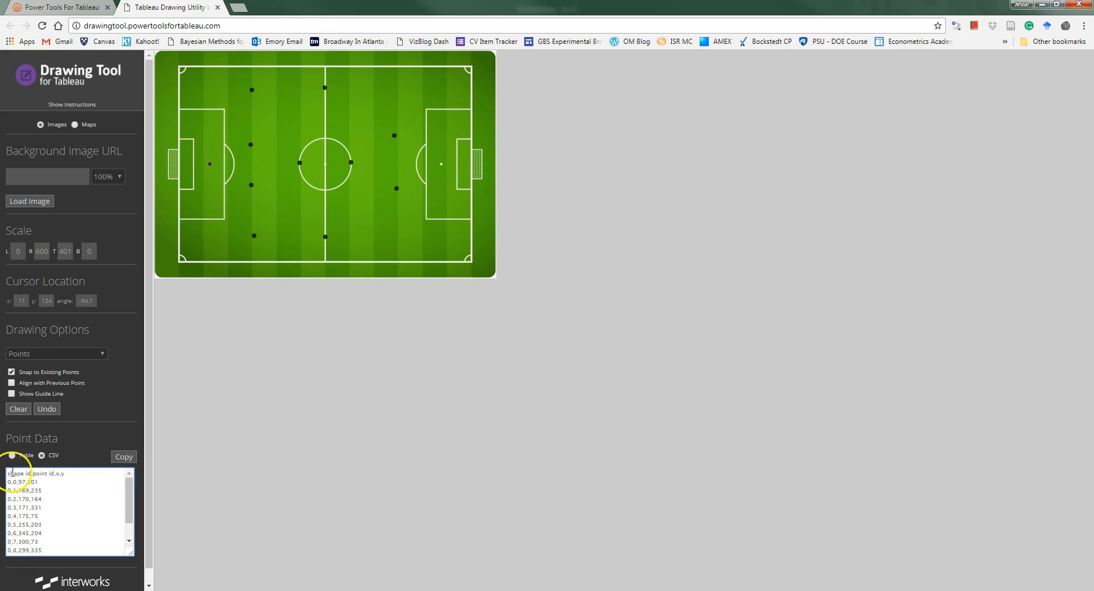
Select the CSV point coordinates in the Point Data box for copying into the Geocodes sheet.
{"action": "left_click", "coordinate": [123, 457]}
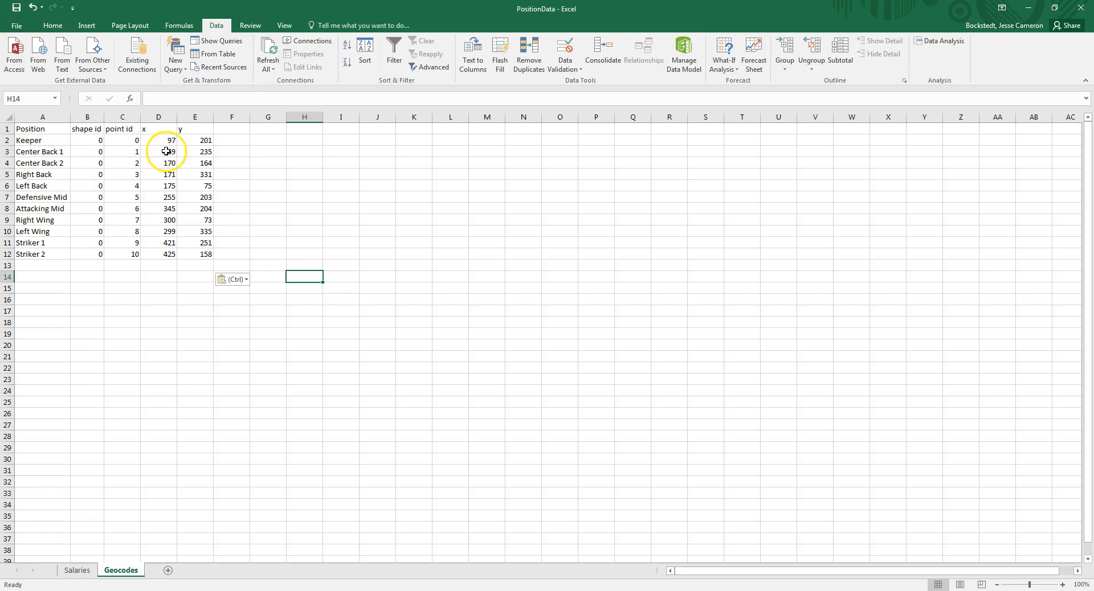
Launch Tableau Desktop to start a new blank workbook.
{"action": "left_click", "coordinate": [158, 140]}
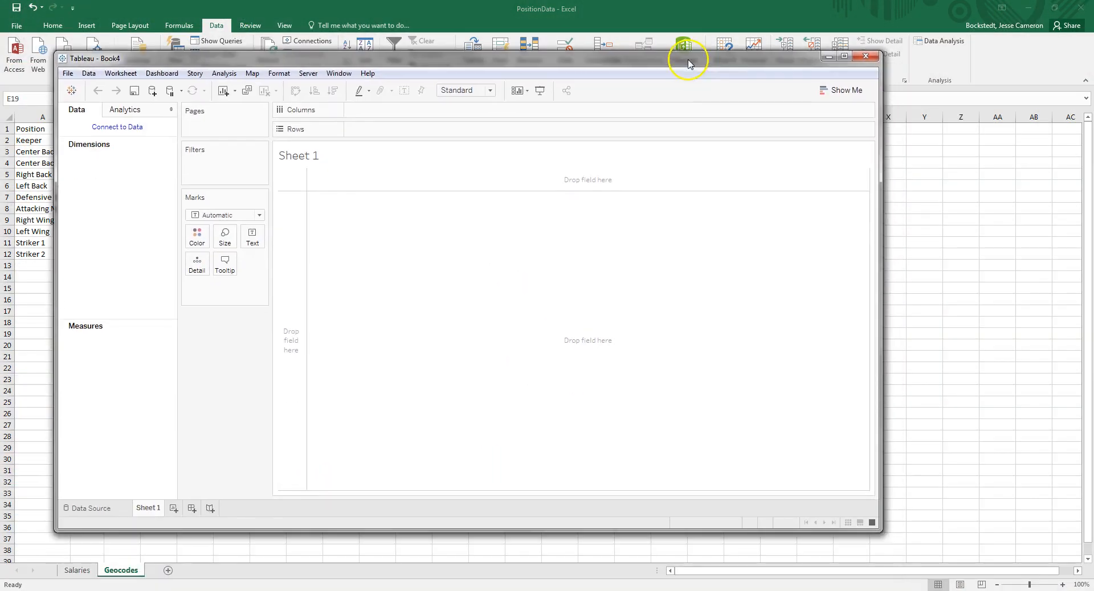
Maximize Tableau and connect to the PositionData Excel file with the Geocodes sheet as the data source.
{"action": "left_click", "coordinate": [850, 55]}
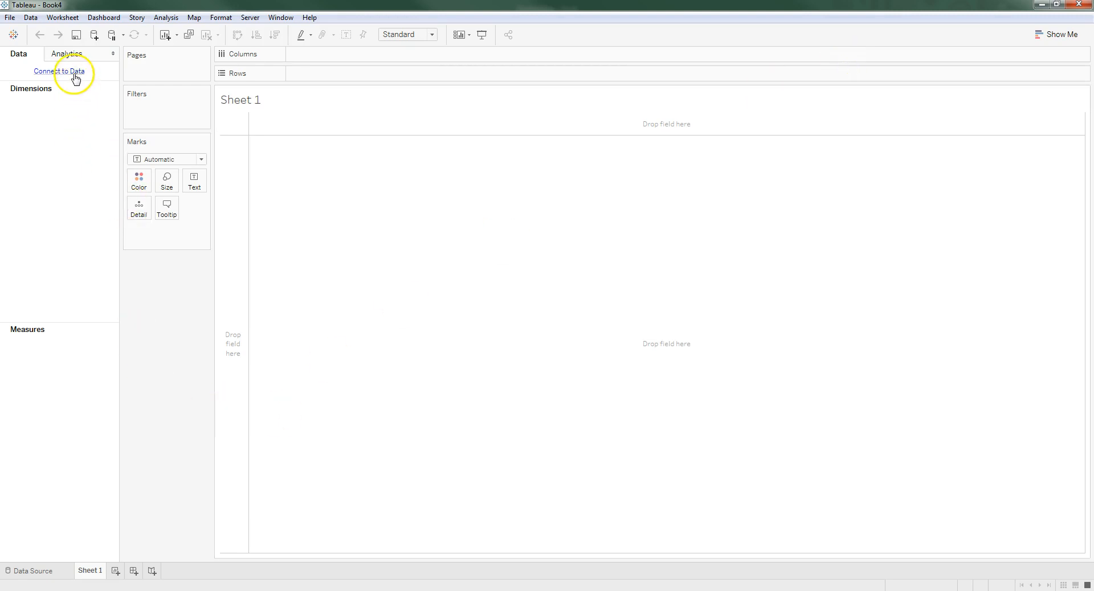
{"action": "left_click", "coordinate": [53, 70]}
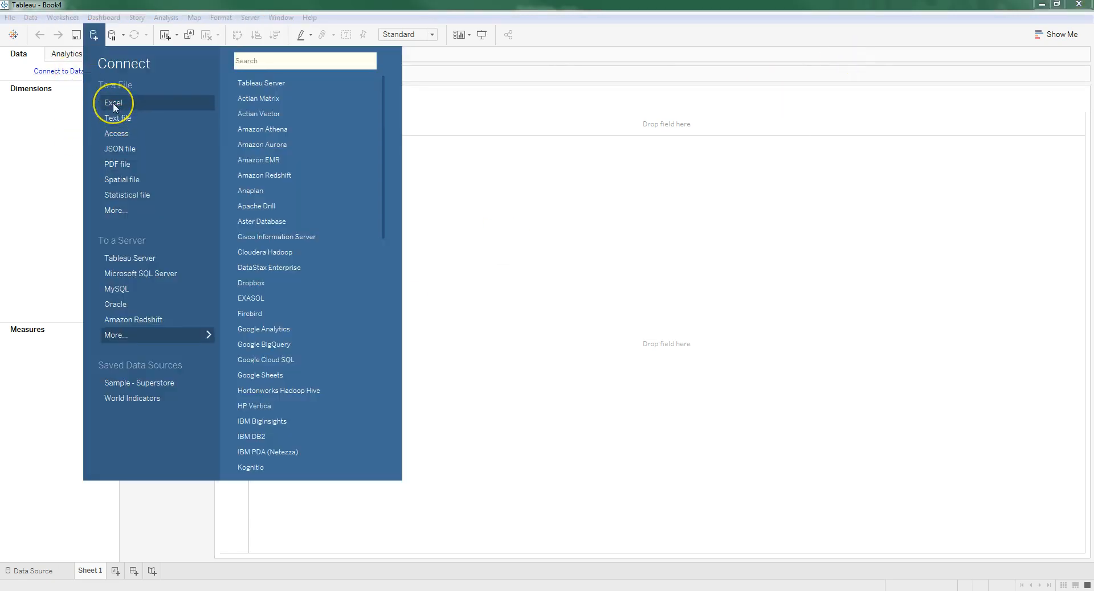
{"action": "left_click", "coordinate": [113, 103]}
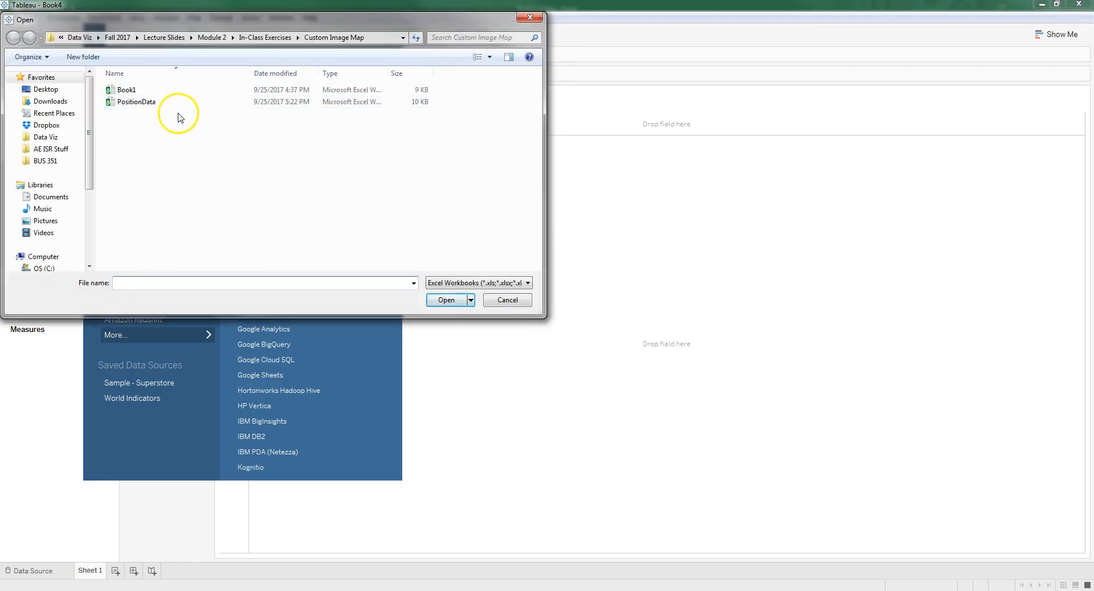
{"action": "left_click", "coordinate": [135, 101]}
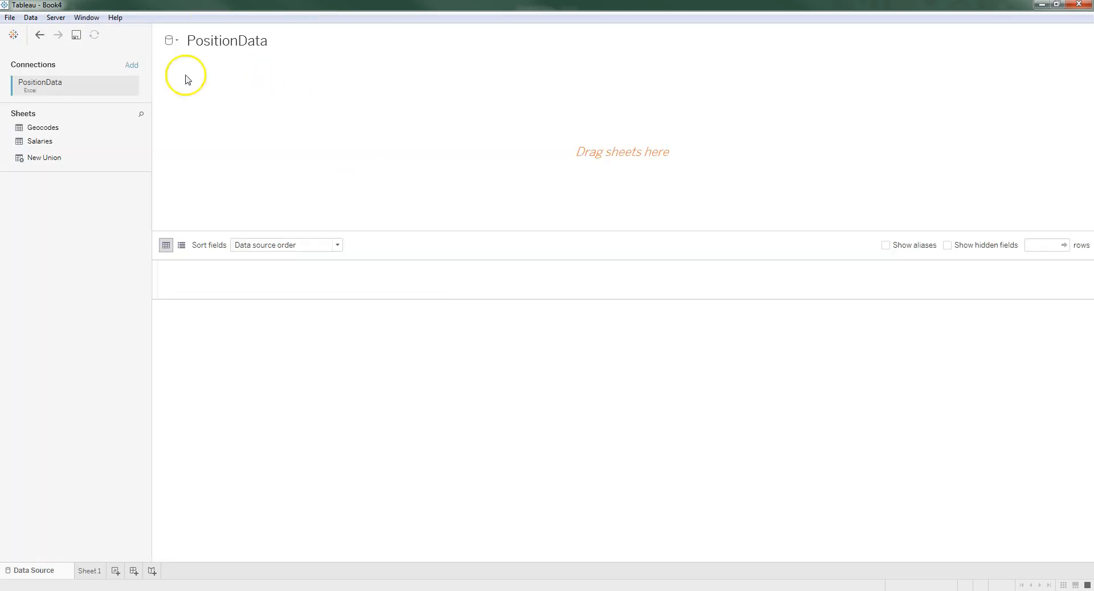
{"action": "mouse_move", "coordinate": [77, 149]}
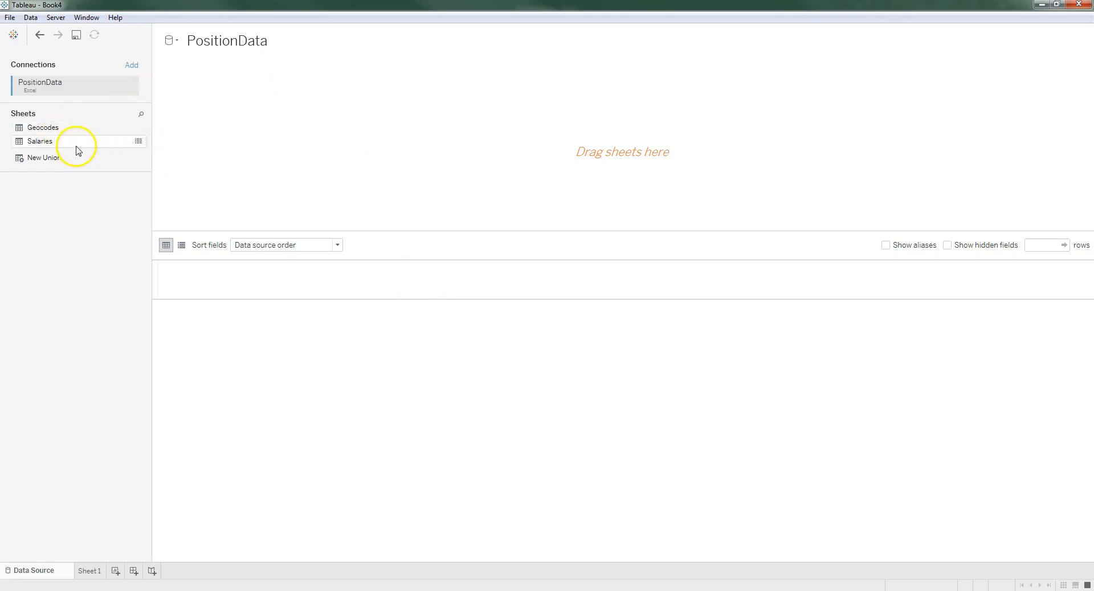
{"action": "left_click_drag", "start_coordinate": [42, 126], "coordinate": [305, 129]}
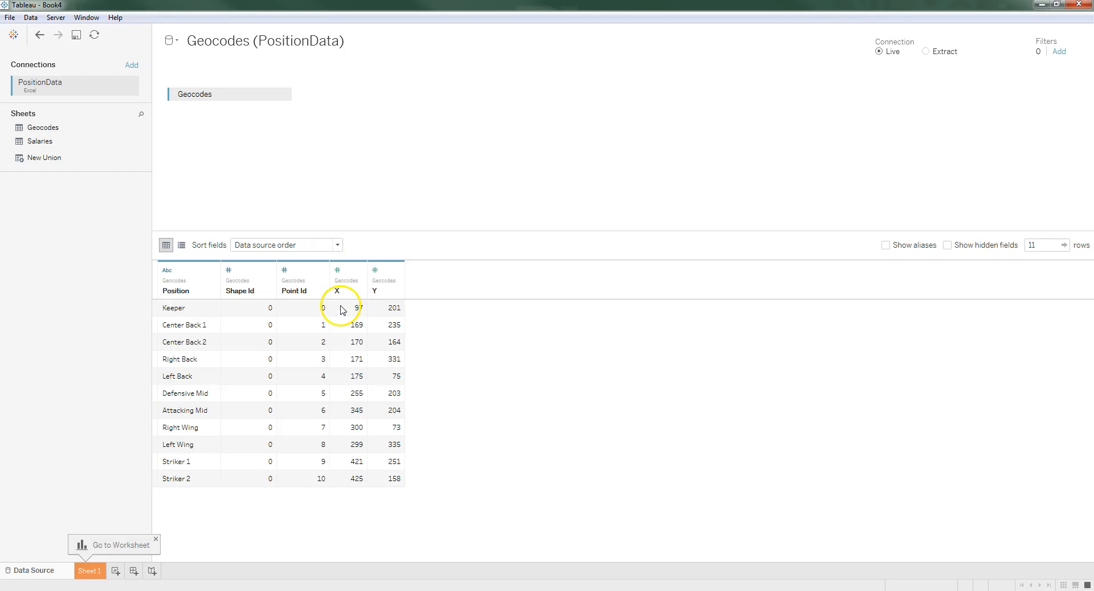
{"action": "mouse_move", "coordinate": [192, 314]}
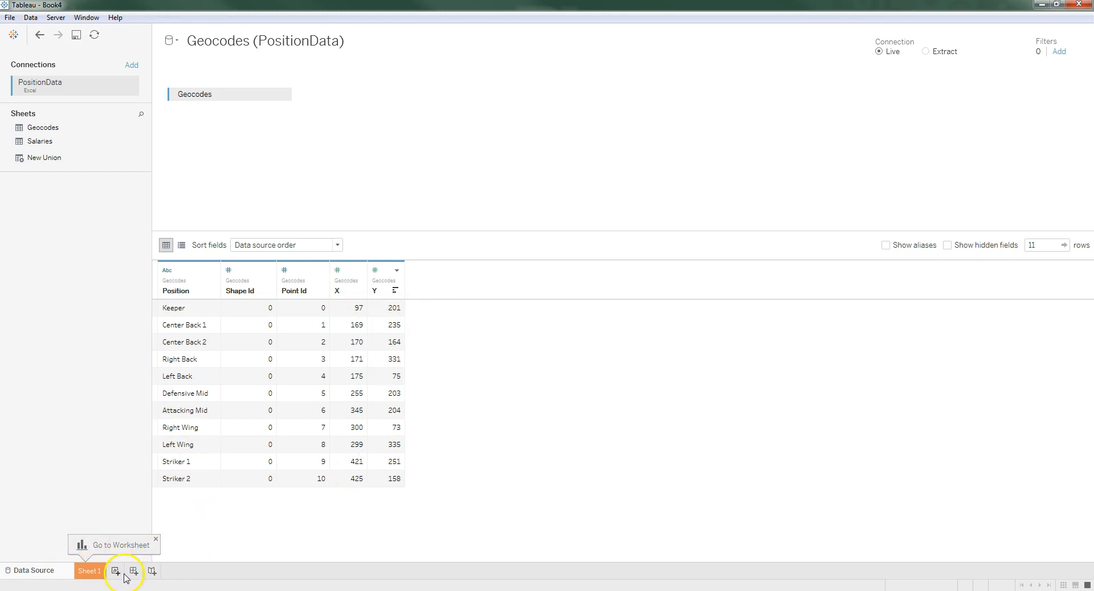
Add a new worksheet and switch to Sheet 2.
{"action": "left_click", "coordinate": [116, 570]}
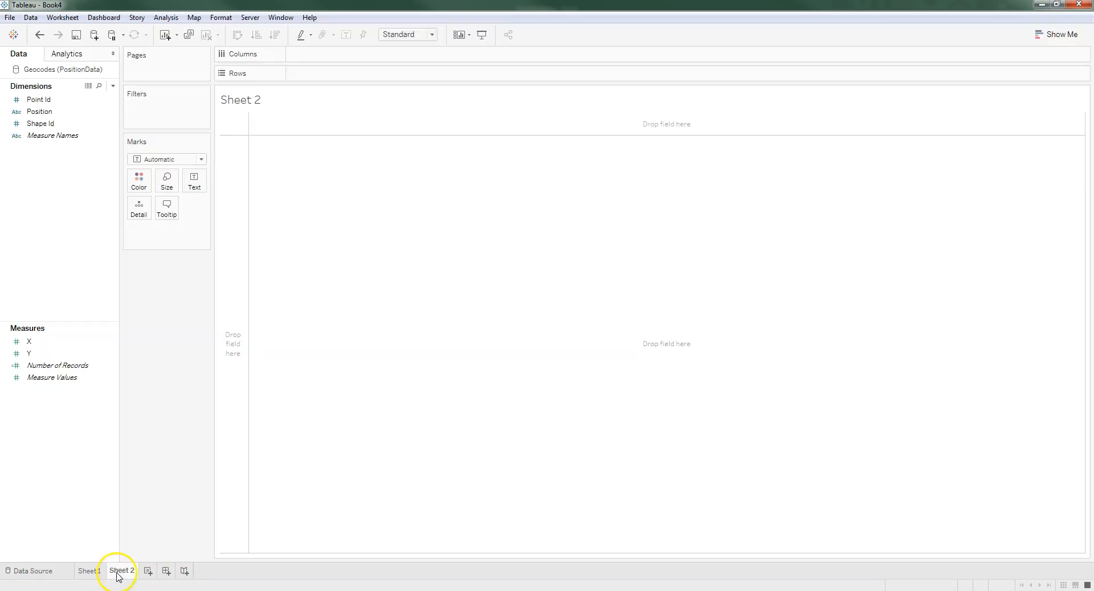
{"action": "left_click", "coordinate": [30, 354]}
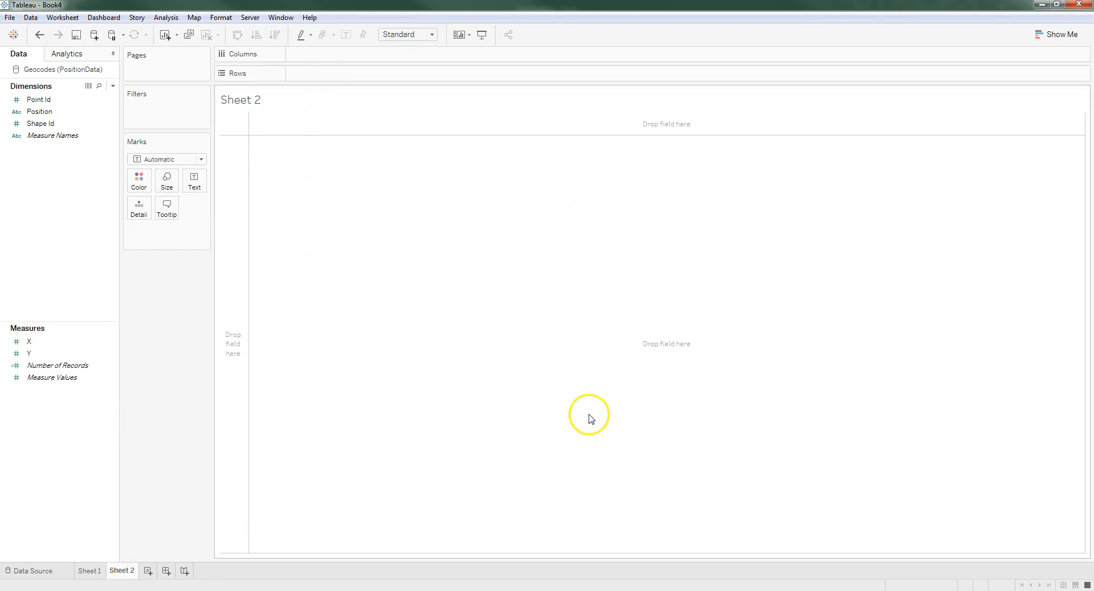
{"action": "mouse_move", "coordinate": [380, 164]}
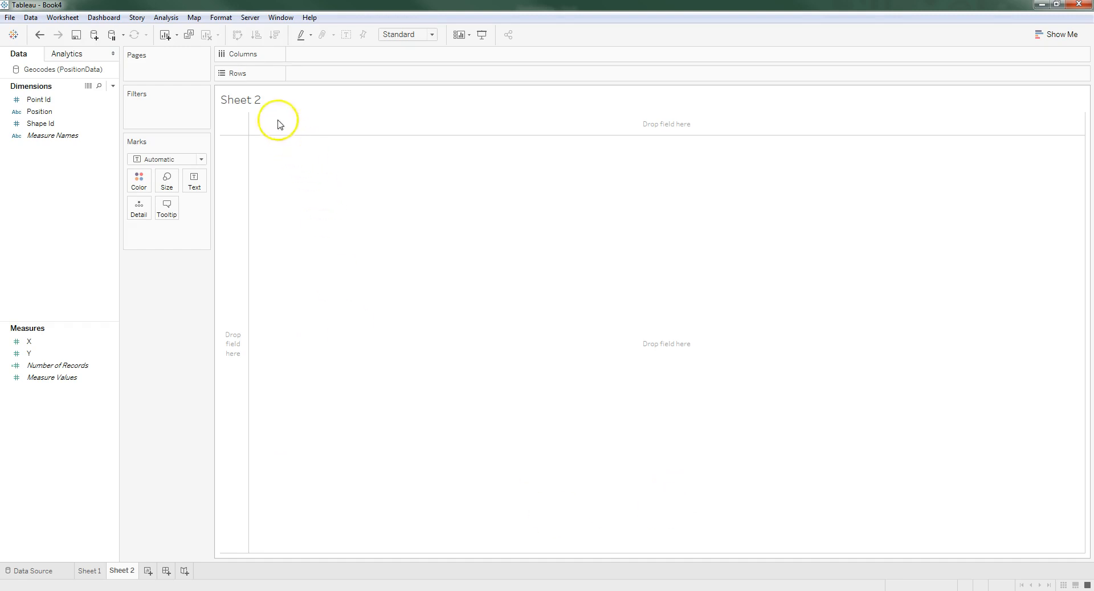
{"action": "mouse_move", "coordinate": [234, 236]}
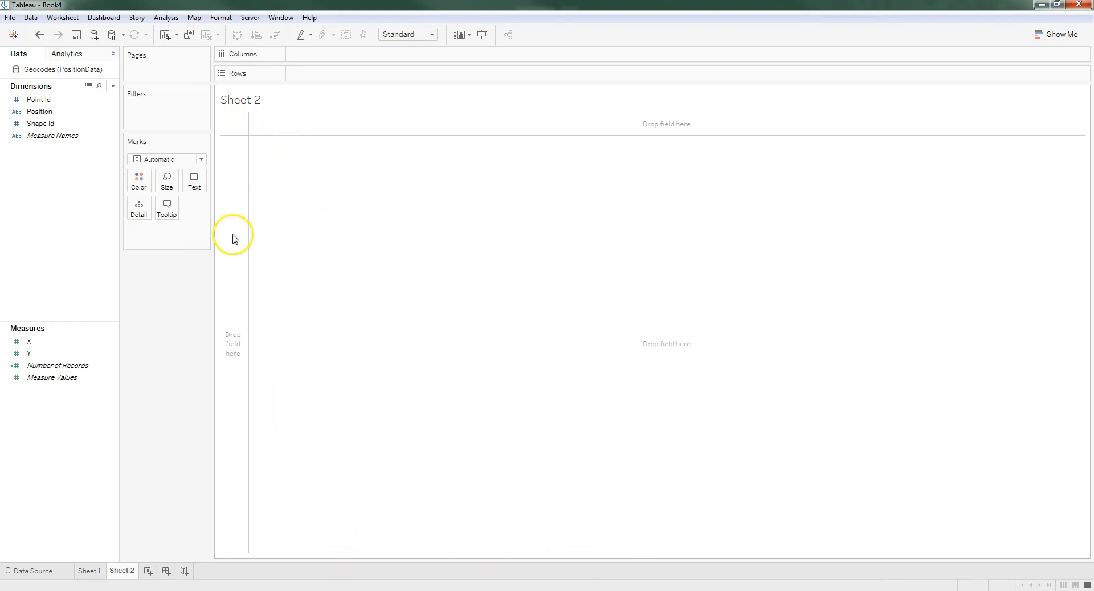
{"action": "mouse_move", "coordinate": [326, 236]}
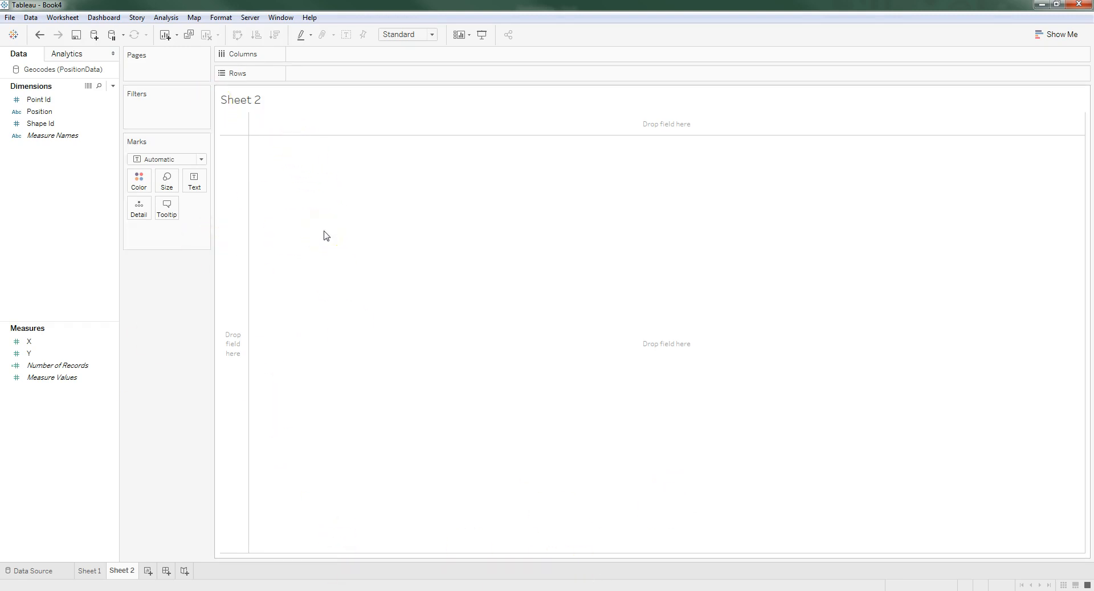
{"action": "mouse_move", "coordinate": [779, 372]}
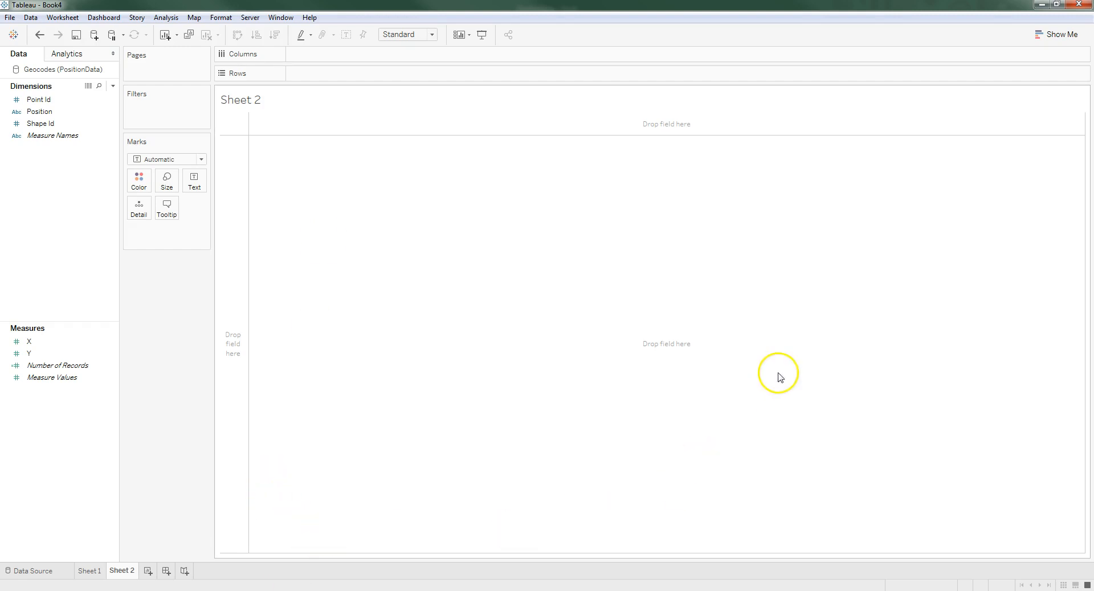
{"action": "mouse_move", "coordinate": [416, 269]}
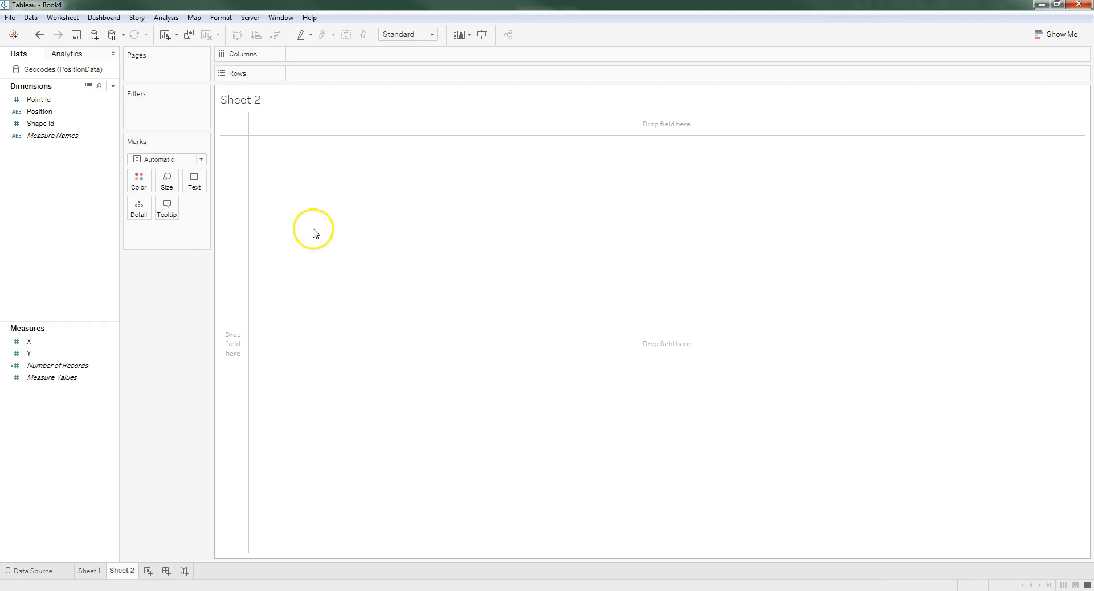
{"action": "left_click_drag", "start_coordinate": [28, 342], "coordinate": [328, 74]}
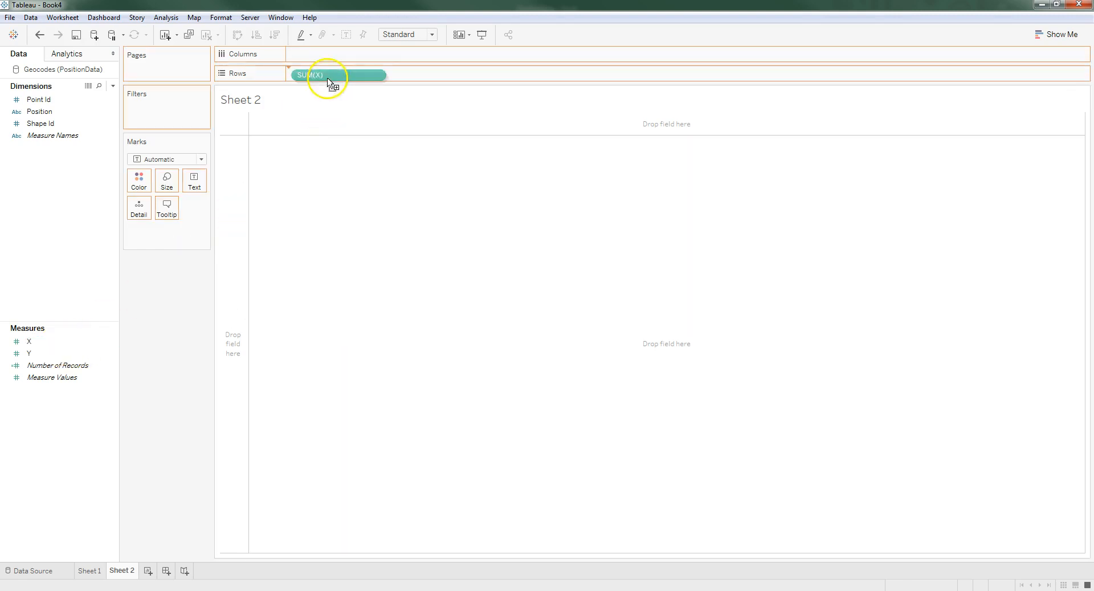
{"action": "left_click_drag", "start_coordinate": [338, 75], "coordinate": [328, 53]}
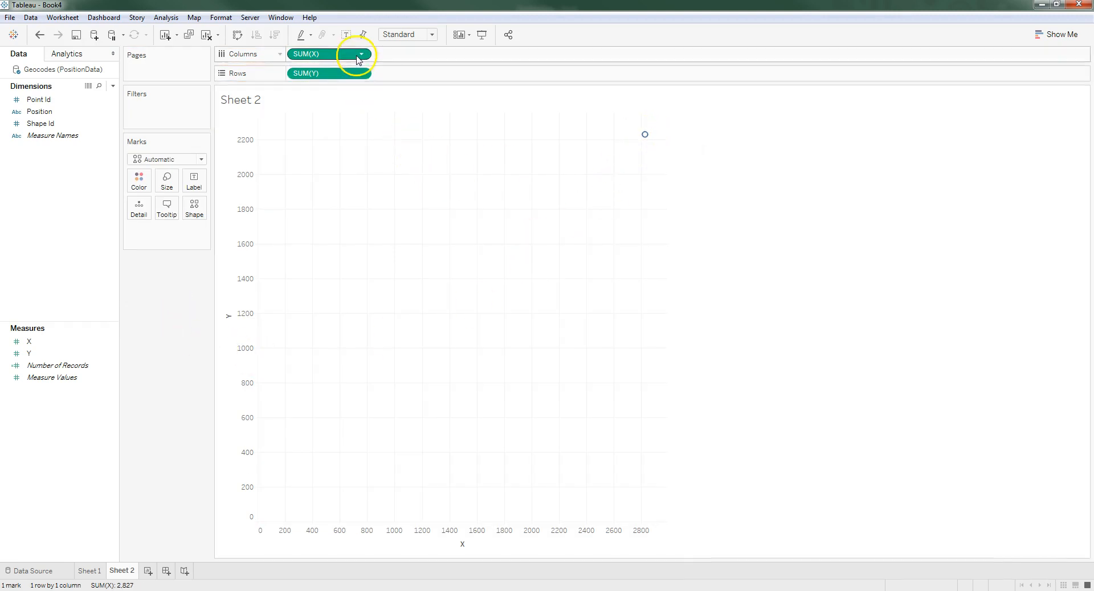
{"action": "left_click", "coordinate": [166, 17]}
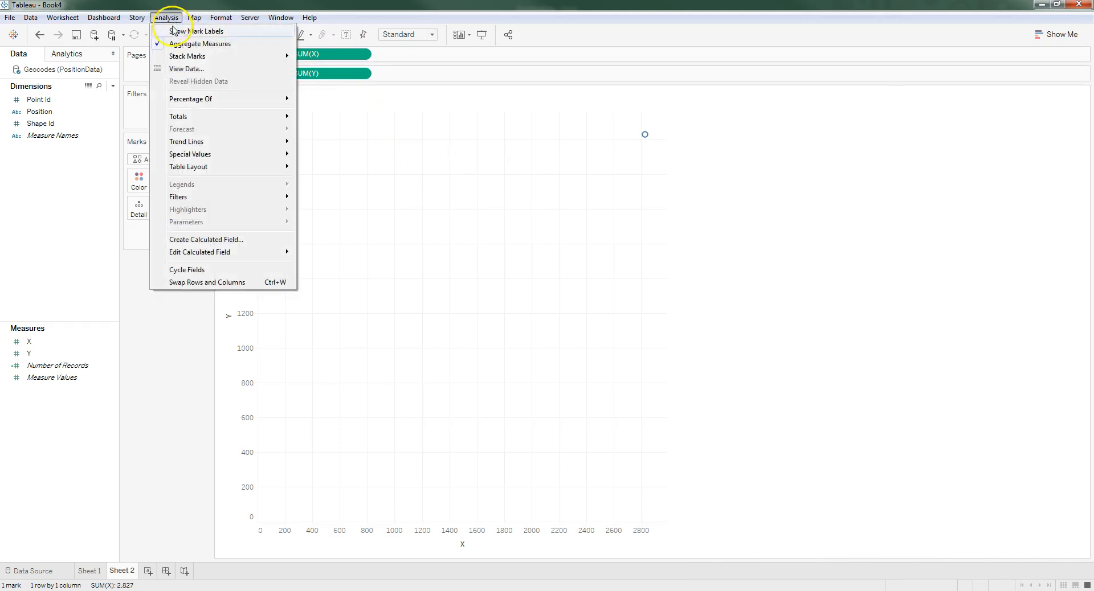
{"action": "left_click", "coordinate": [204, 44]}
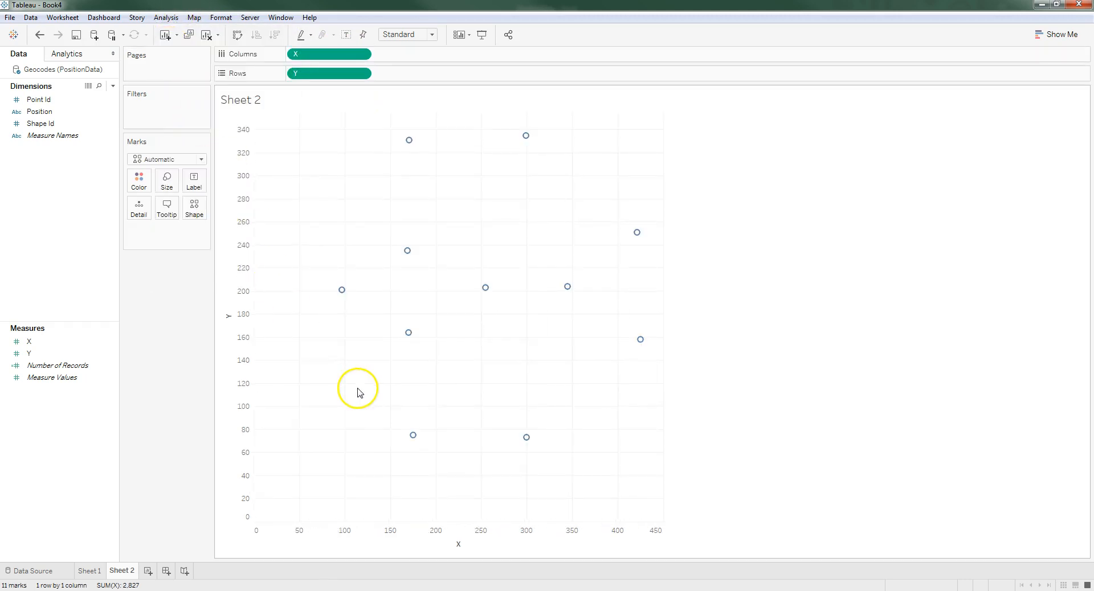
{"action": "mouse_move", "coordinate": [365, 305]}
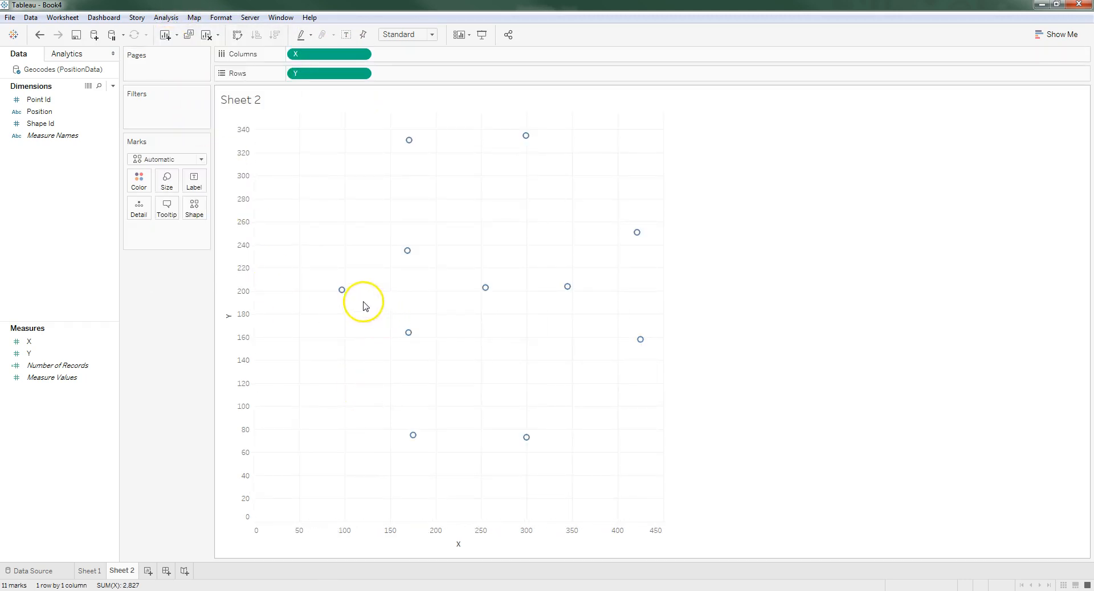
{"action": "mouse_move", "coordinate": [406, 226]}
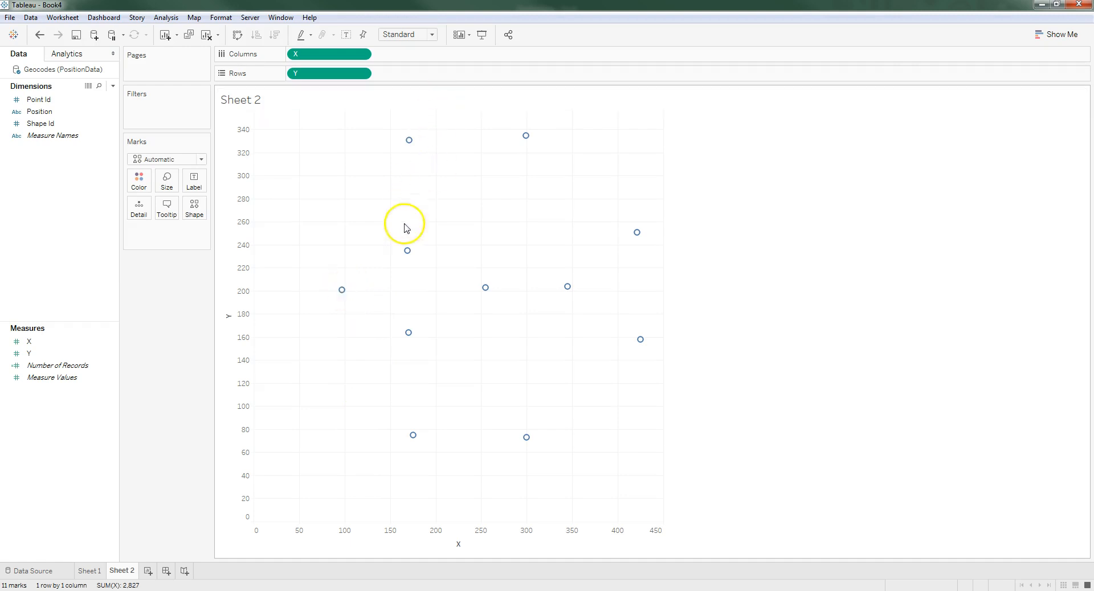
{"action": "mouse_move", "coordinate": [638, 233]}
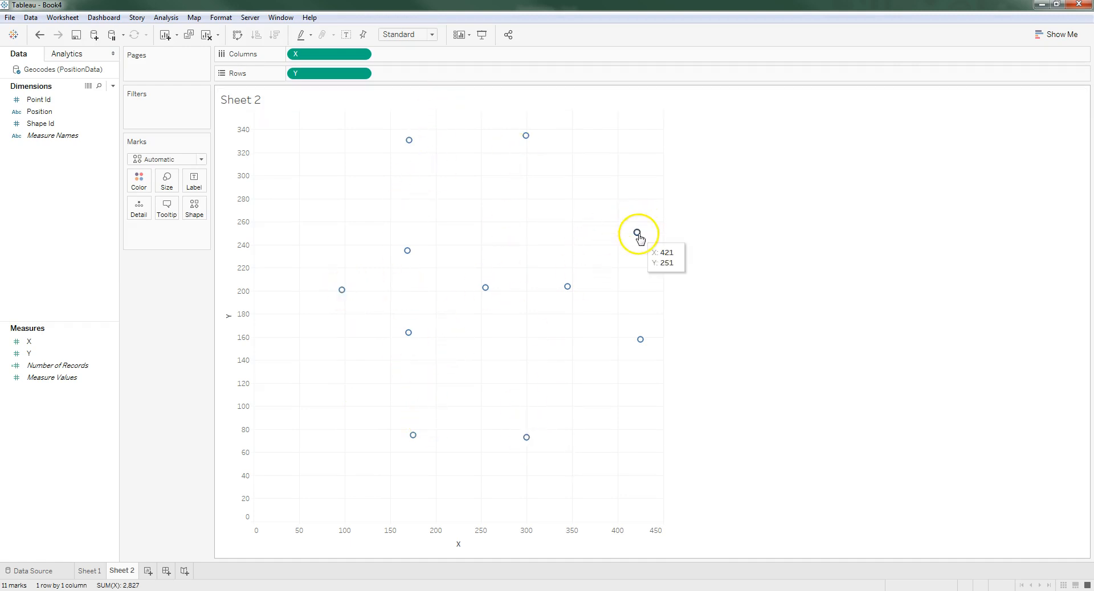
{"action": "mouse_move", "coordinate": [492, 466]}
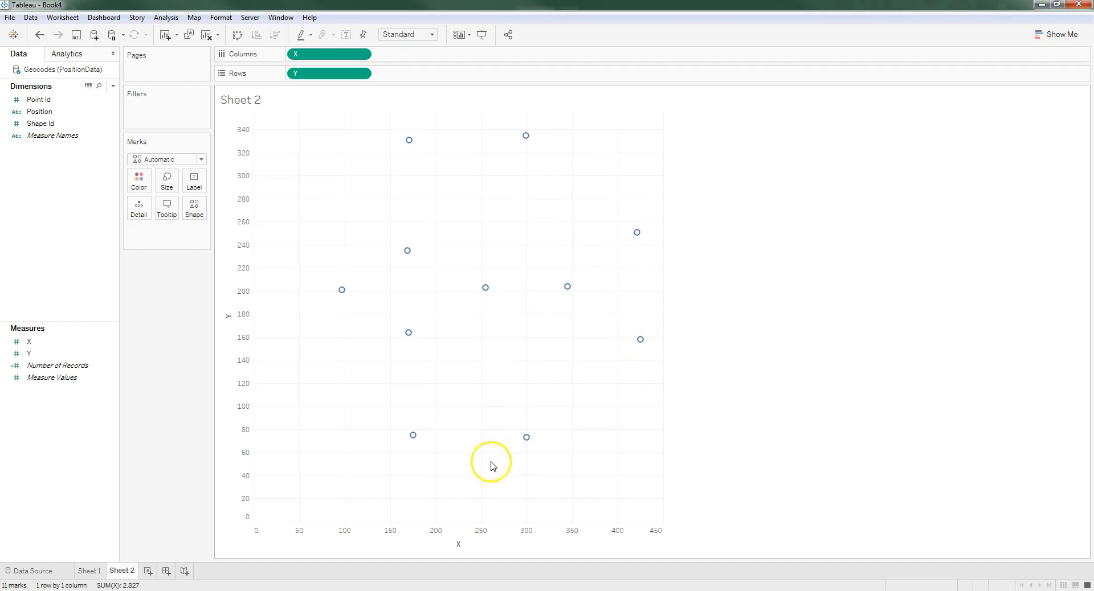
{"action": "mouse_move", "coordinate": [312, 500]}
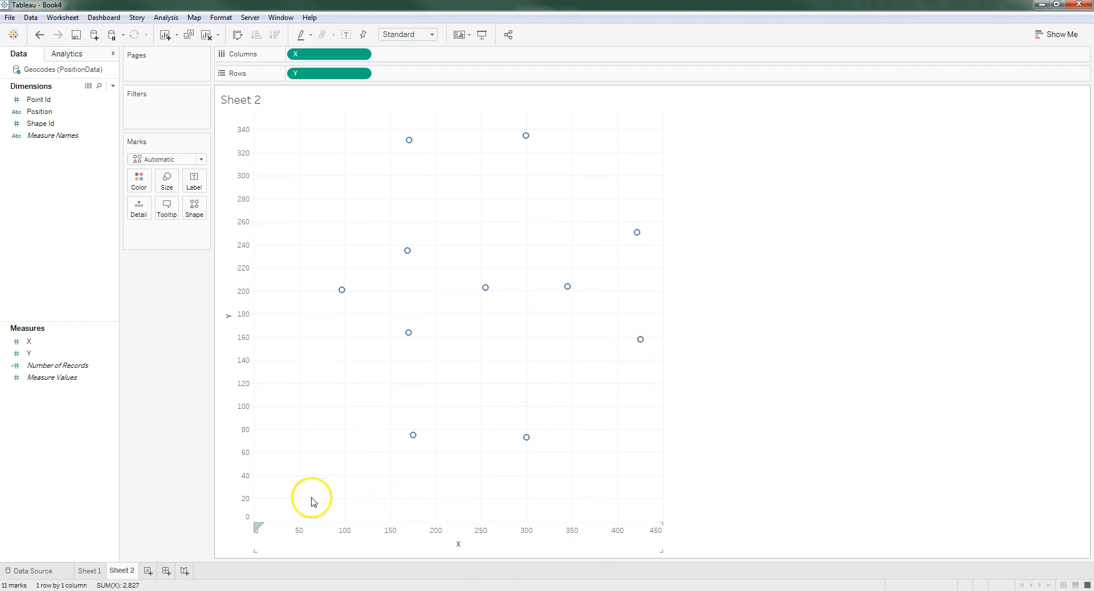
{"action": "mouse_move", "coordinate": [538, 493]}
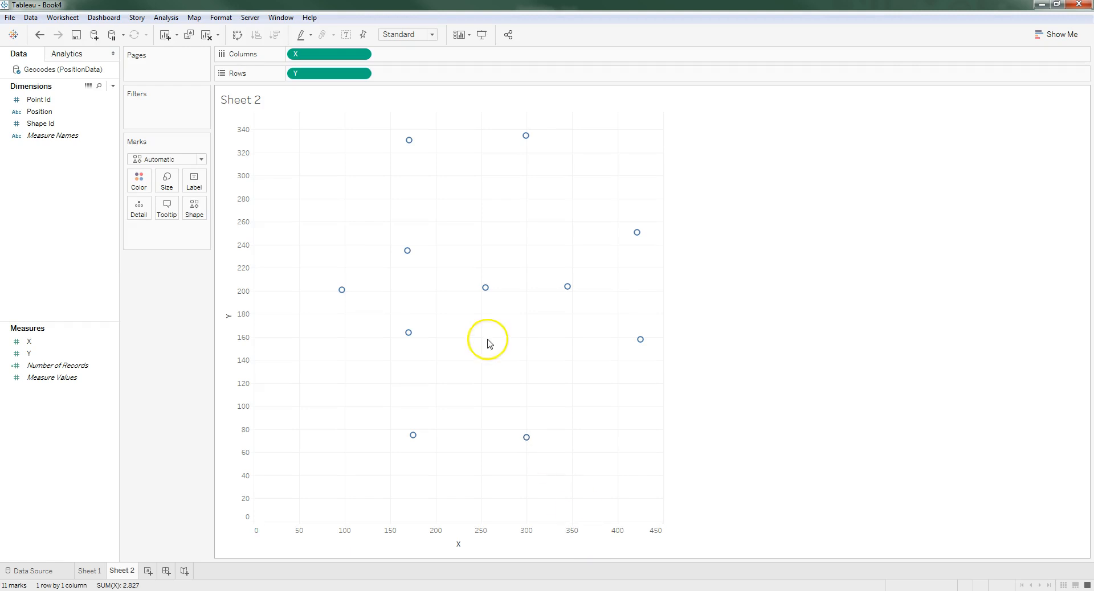
{"action": "mouse_move", "coordinate": [206, 29]}
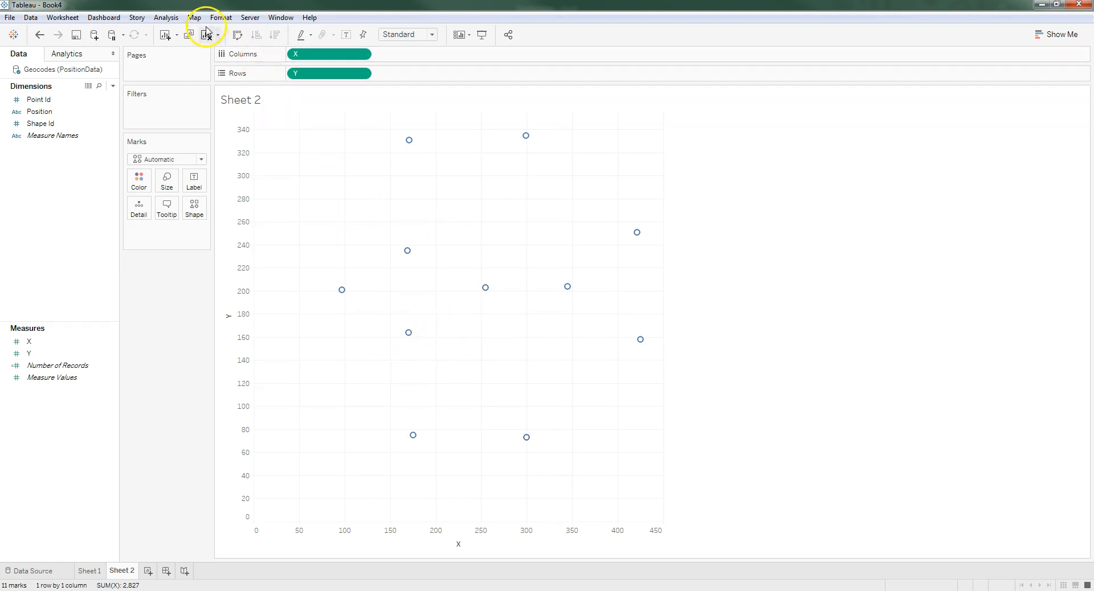
Add a background image for Sheet 2 via Map > Background Images, loading soccer_field_311115.
{"action": "left_click", "coordinate": [196, 17]}
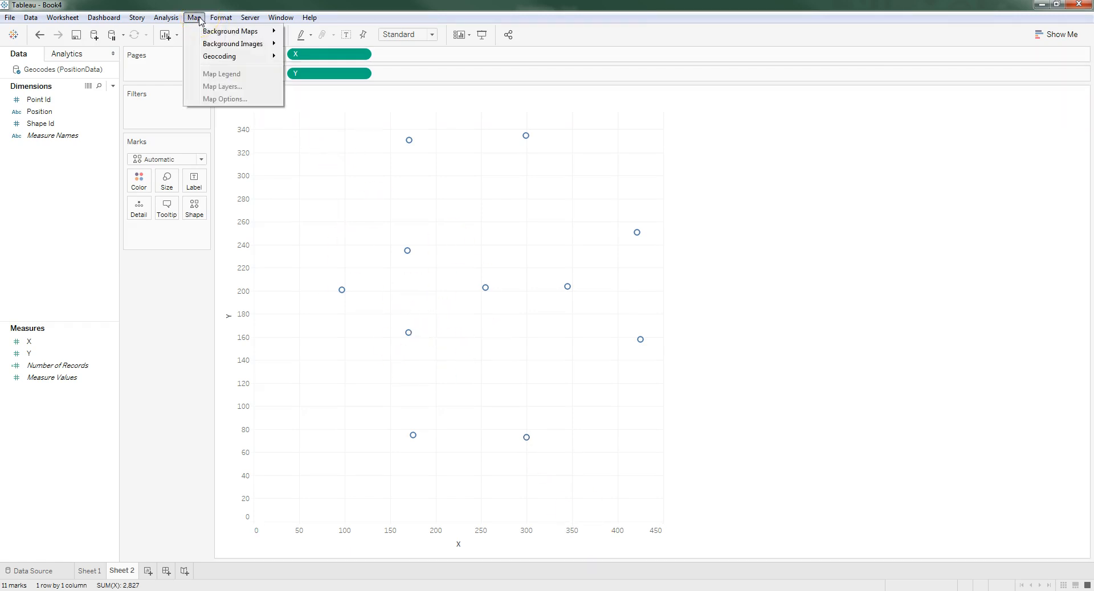
{"action": "mouse_move", "coordinate": [216, 43]}
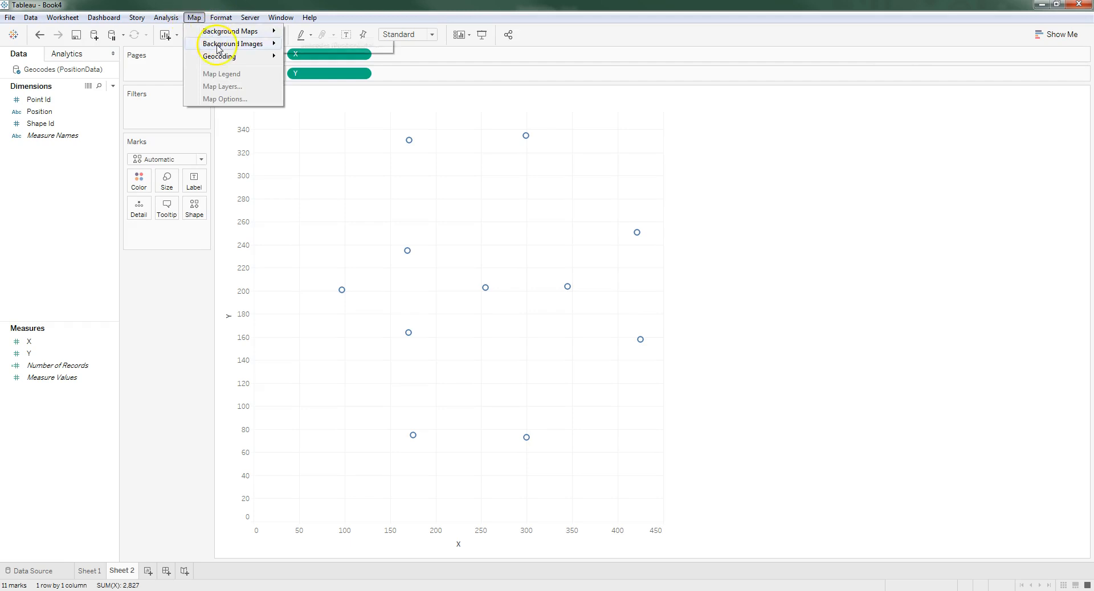
{"action": "left_click", "coordinate": [225, 43]}
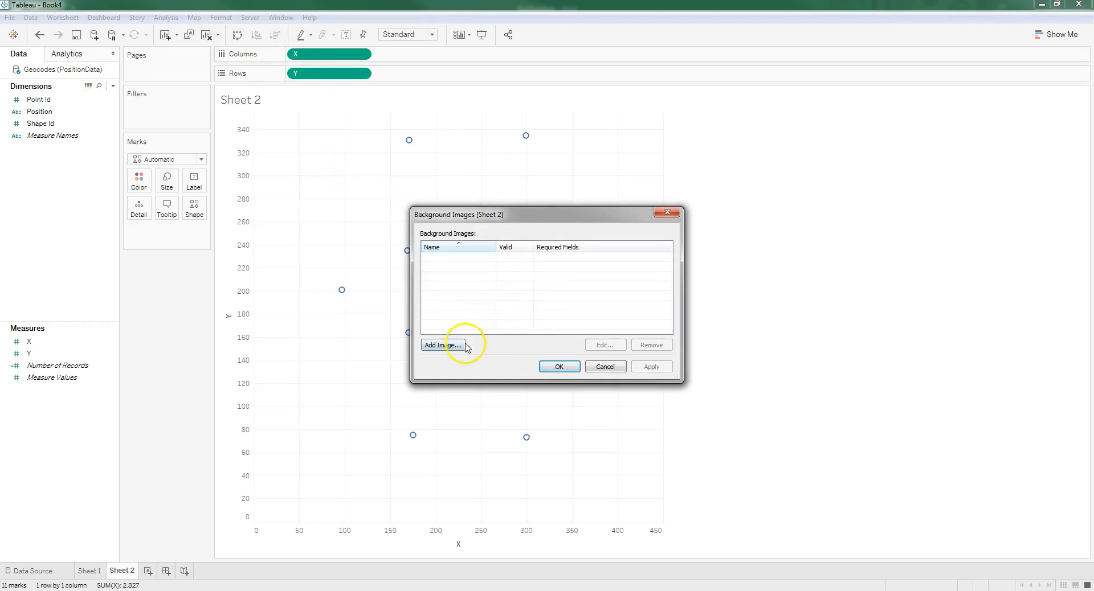
{"action": "left_click", "coordinate": [442, 345]}
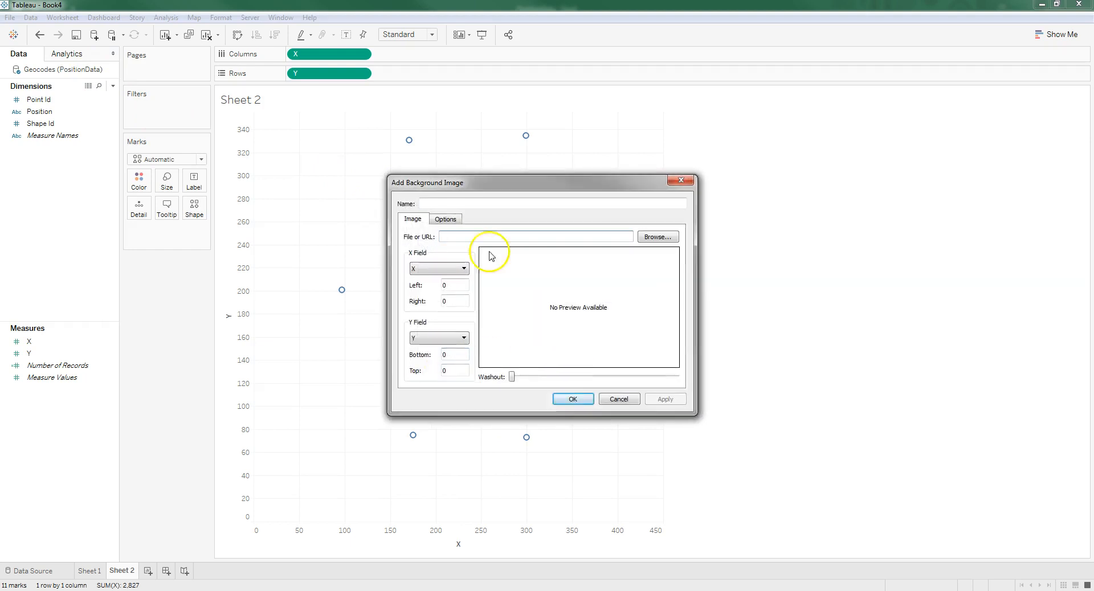
{"action": "left_click", "coordinate": [657, 237]}
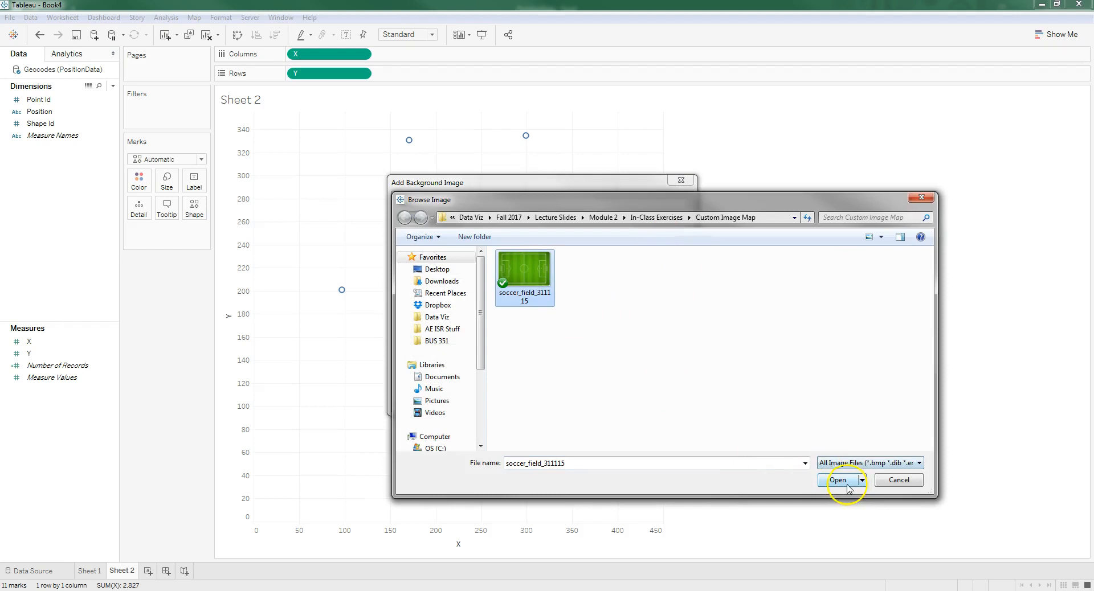
{"action": "left_click", "coordinate": [837, 480]}
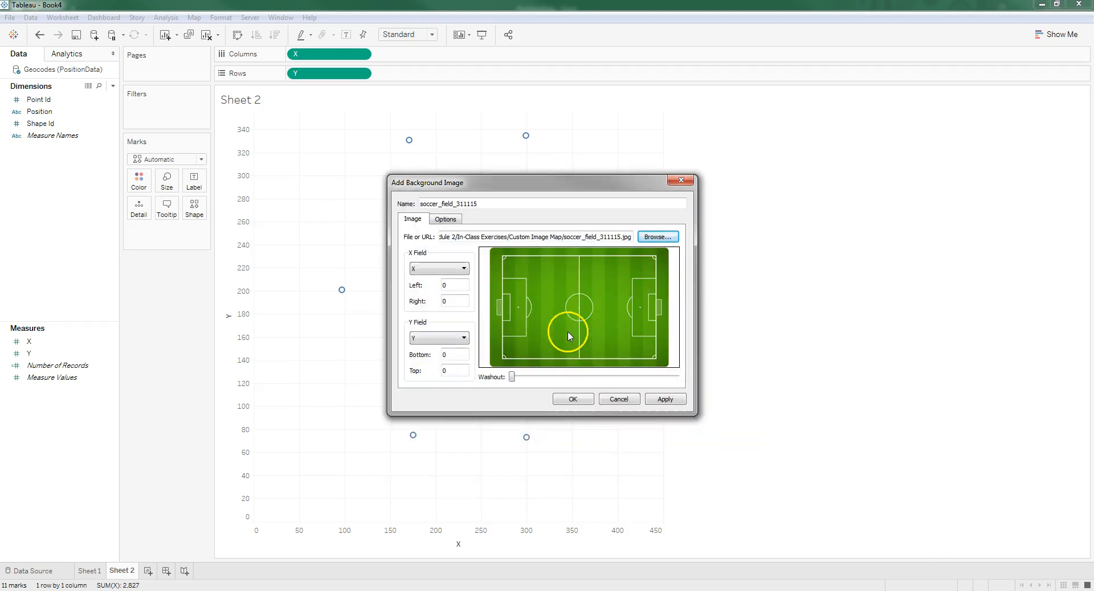
{"action": "mouse_move", "coordinate": [309, 213]}
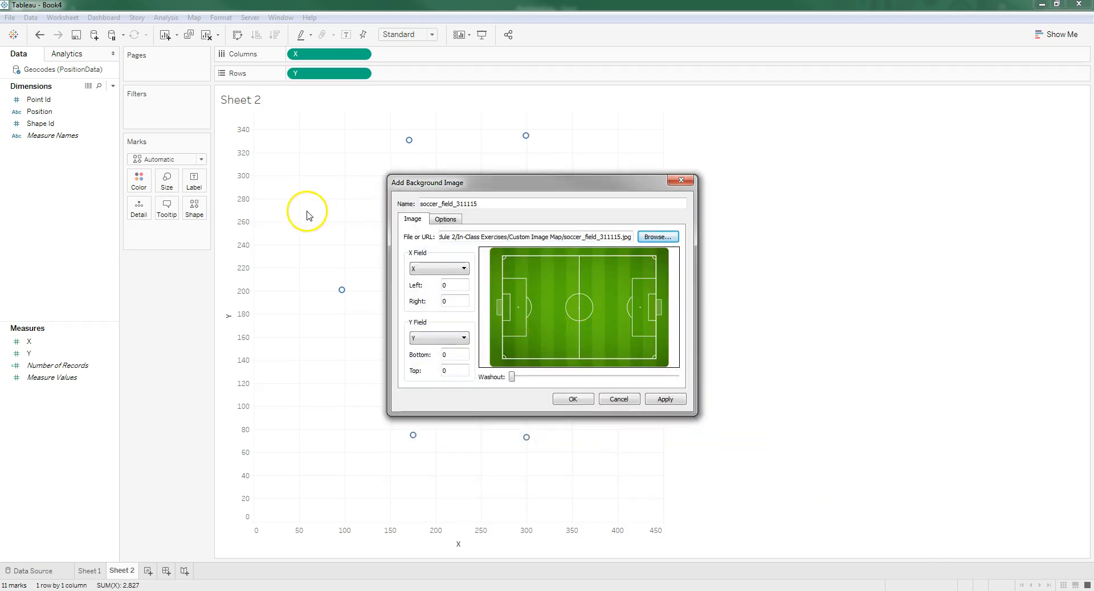
{"action": "mouse_move", "coordinate": [428, 261]}
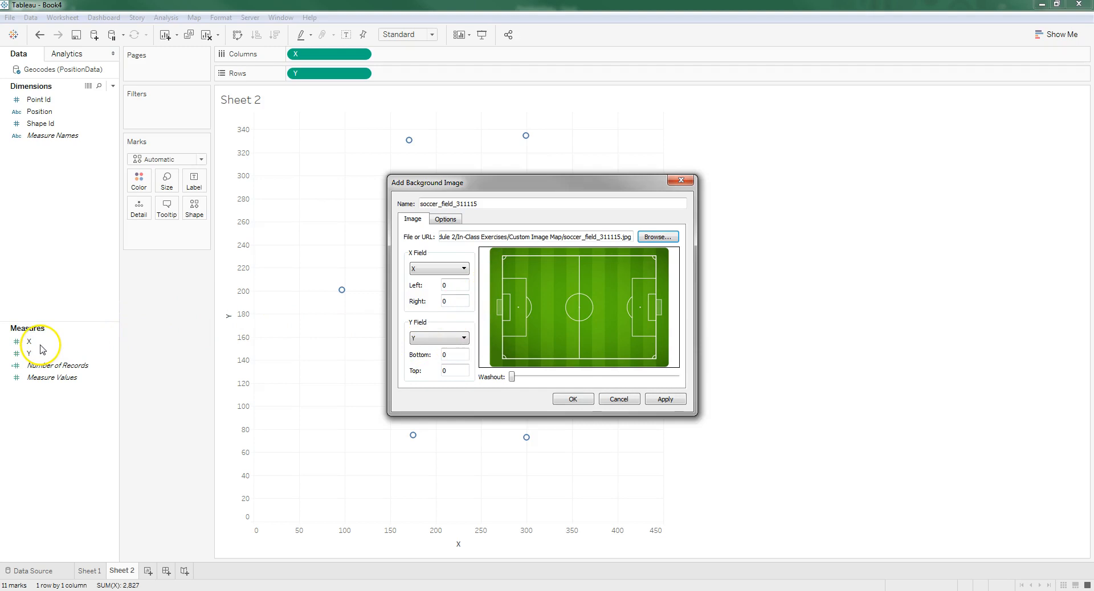
Keep X as the image's horizontal field and Y as its vertical field.
{"action": "left_click", "coordinate": [439, 268]}
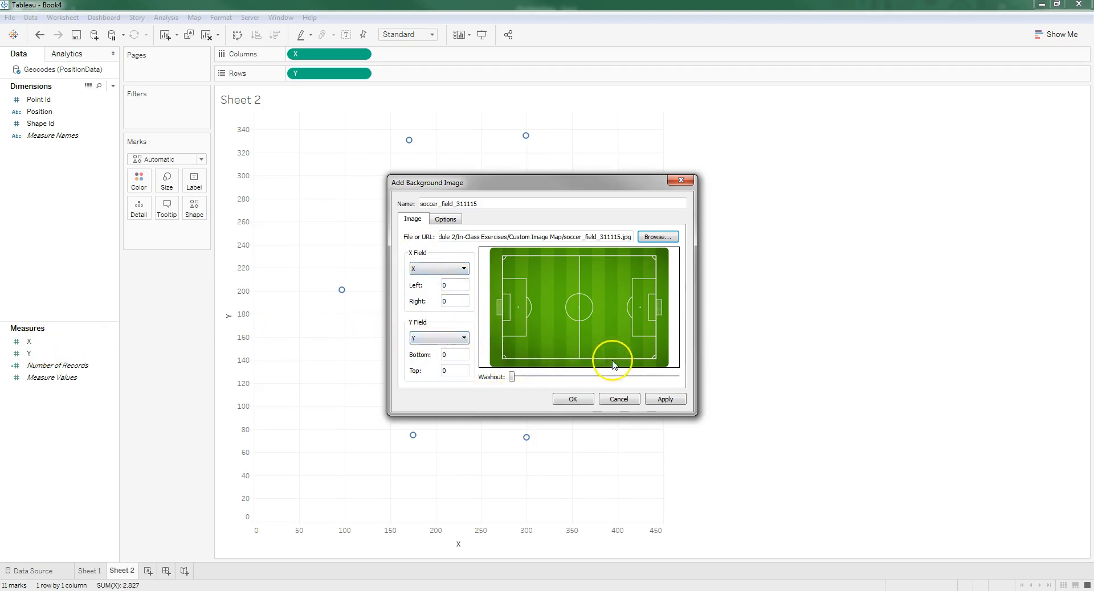
{"action": "left_click", "coordinate": [462, 268]}
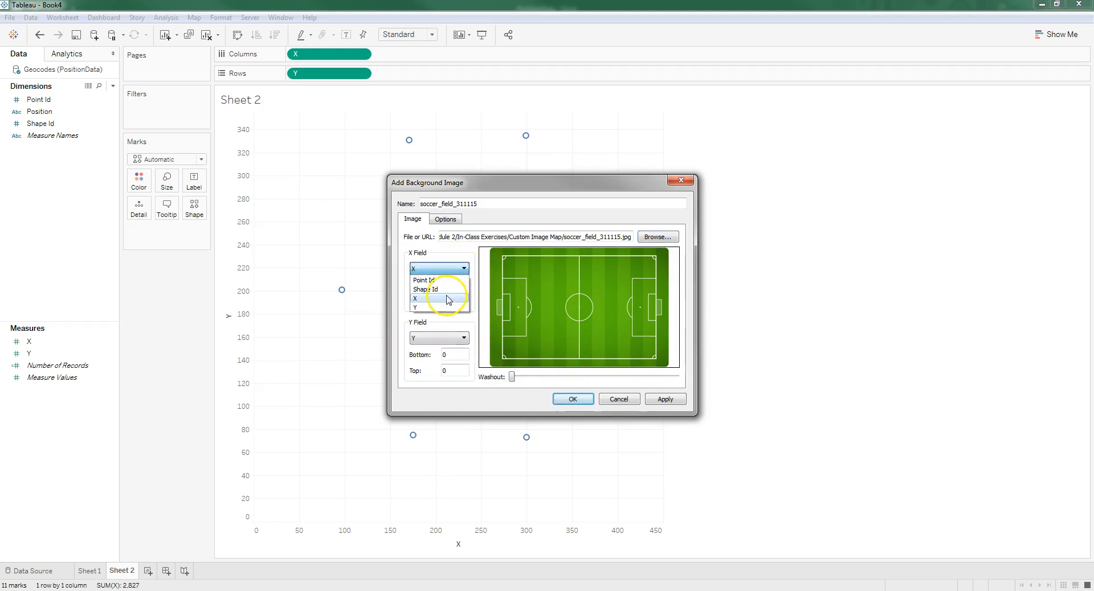
{"action": "left_click", "coordinate": [415, 298]}
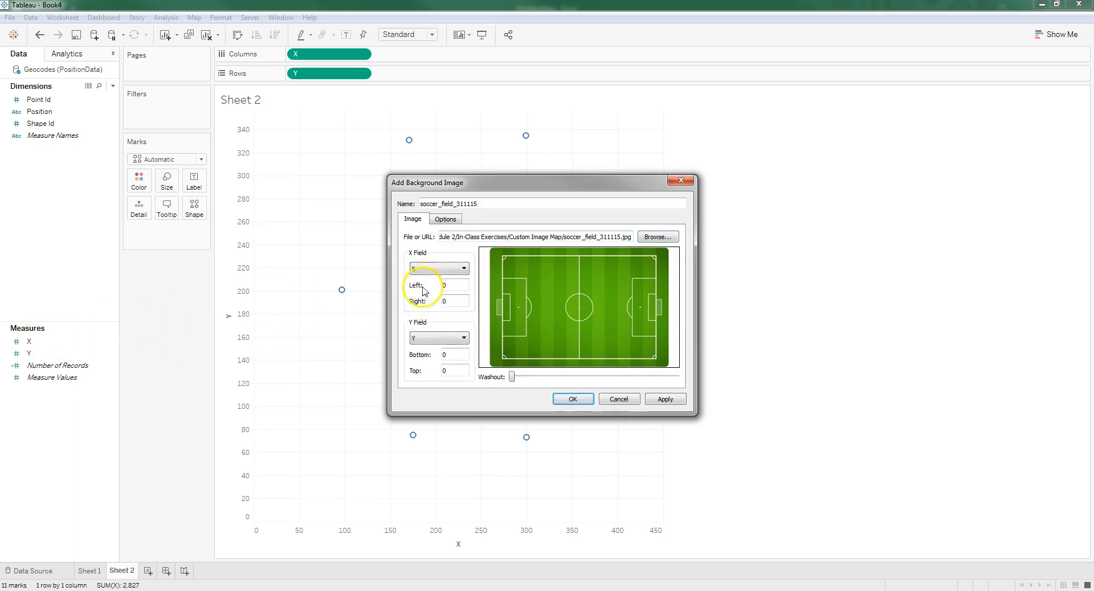
{"action": "left_click", "coordinate": [463, 267]}
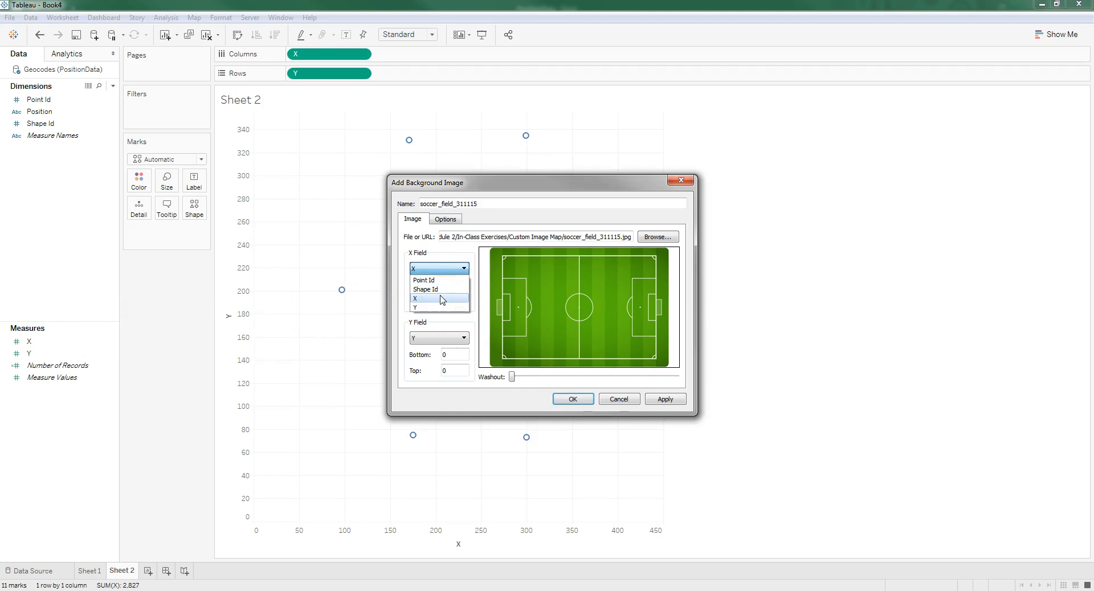
{"action": "left_click", "coordinate": [430, 299]}
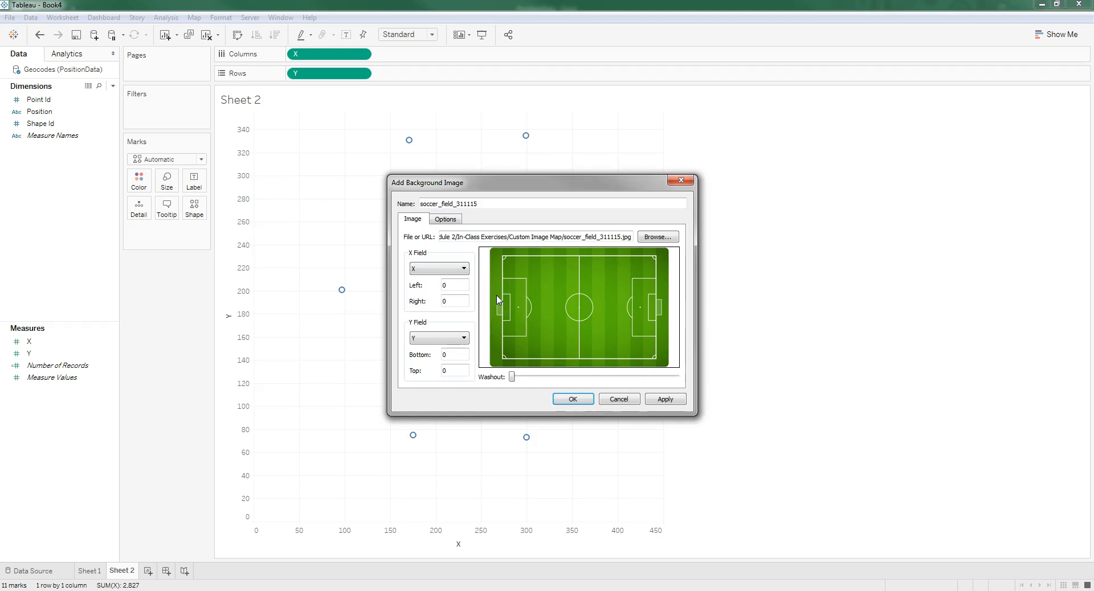
{"action": "left_click", "coordinate": [460, 337]}
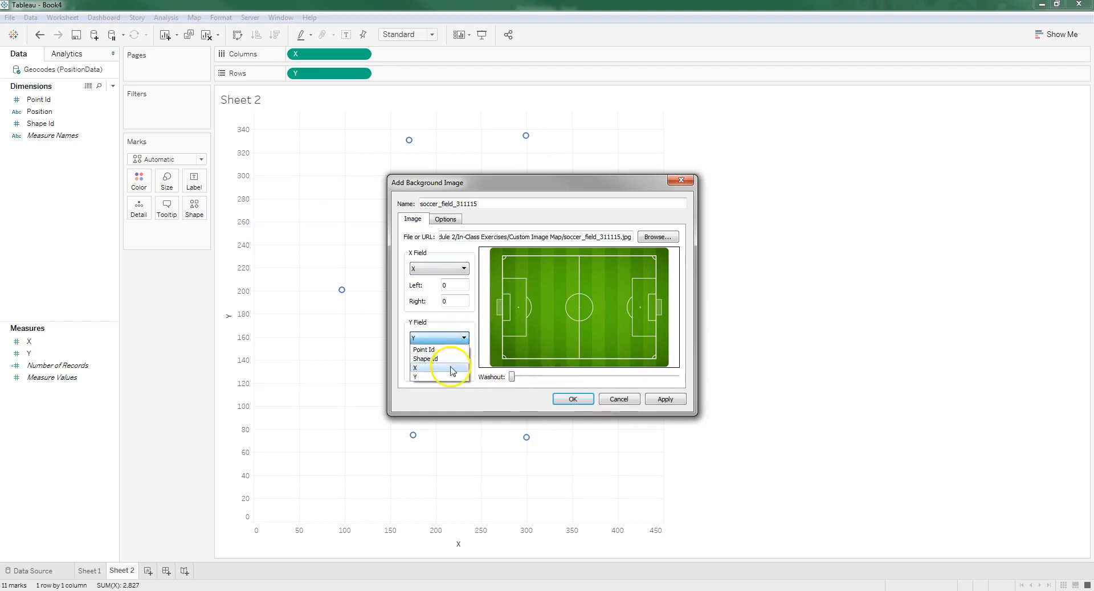
{"action": "left_click", "coordinate": [415, 376]}
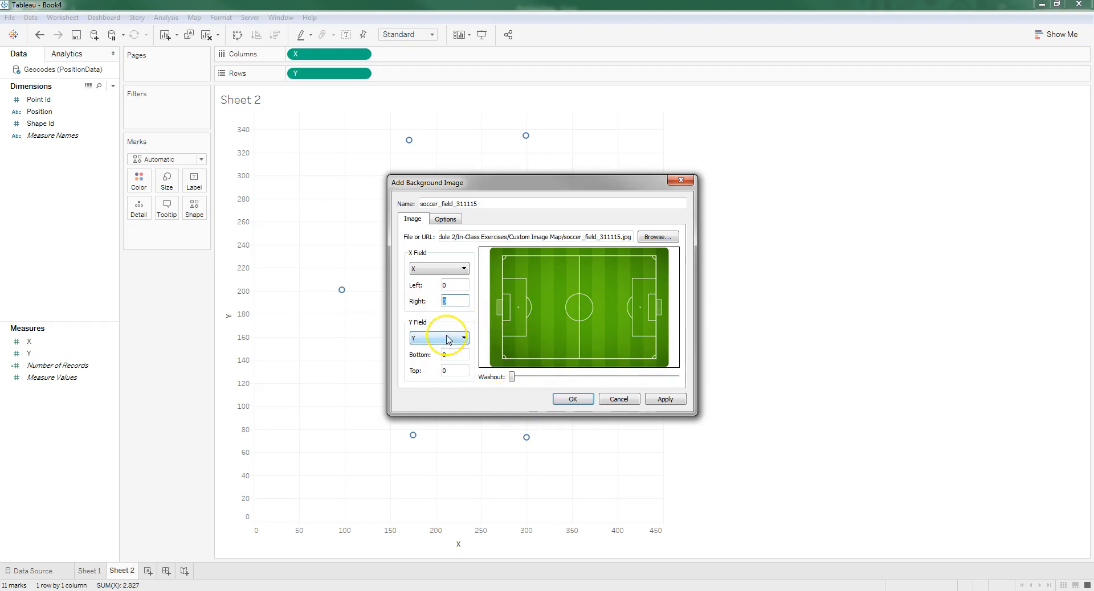
Set the image bounds to Right 600 and Top 400 and apply the background image.
{"action": "type", "text": "600"}
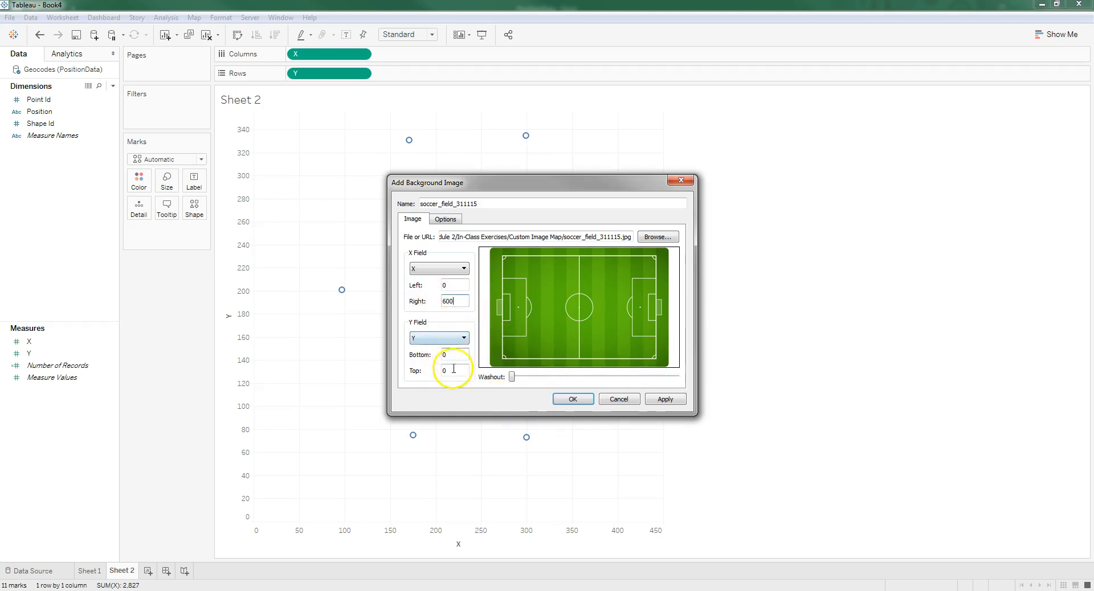
{"action": "type", "text": "400"}
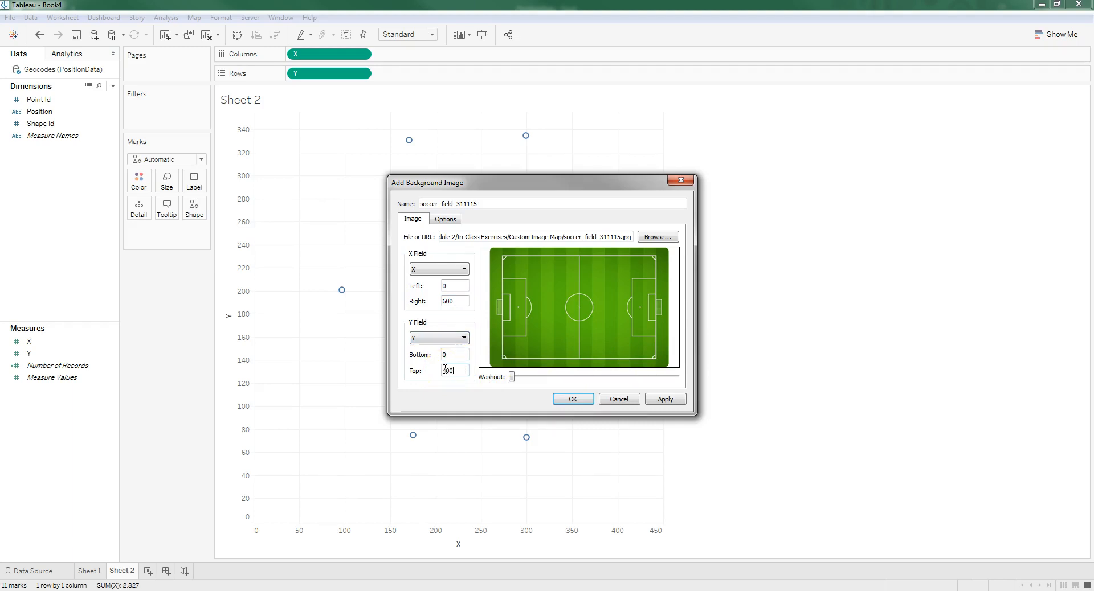
{"action": "left_click", "coordinate": [572, 399]}
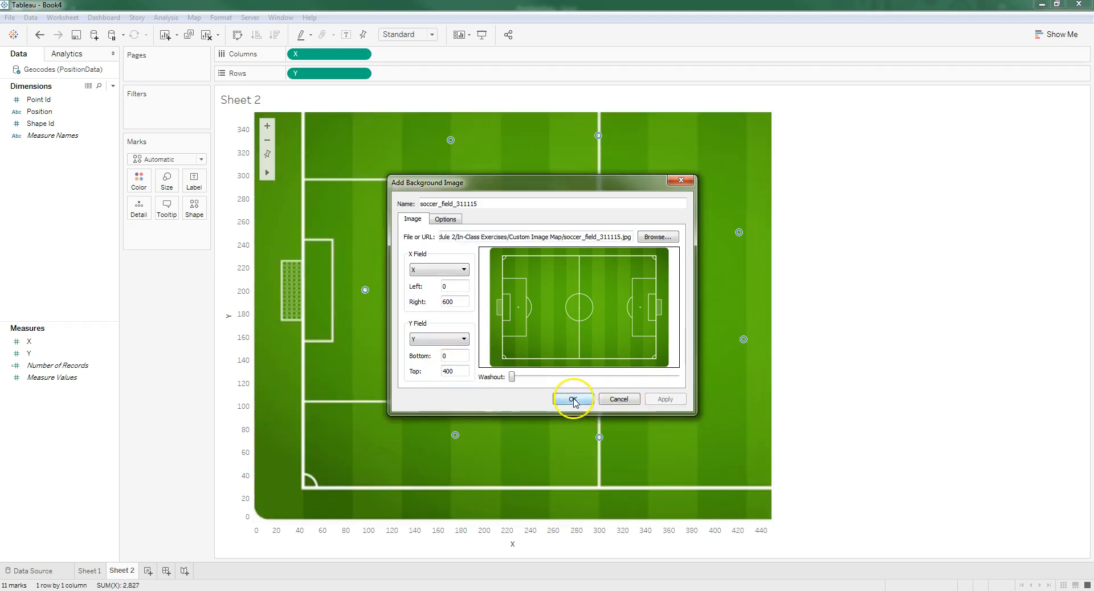
{"action": "left_click", "coordinate": [572, 398]}
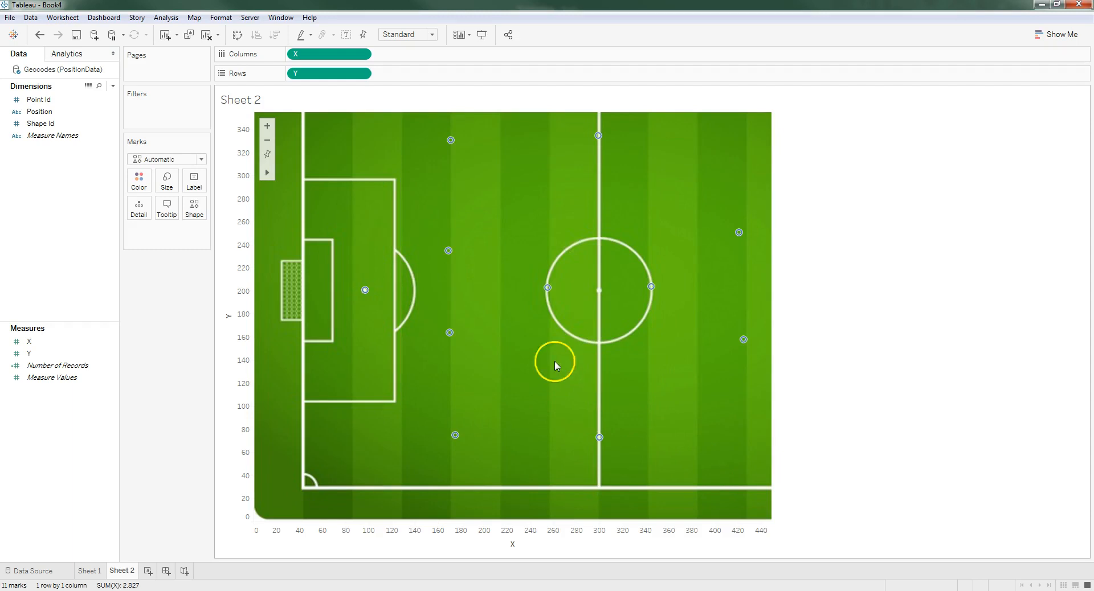
{"action": "mouse_move", "coordinate": [716, 351]}
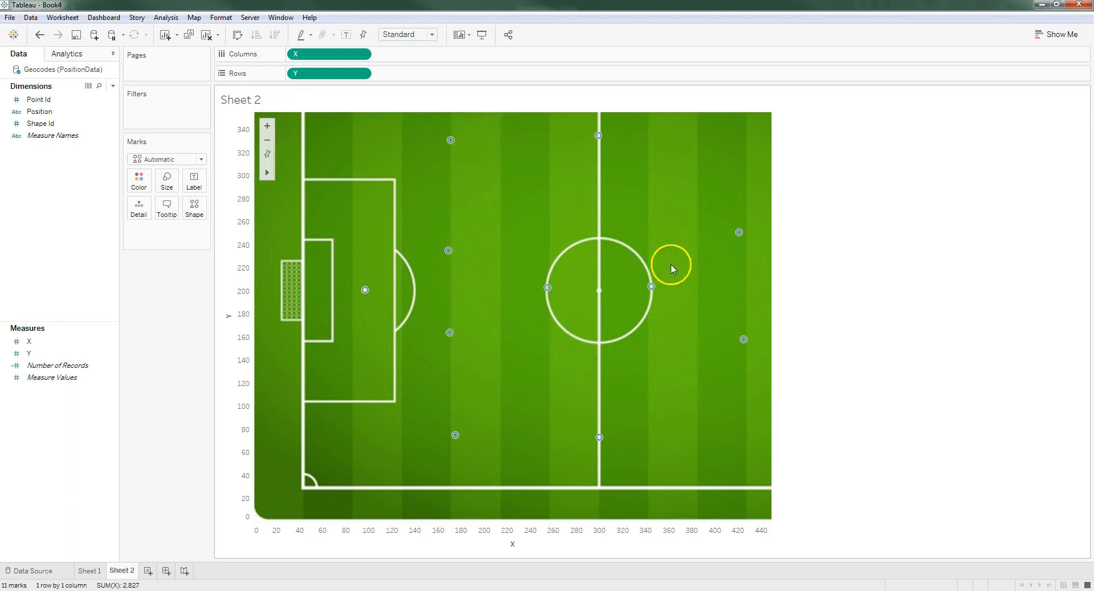
{"action": "mouse_move", "coordinate": [789, 166]}
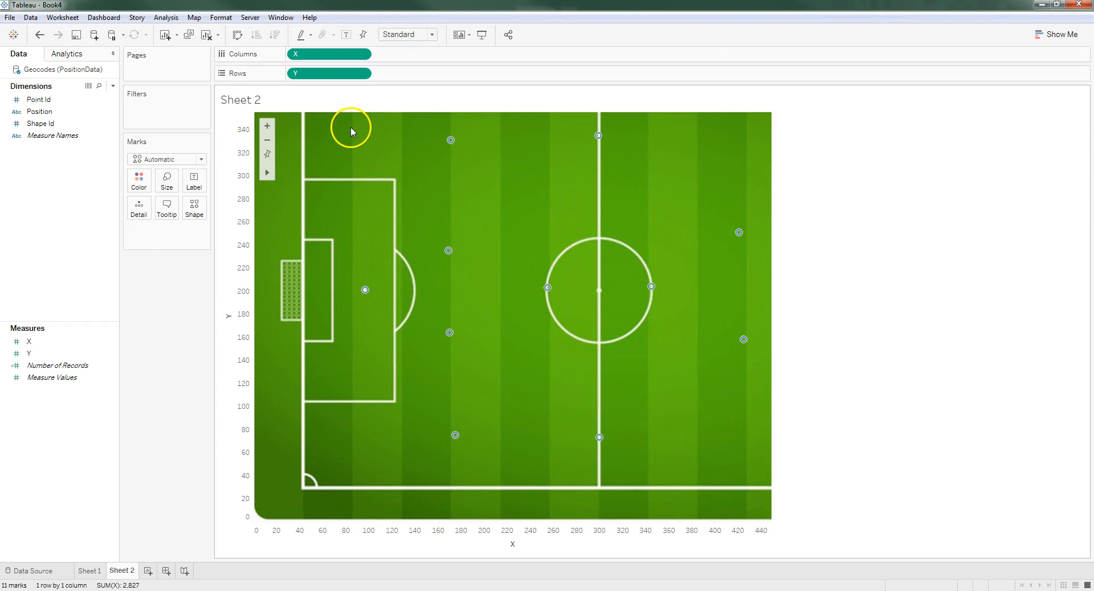
{"action": "mouse_move", "coordinate": [548, 534]}
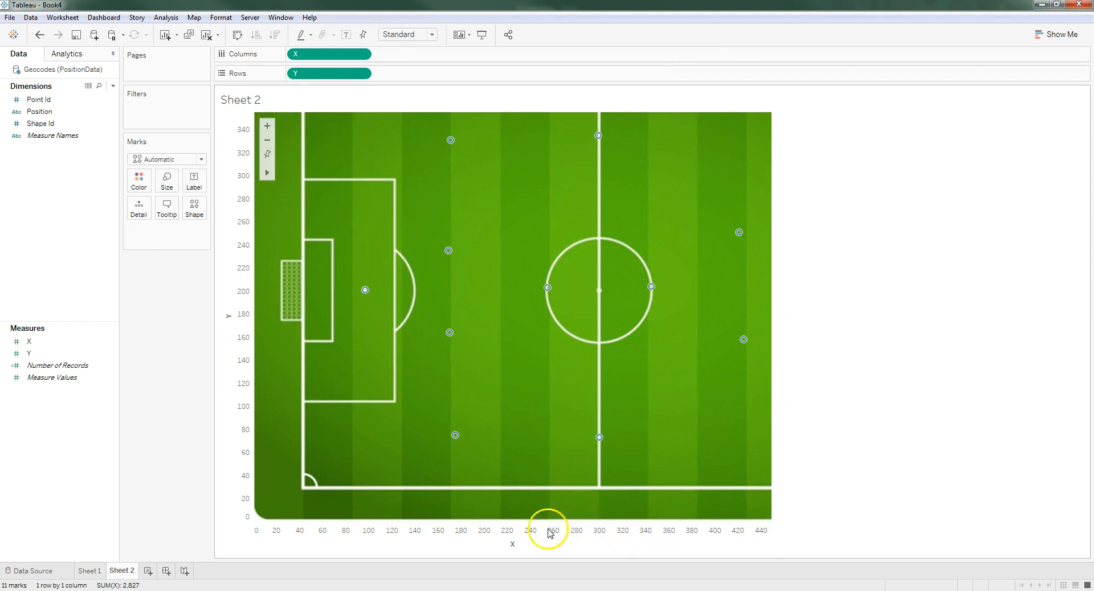
Fix the X axis to a range of 0 to 600.
{"action": "double_click", "coordinate": [546, 530]}
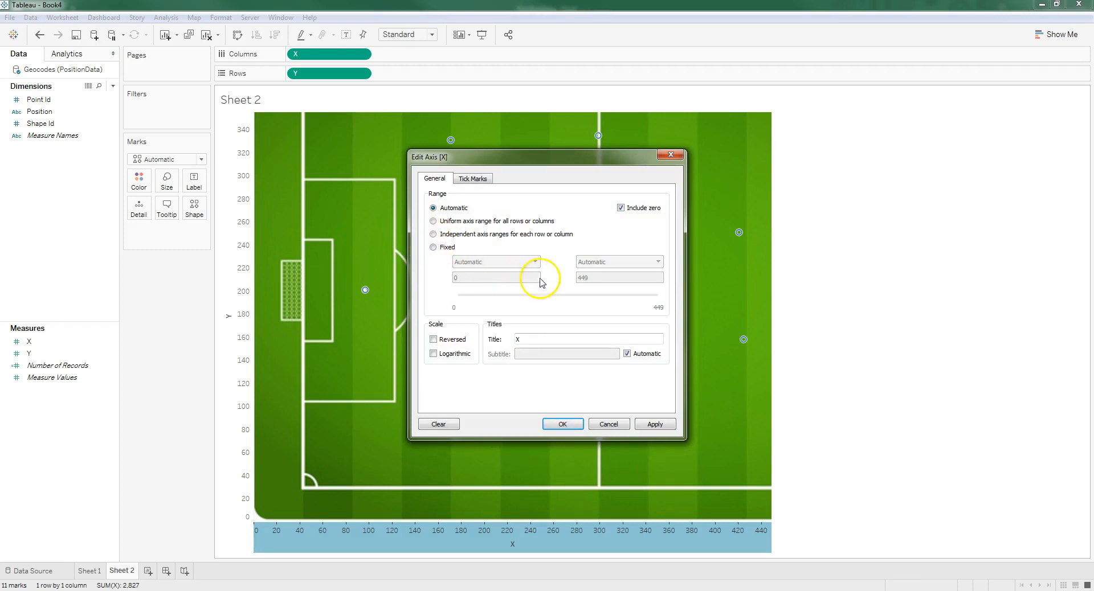
{"action": "left_click", "coordinate": [433, 247]}
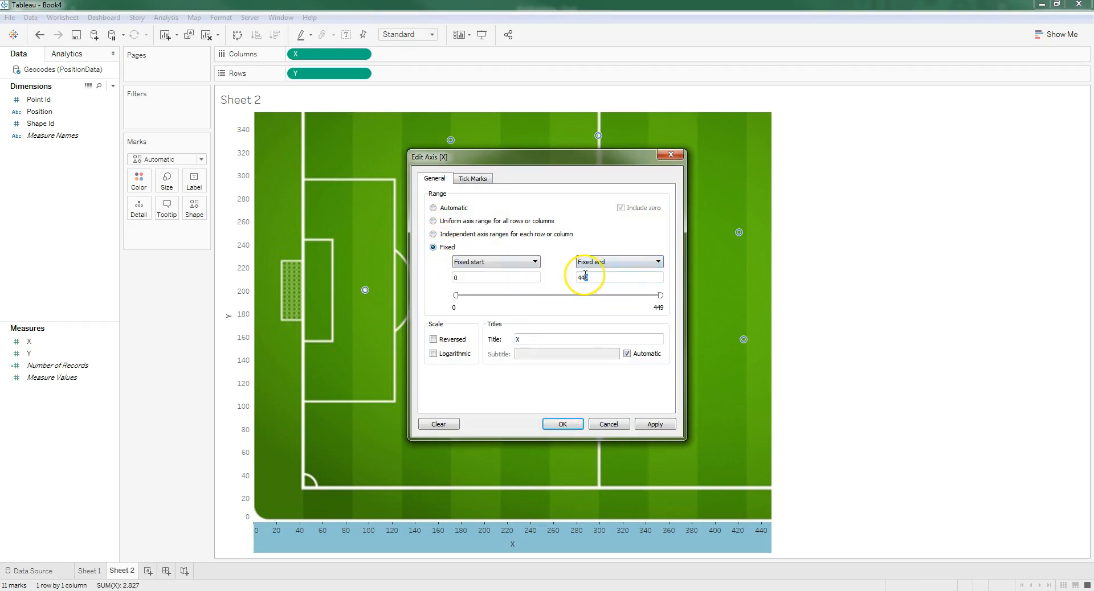
{"action": "type", "text": "60"}
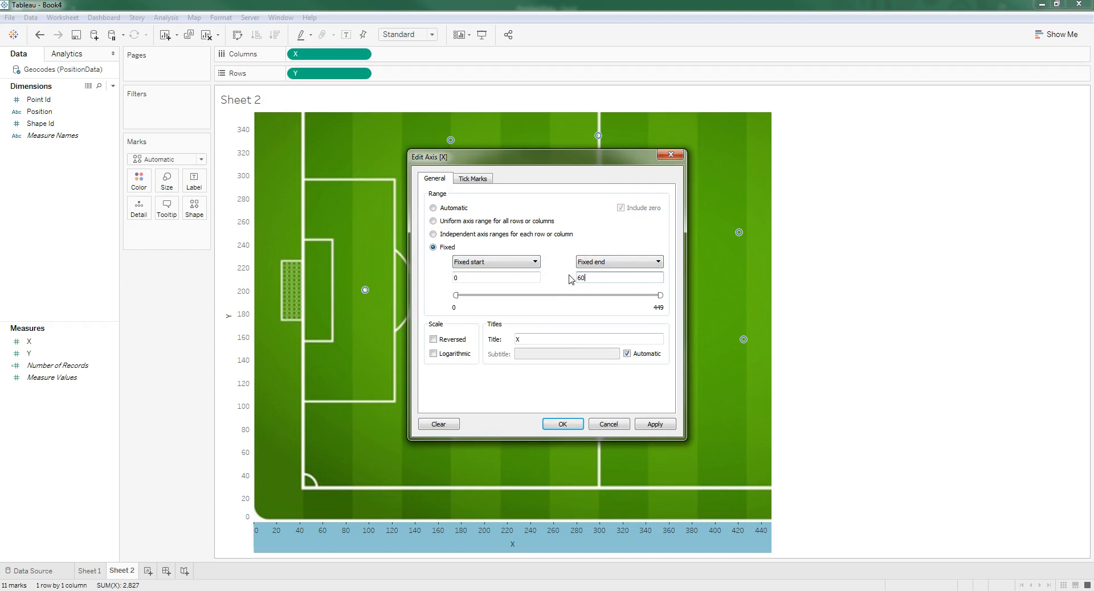
{"action": "left_click", "coordinate": [655, 424]}
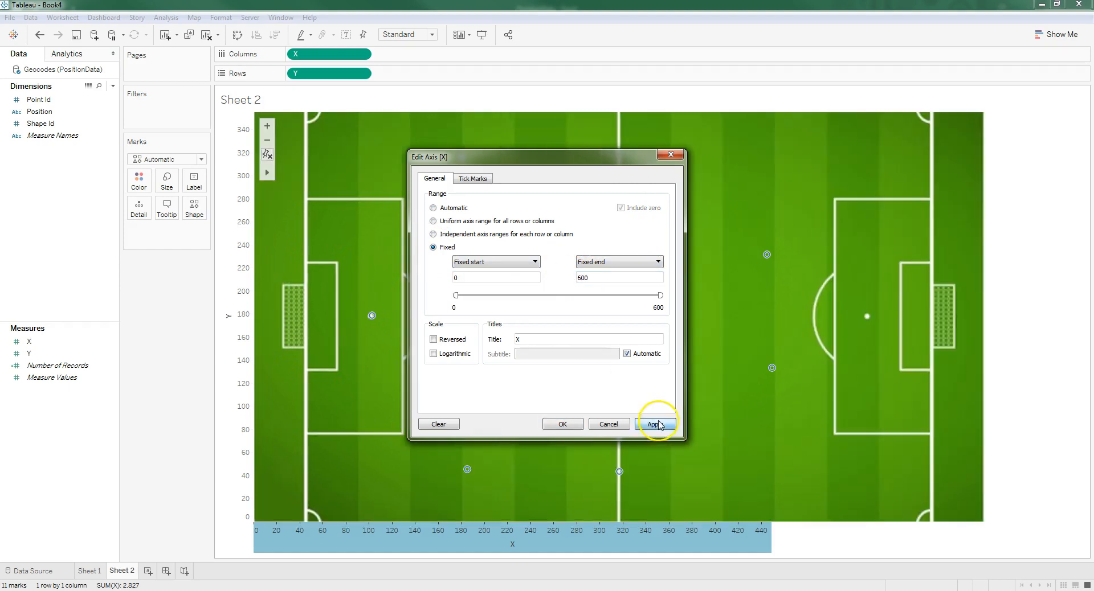
{"action": "left_click", "coordinate": [656, 424]}
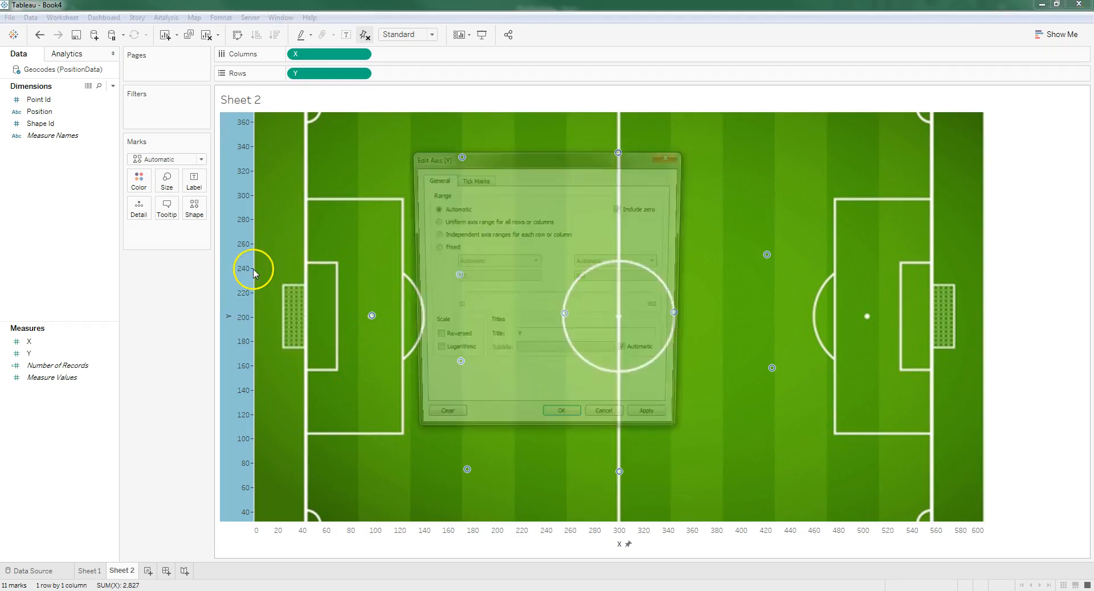
Fix the Y axis to a range of 0 to 400.
{"action": "left_click", "coordinate": [433, 247]}
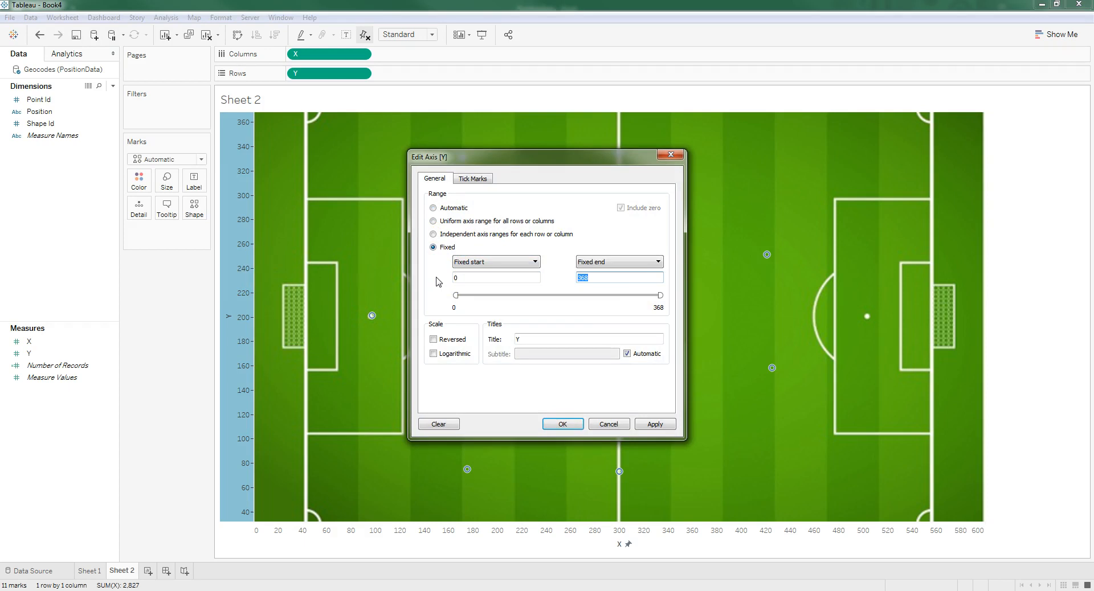
{"action": "left_click", "coordinate": [656, 424]}
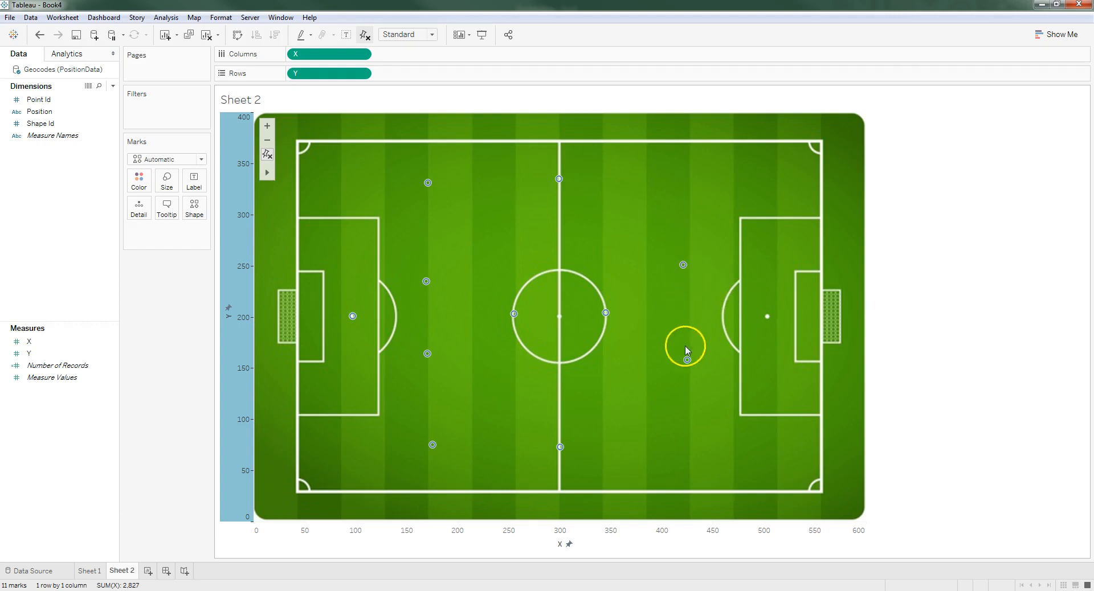
{"action": "mouse_move", "coordinate": [528, 384]}
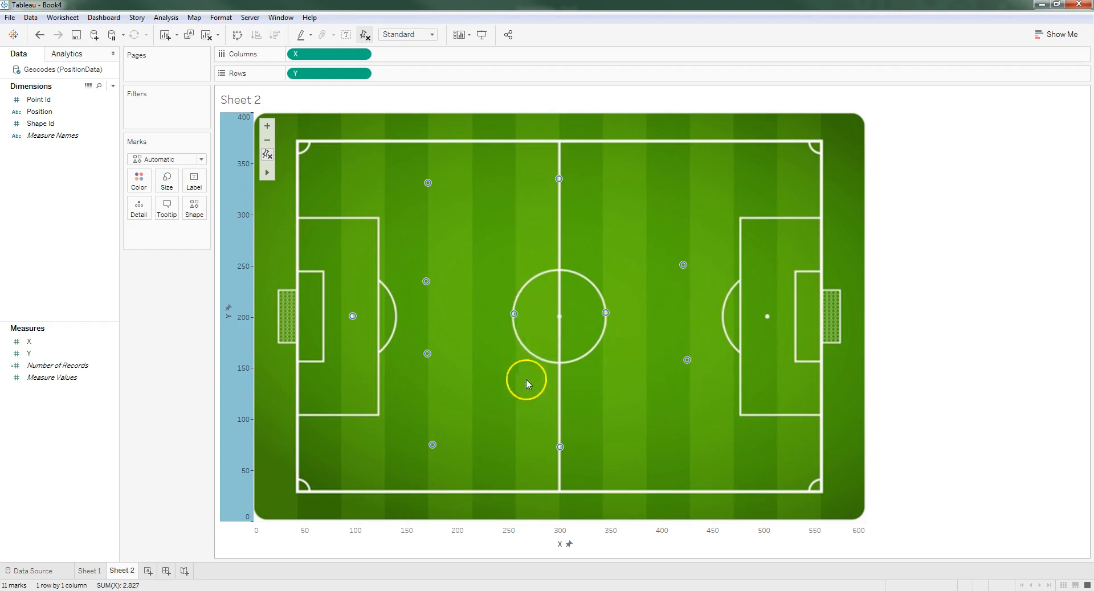
{"action": "mouse_move", "coordinate": [426, 353]}
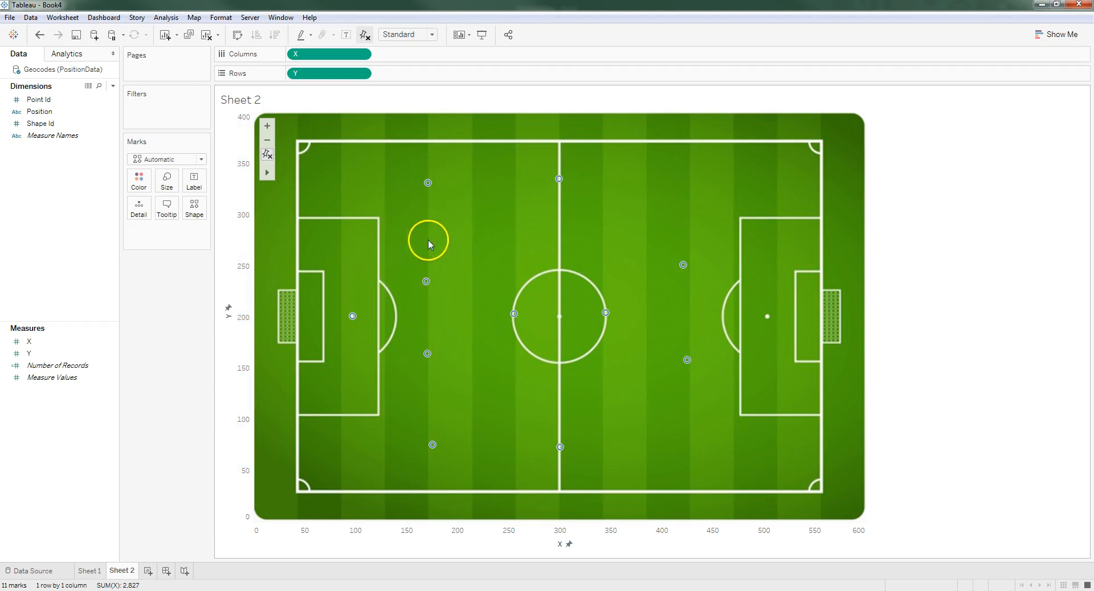
{"action": "mouse_move", "coordinate": [605, 319]}
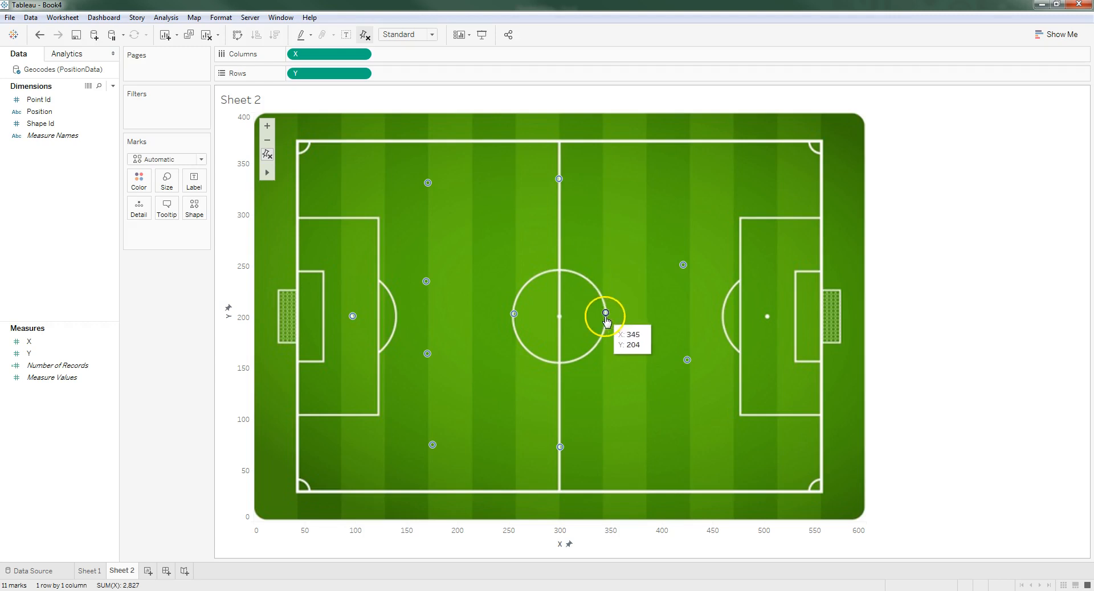
{"action": "mouse_move", "coordinate": [559, 180]}
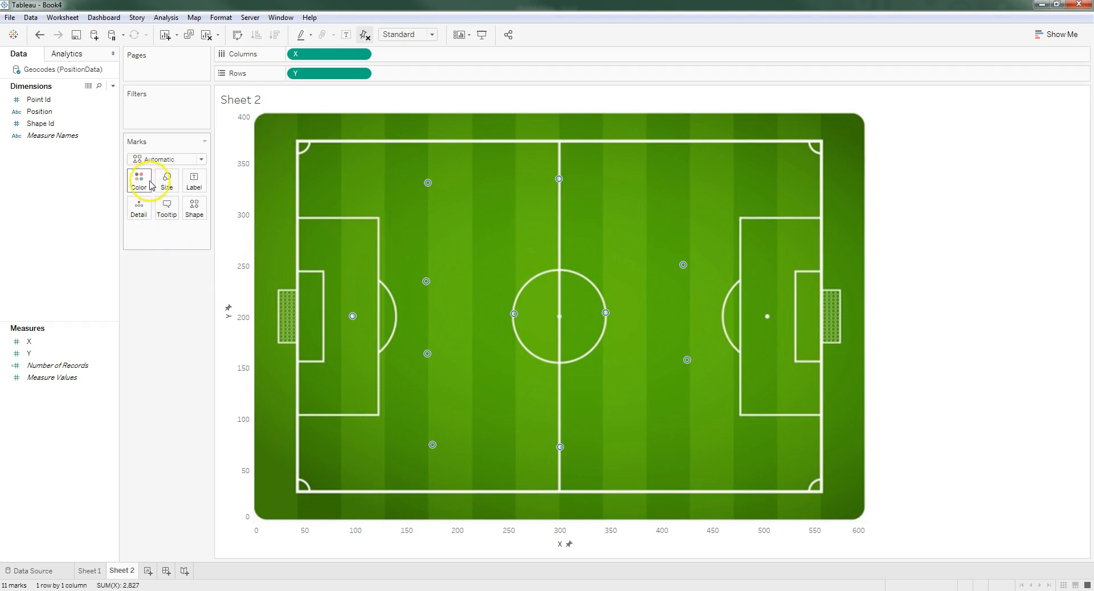
{"action": "mouse_move", "coordinate": [558, 177]}
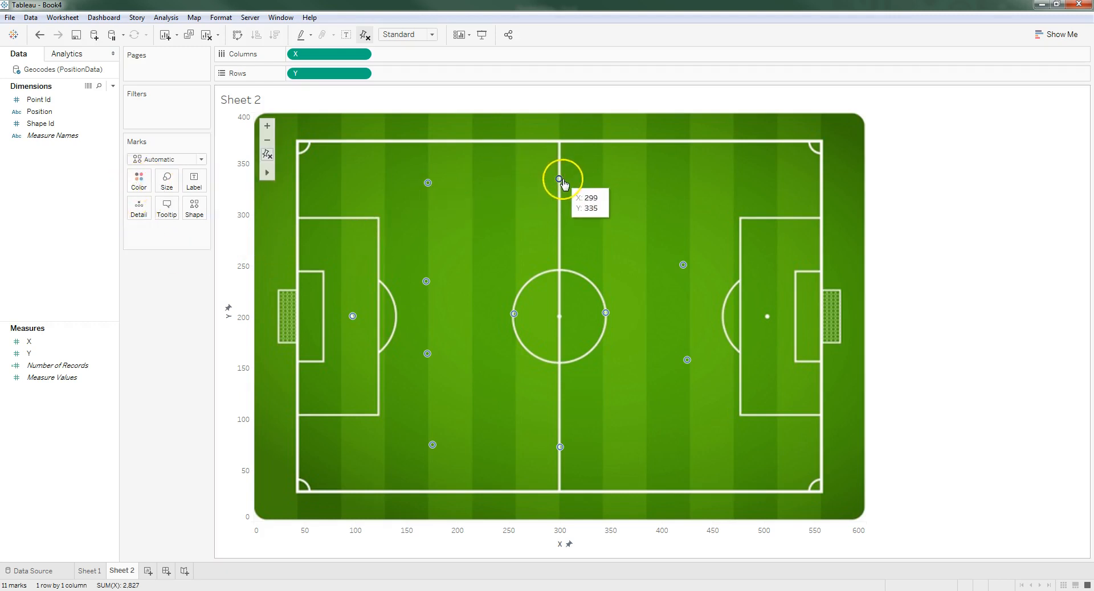
{"action": "mouse_move", "coordinate": [159, 498]}
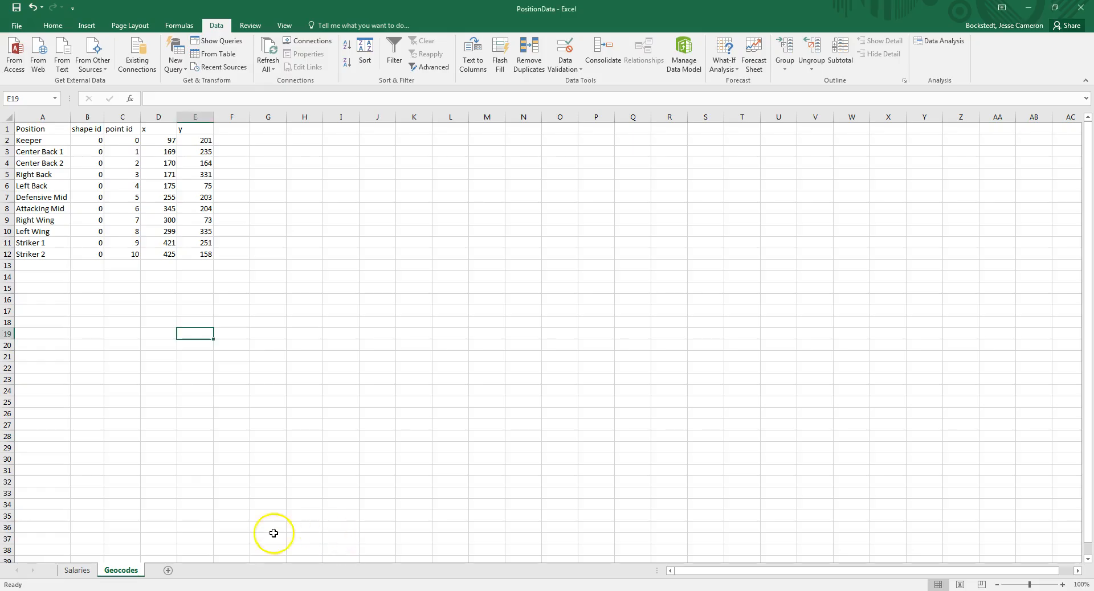
{"action": "mouse_move", "coordinate": [125, 444]}
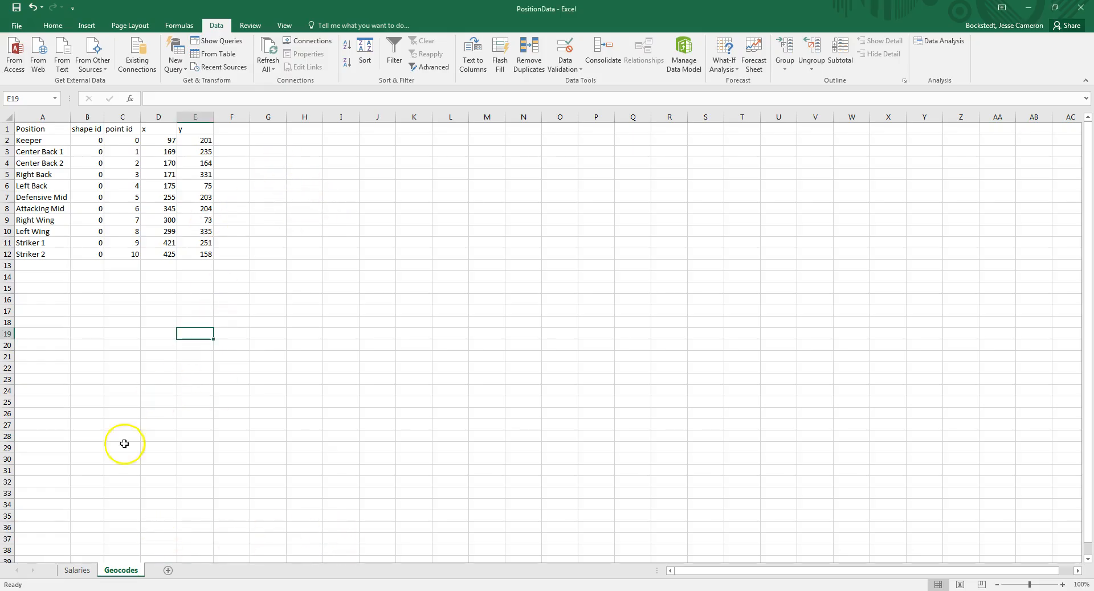
Switch to the Salaries sheet and review the position names and their salaries.
{"action": "left_click", "coordinate": [77, 569]}
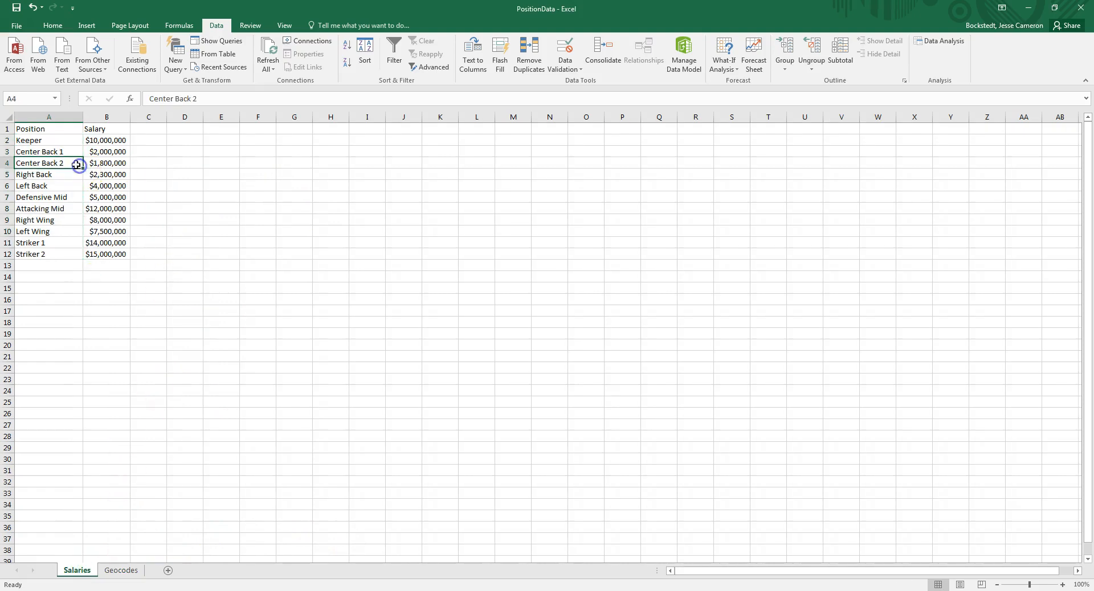
{"action": "left_click", "coordinate": [105, 129]}
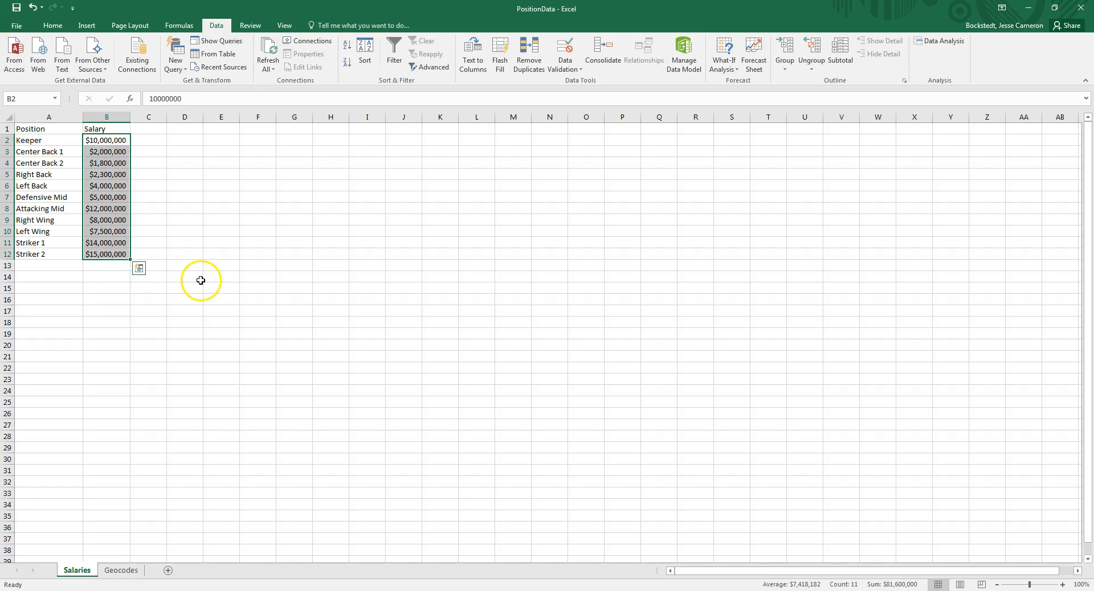
{"action": "mouse_move", "coordinate": [100, 253]}
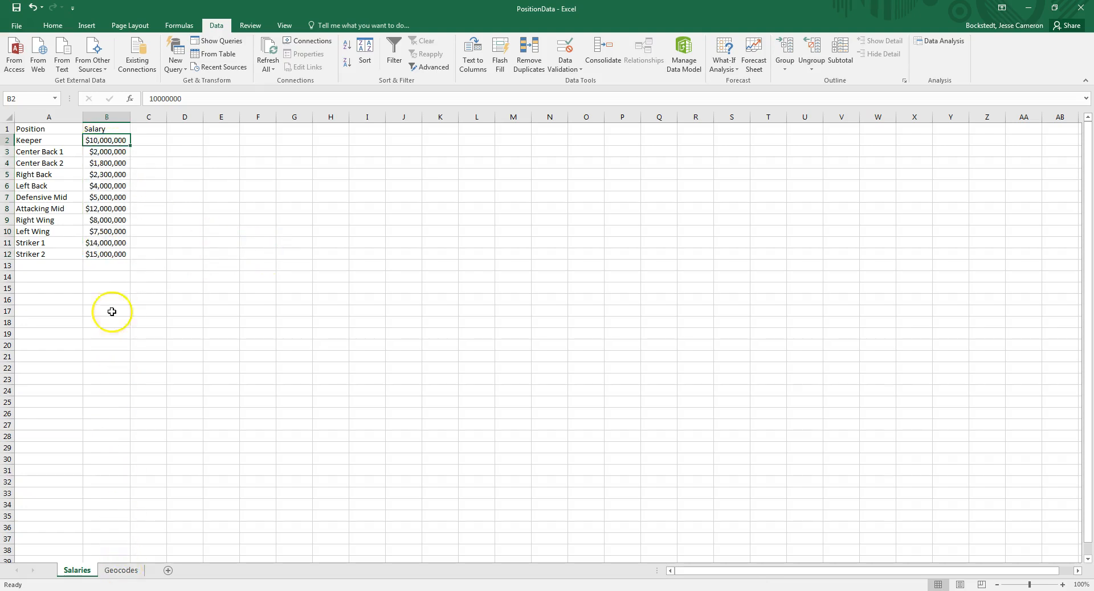
{"action": "mouse_move", "coordinate": [55, 140]}
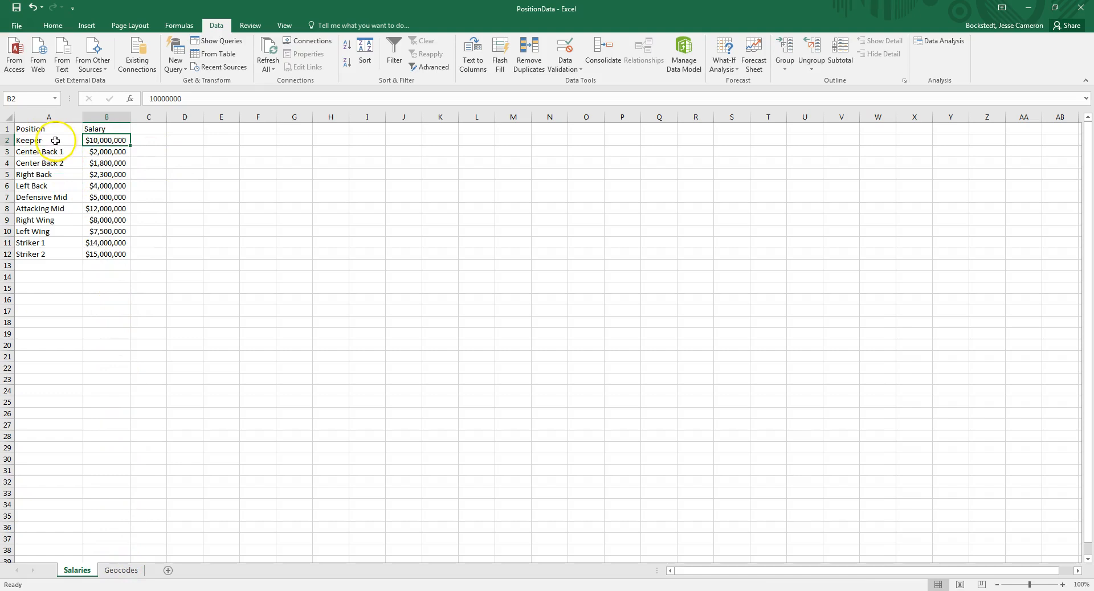
{"action": "left_click_drag", "start_coordinate": [47, 140], "coordinate": [48, 243]}
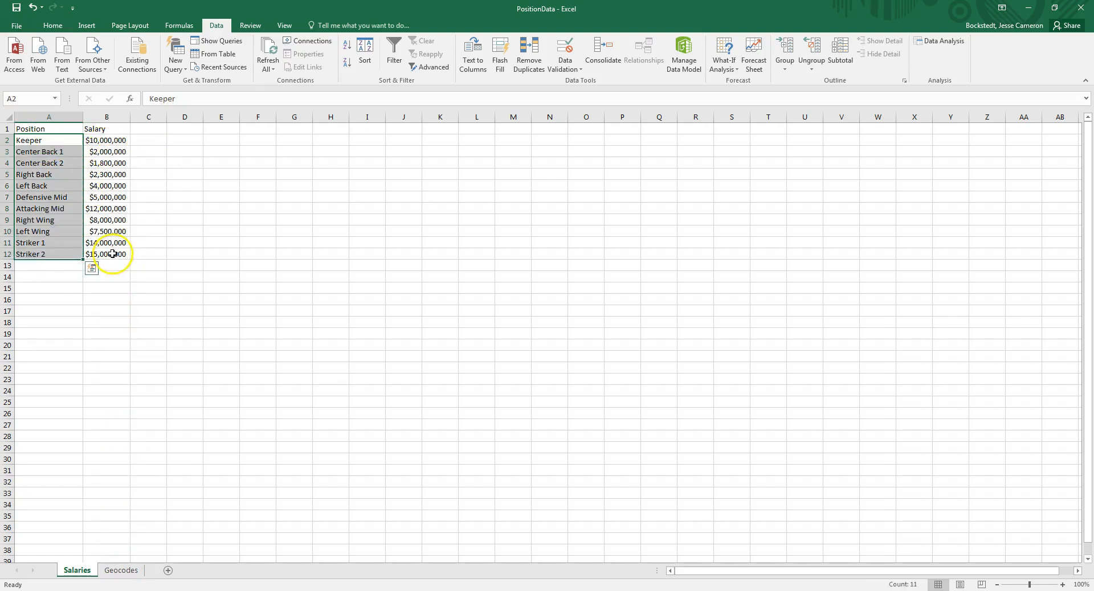
{"action": "left_click", "coordinate": [48, 266]}
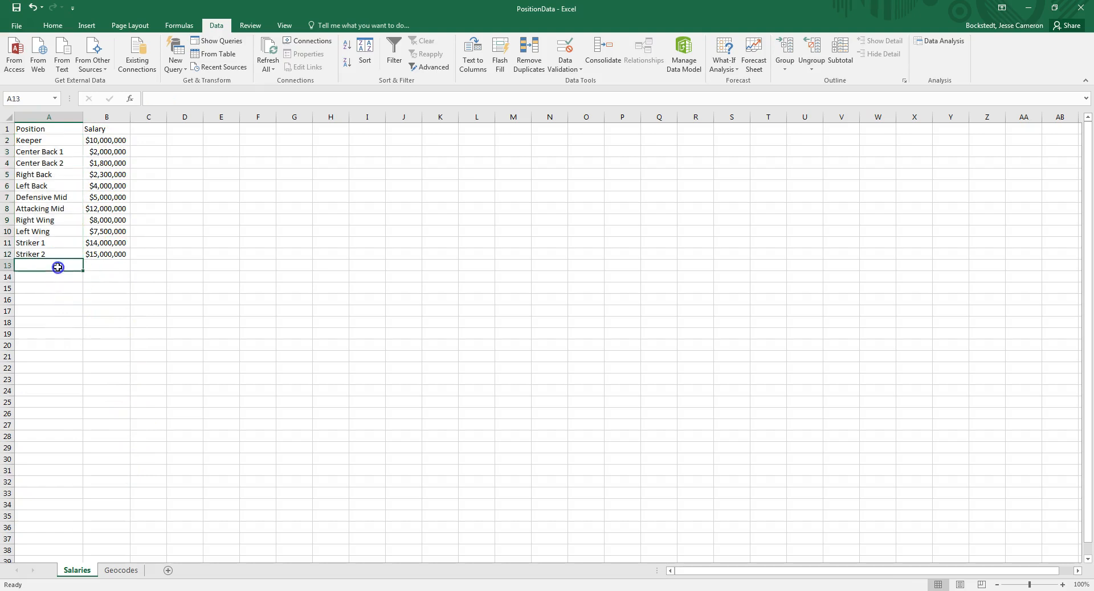
{"action": "mouse_move", "coordinate": [66, 276]}
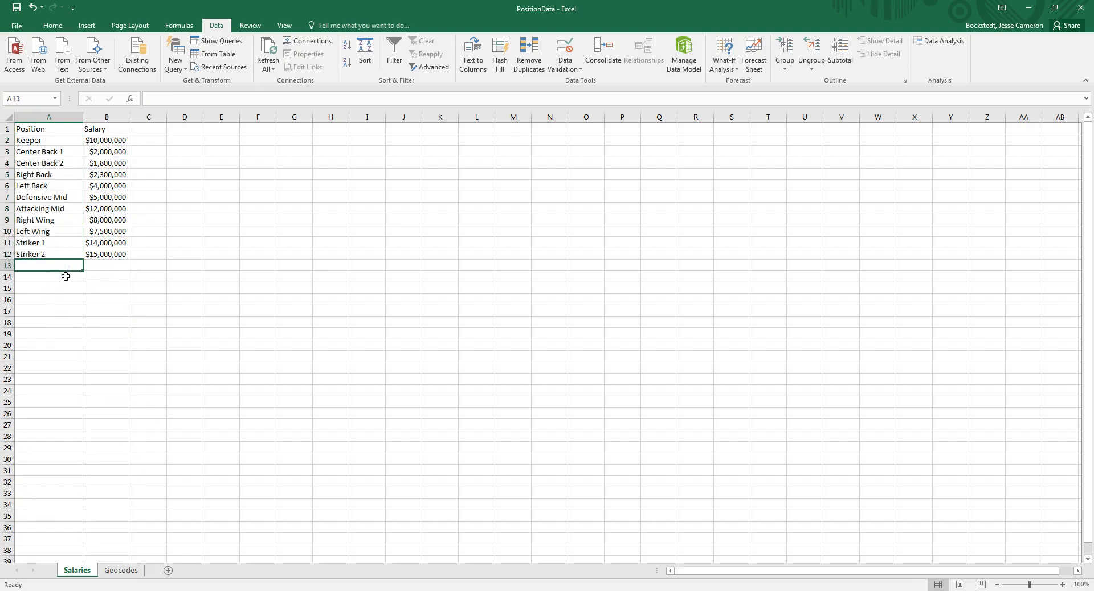
{"action": "mouse_move", "coordinate": [142, 189]}
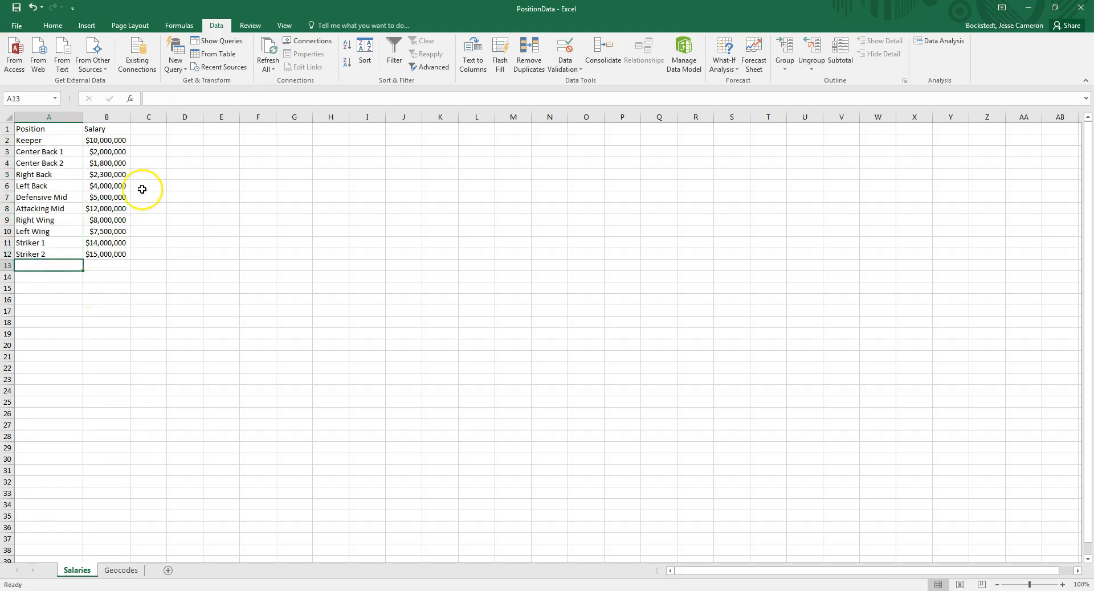
{"action": "mouse_move", "coordinate": [175, 139]}
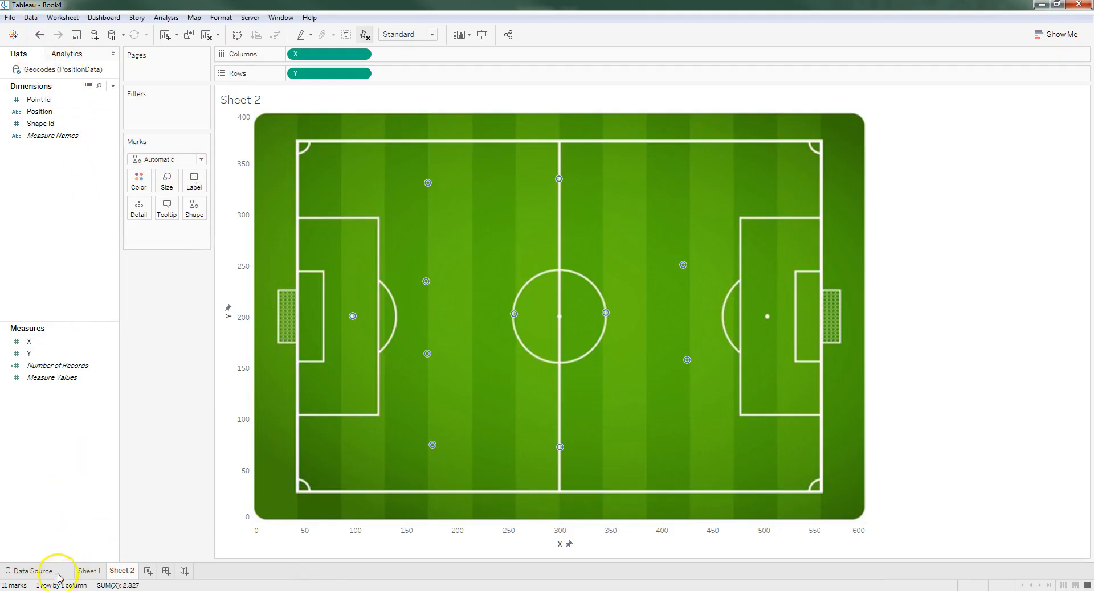
Go to the Data Source page showing the Geocodes table and the Salaries sheet.
{"action": "left_click", "coordinate": [28, 571]}
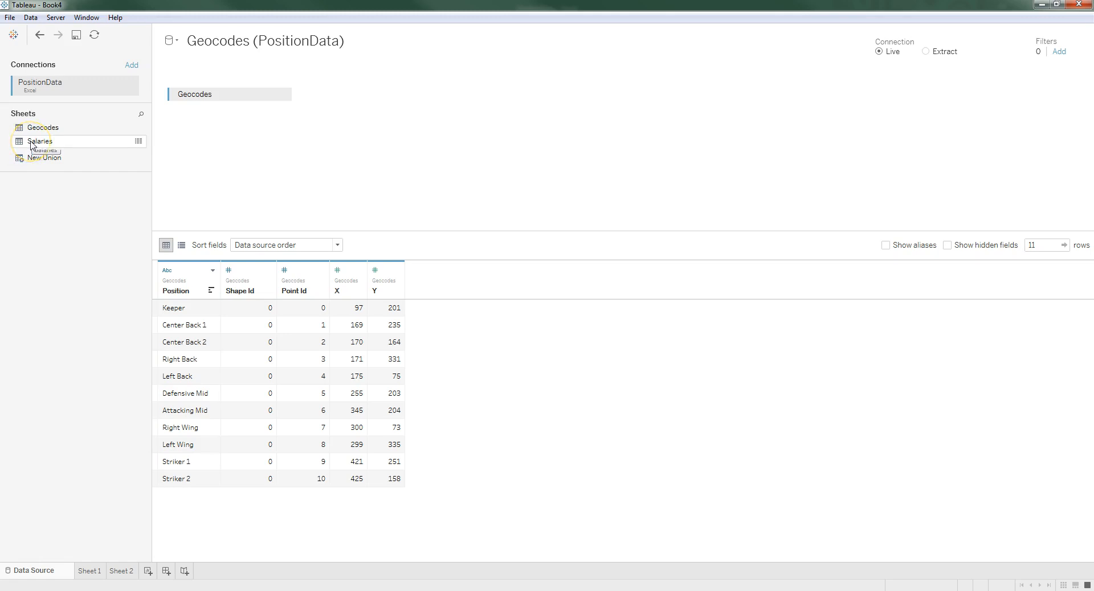
{"action": "mouse_move", "coordinate": [34, 142]}
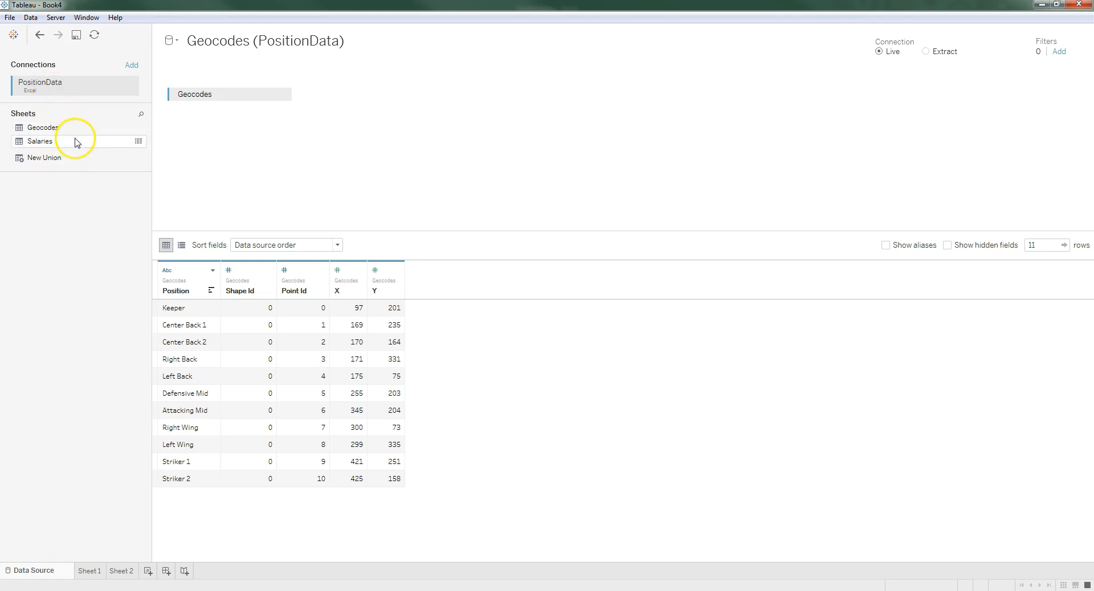
{"action": "mouse_move", "coordinate": [77, 143]}
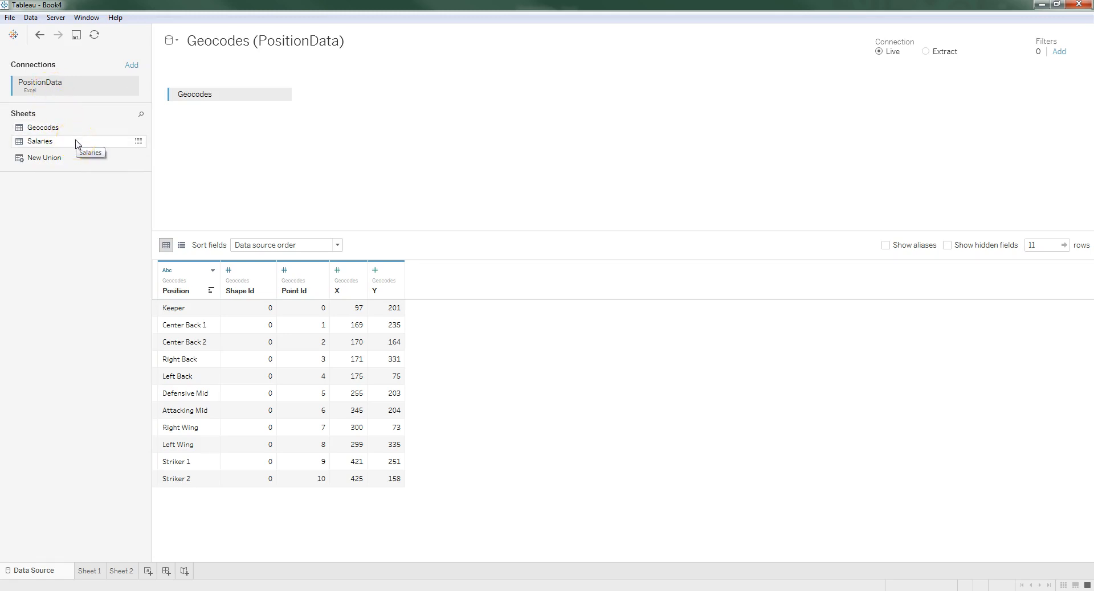
{"action": "mouse_move", "coordinate": [78, 130]}
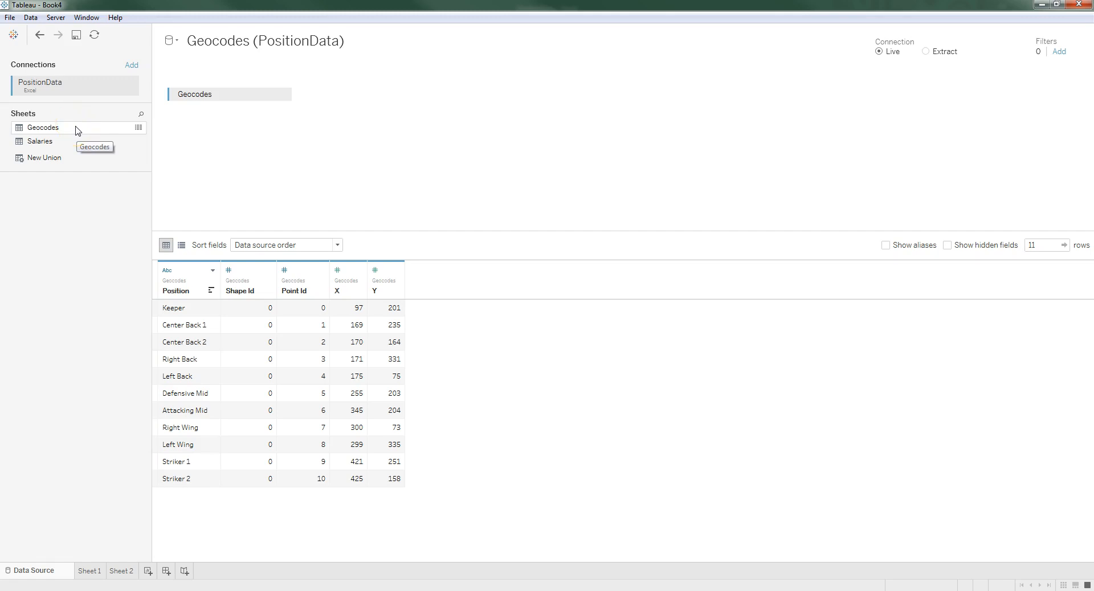
{"action": "mouse_move", "coordinate": [64, 142]}
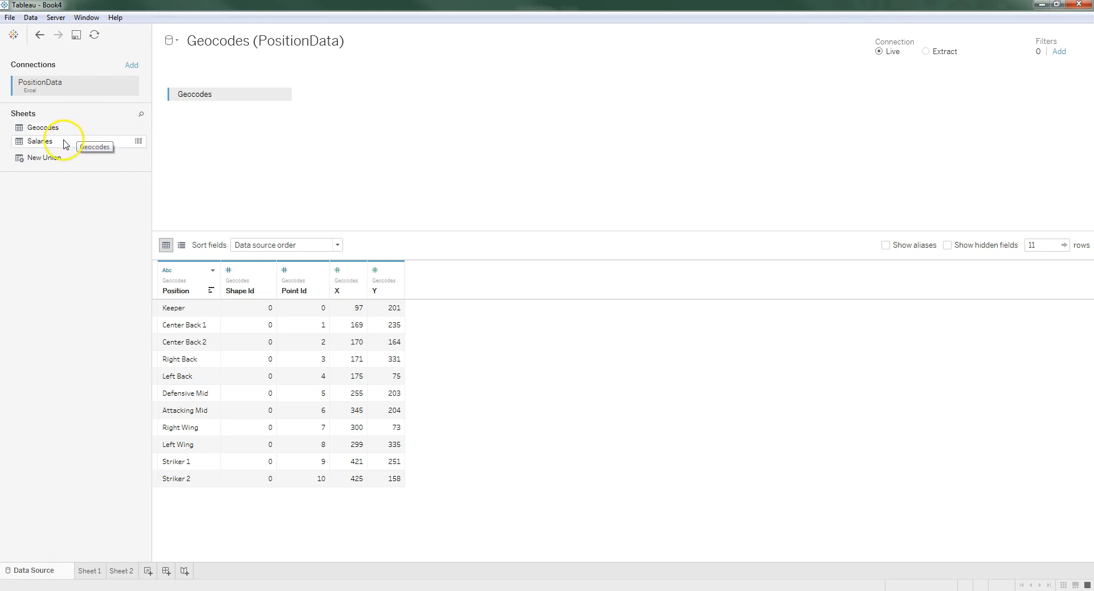
{"action": "mouse_move", "coordinate": [64, 145]}
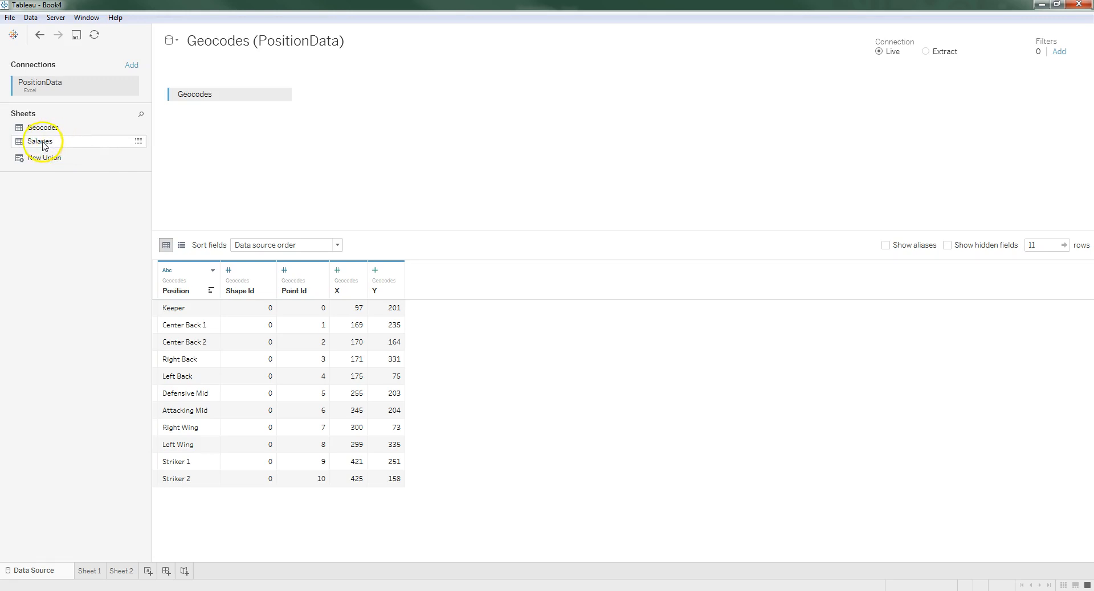
Join Salaries to Geocodes on position and hide the duplicate Position (Salaries) column.
{"action": "left_click_drag", "start_coordinate": [40, 141], "coordinate": [369, 91]}
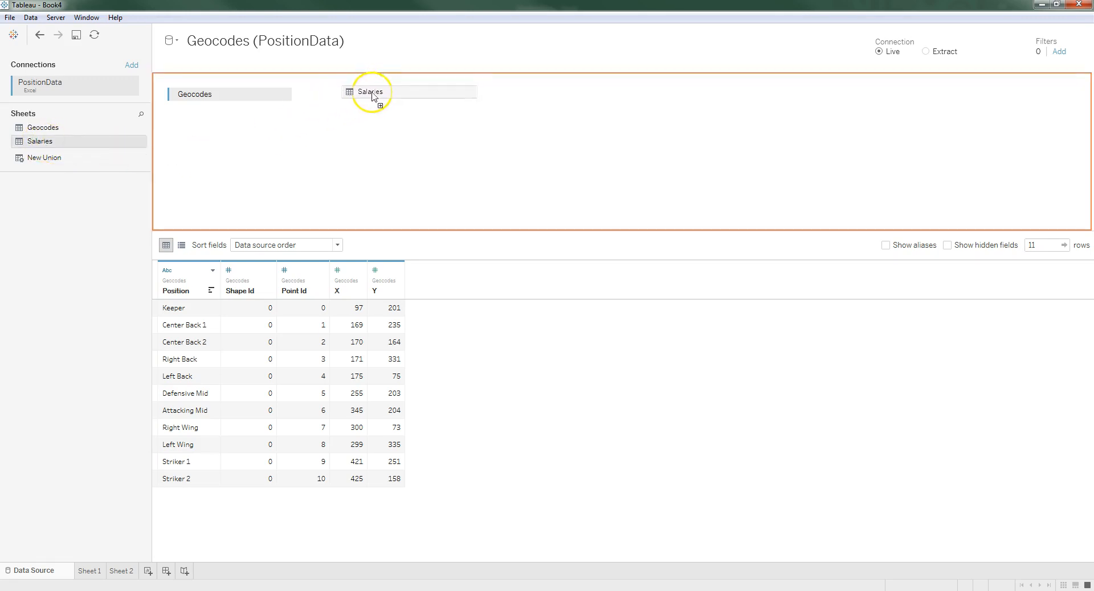
{"action": "left_click_drag", "start_coordinate": [370, 92], "coordinate": [318, 94]}
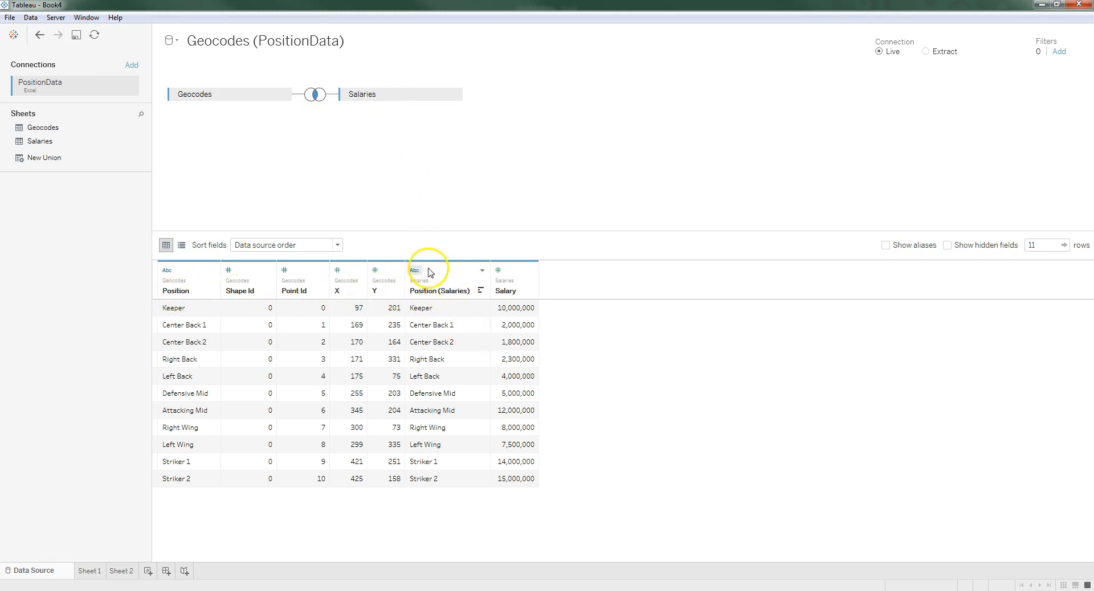
{"action": "left_click", "coordinate": [481, 271]}
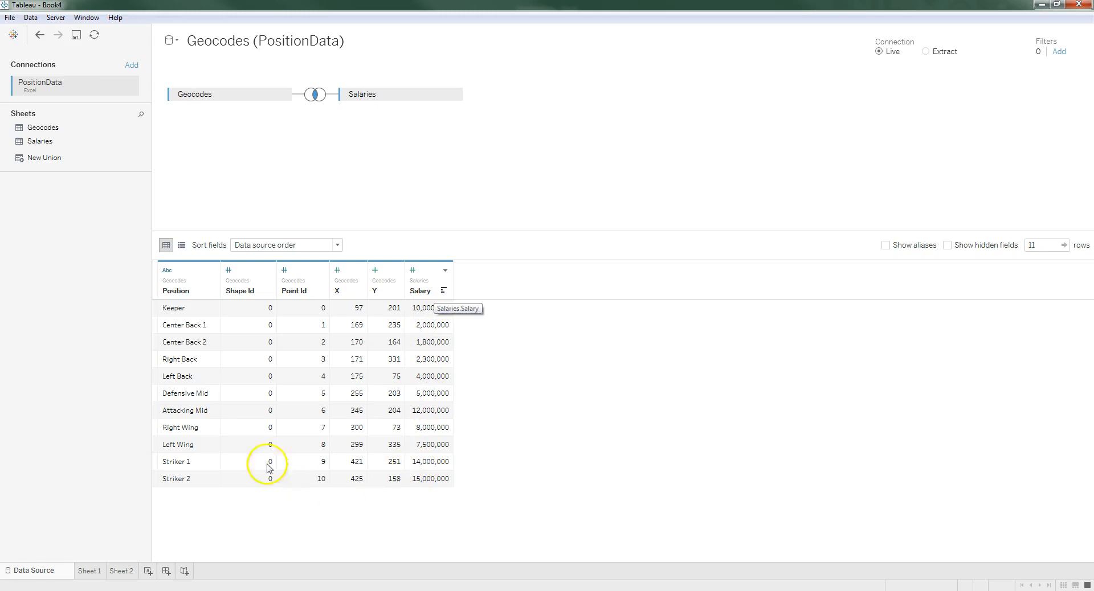
{"action": "mouse_move", "coordinate": [259, 153]}
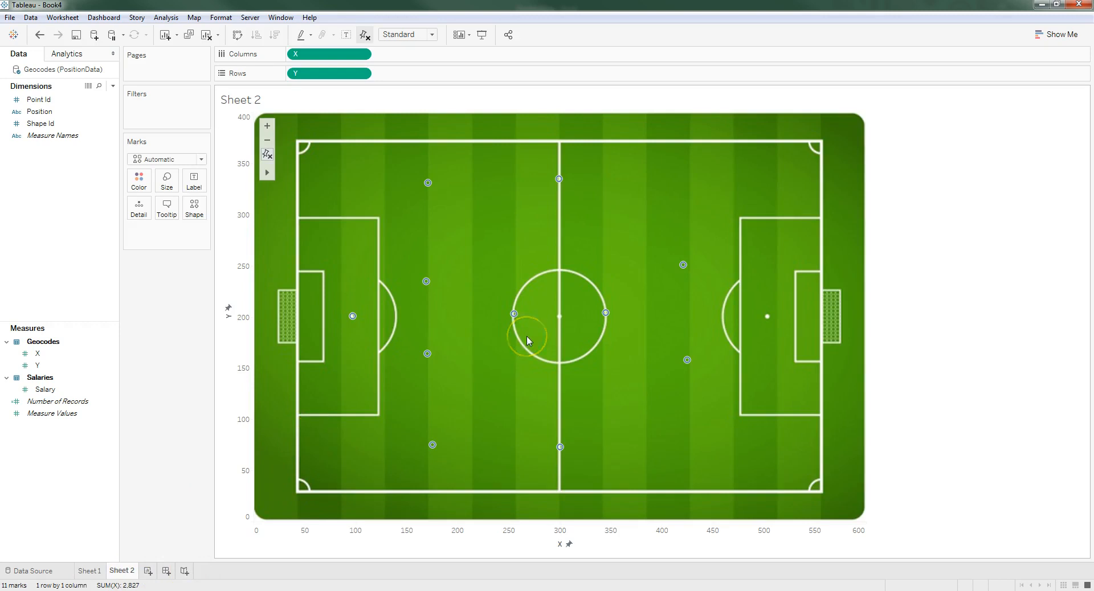
{"action": "mouse_move", "coordinate": [399, 309]}
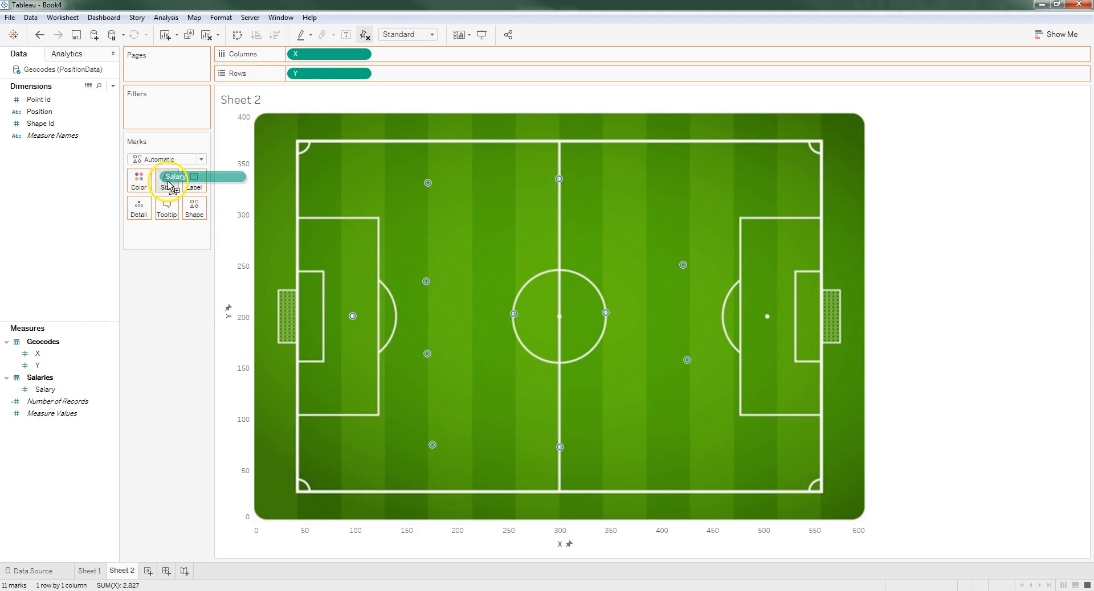
Size the position marks by Salary and enlarge them with the size slider.
{"action": "left_click_drag", "start_coordinate": [174, 176], "coordinate": [166, 181]}
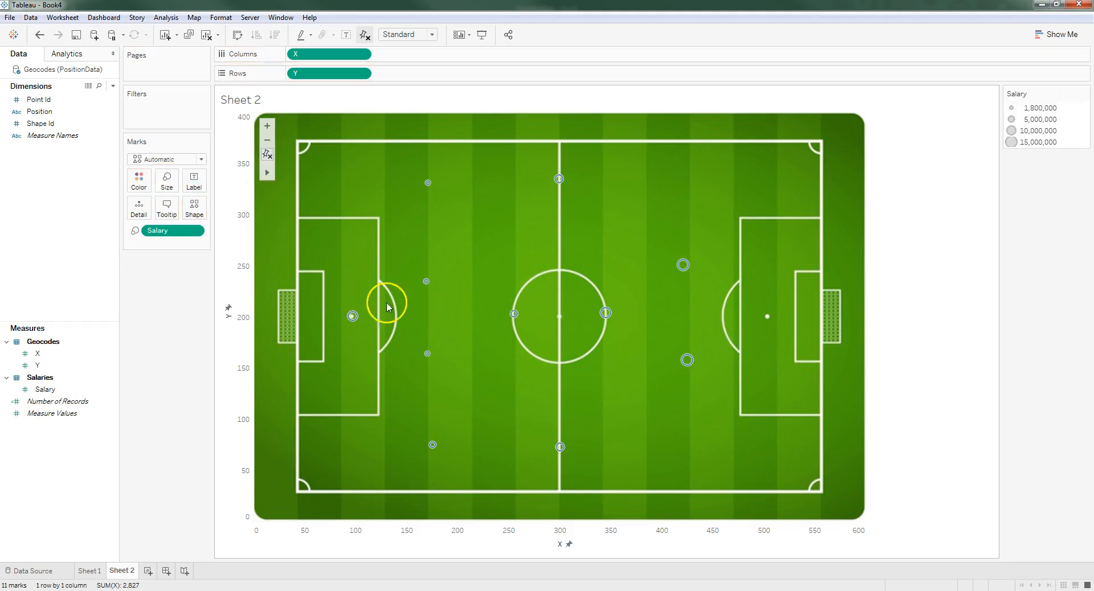
{"action": "mouse_move", "coordinate": [514, 314]}
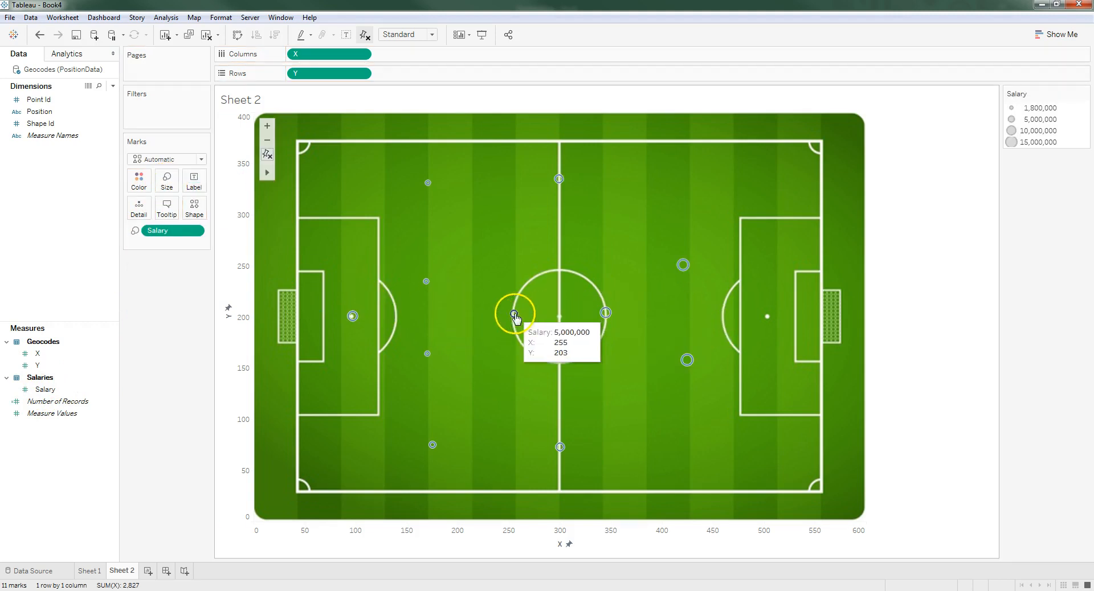
{"action": "mouse_move", "coordinate": [683, 266]}
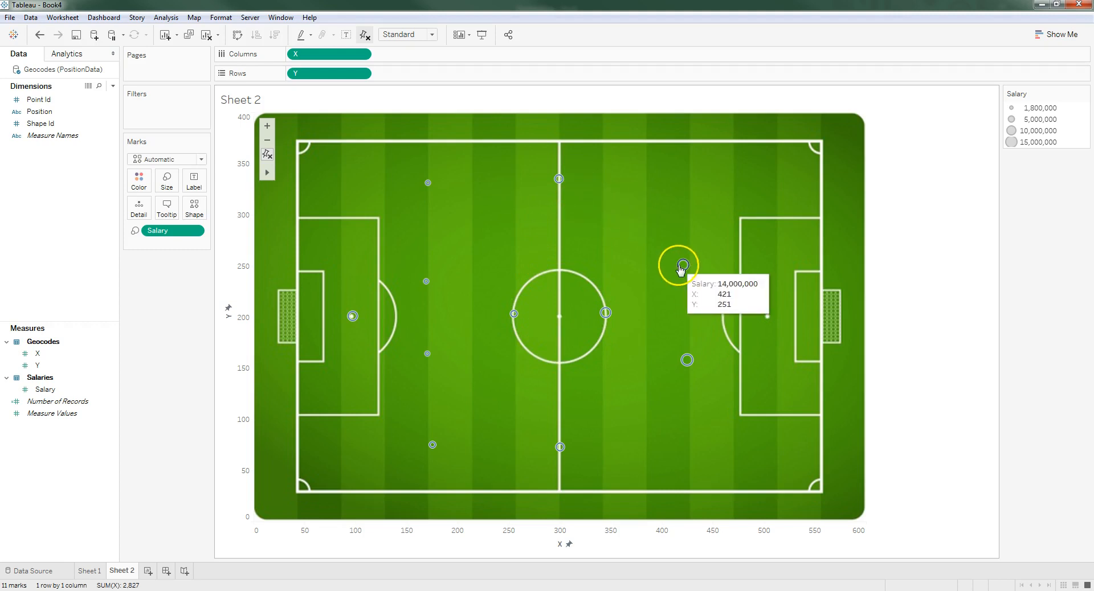
{"action": "mouse_move", "coordinate": [605, 311]}
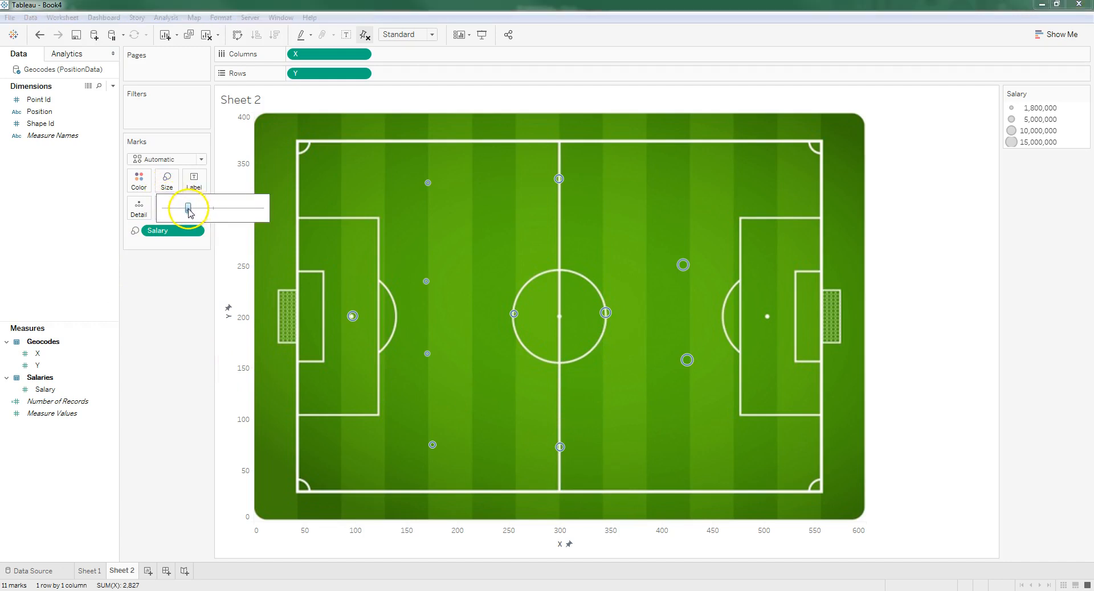
{"action": "left_click_drag", "start_coordinate": [187, 209], "coordinate": [228, 210]}
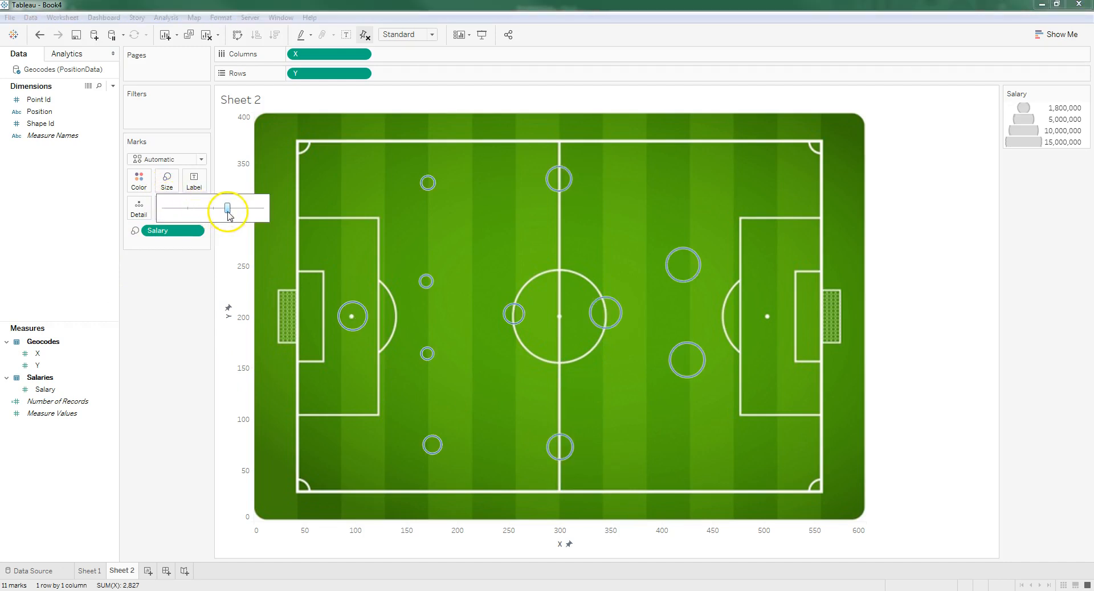
{"action": "left_click", "coordinate": [139, 179]}
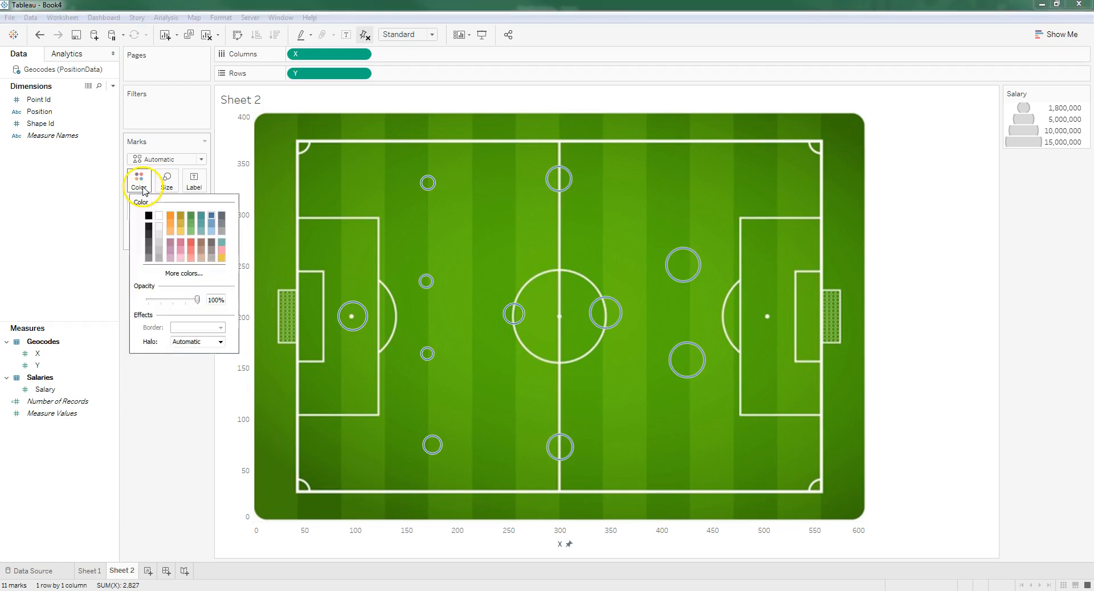
Make every position mark a solid red filled circle.
{"action": "left_click", "coordinate": [192, 244]}
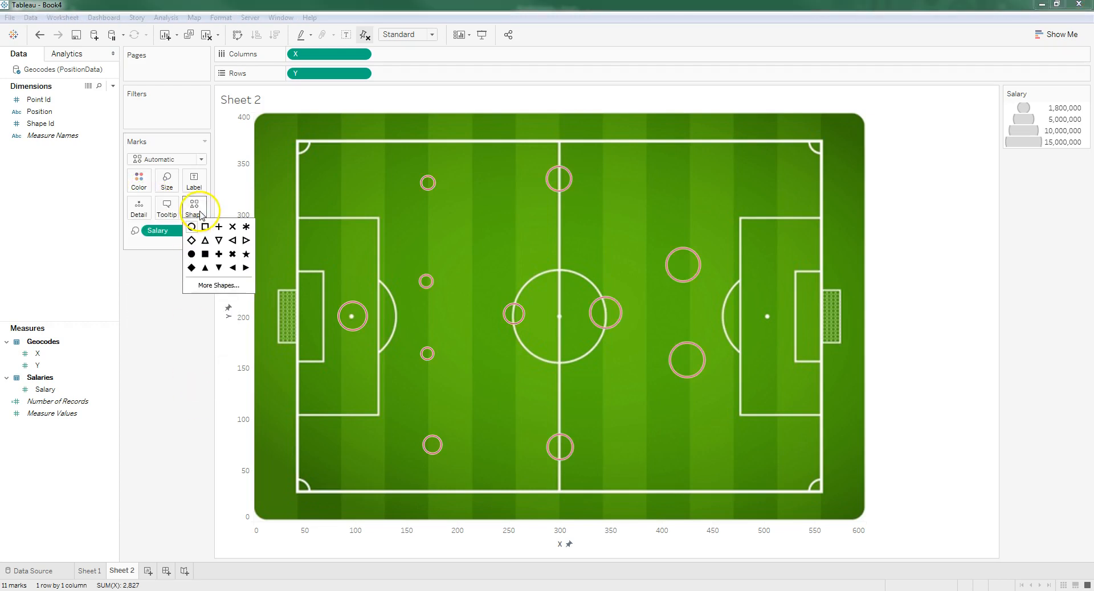
{"action": "left_click", "coordinate": [205, 253]}
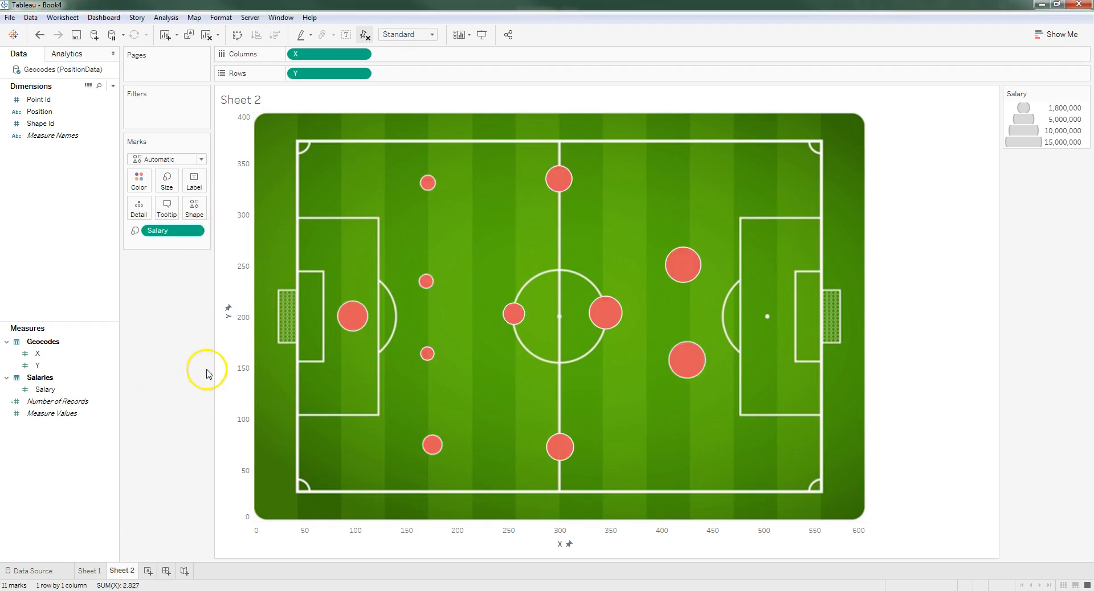
{"action": "mouse_move", "coordinate": [555, 182]}
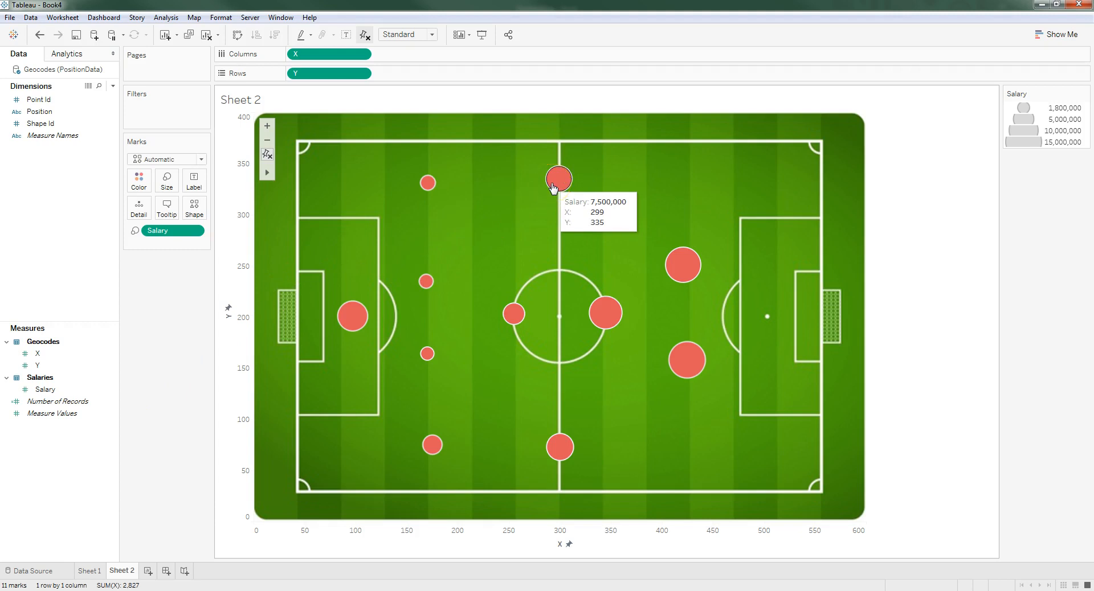
{"action": "mouse_move", "coordinate": [109, 230]}
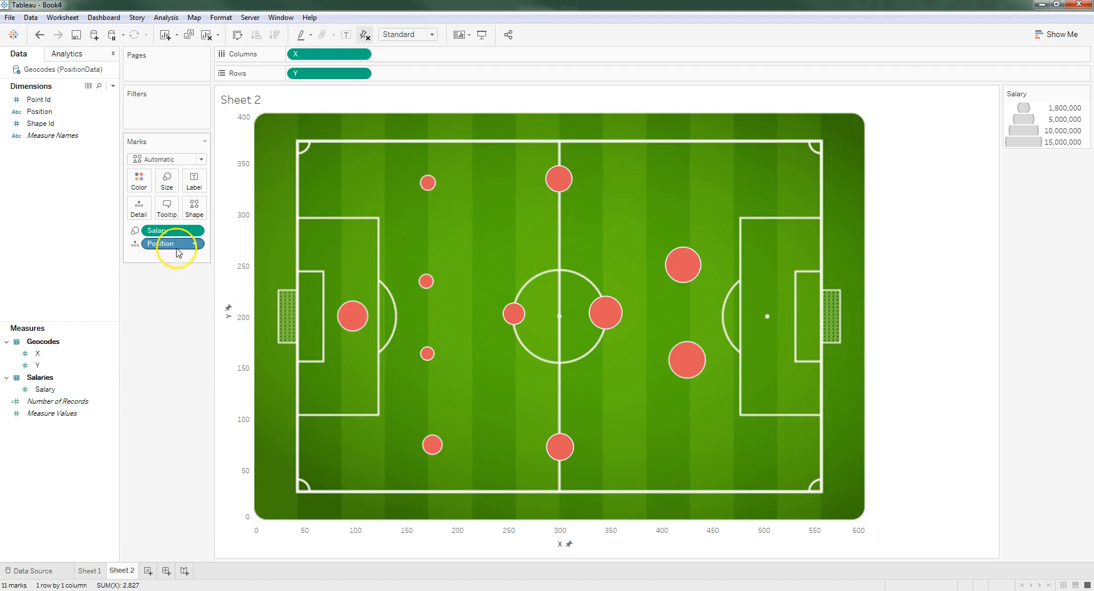
Edit the mark tooltip to show only Position and Salary.
{"action": "left_click", "coordinate": [166, 206]}
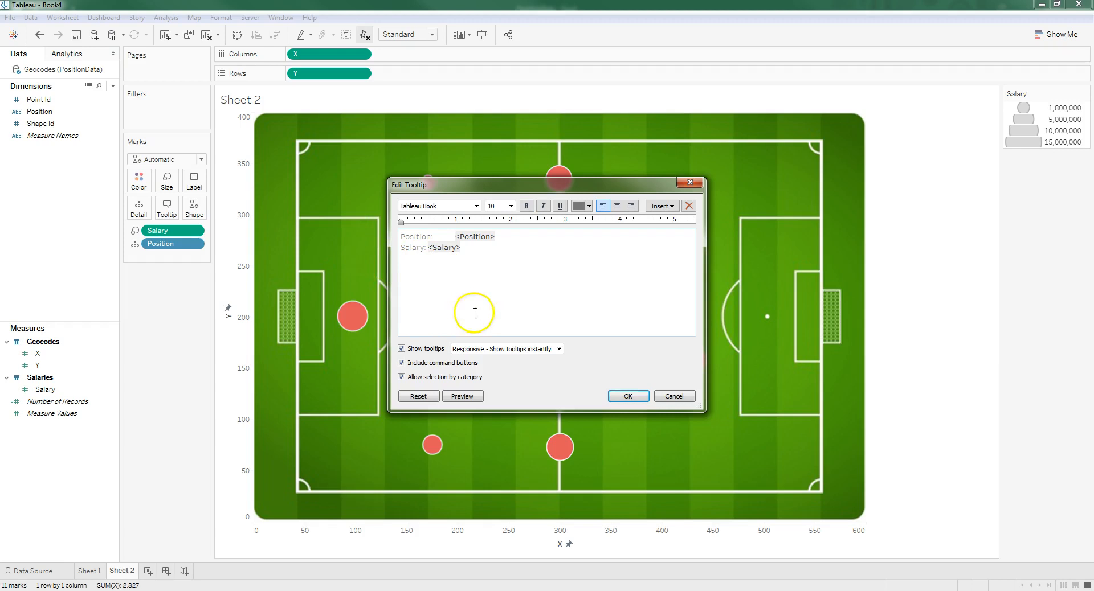
{"action": "left_click", "coordinate": [628, 396]}
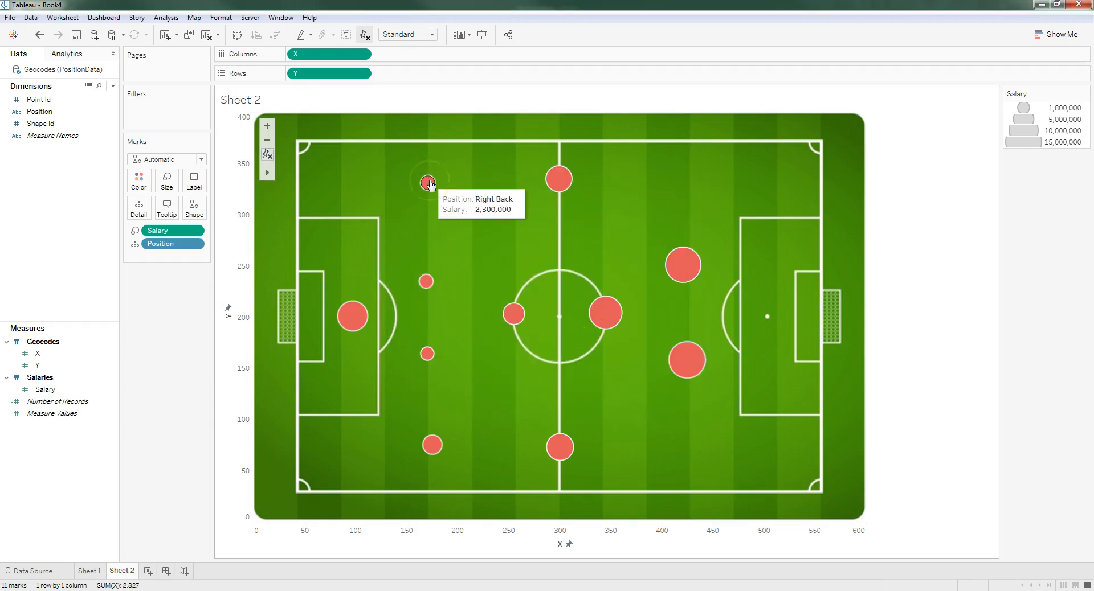
{"action": "mouse_move", "coordinate": [424, 283]}
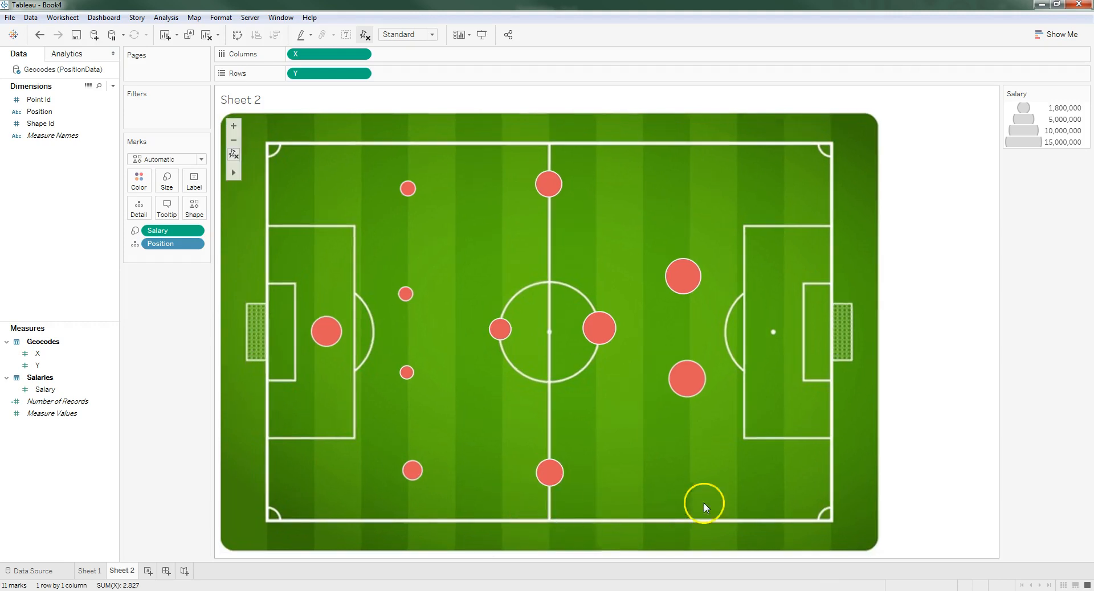
{"action": "right_click", "coordinate": [241, 99]}
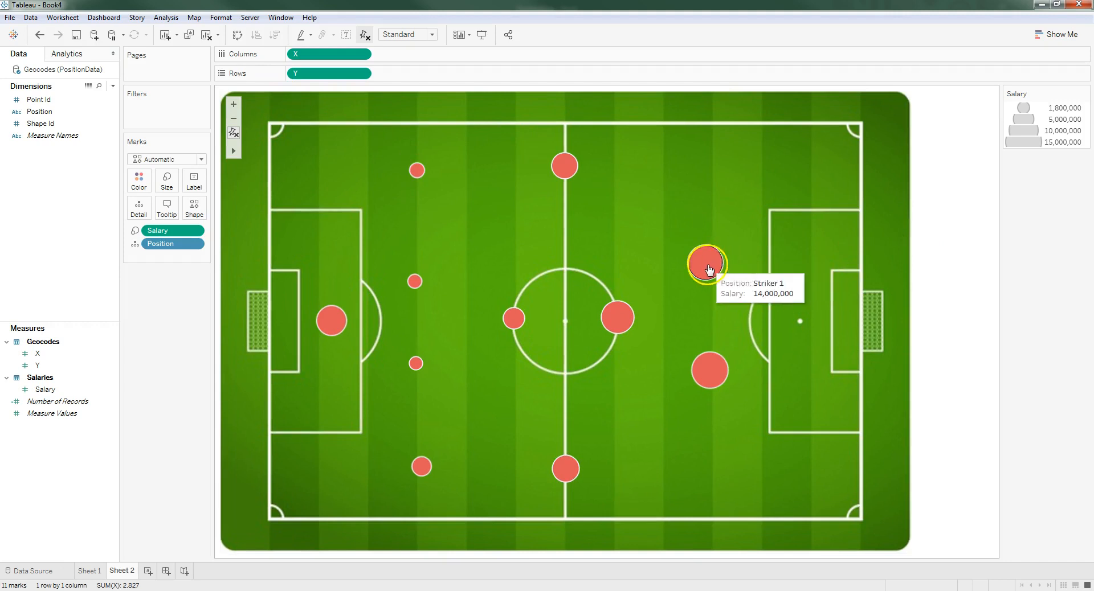
{"action": "mouse_move", "coordinate": [414, 173]}
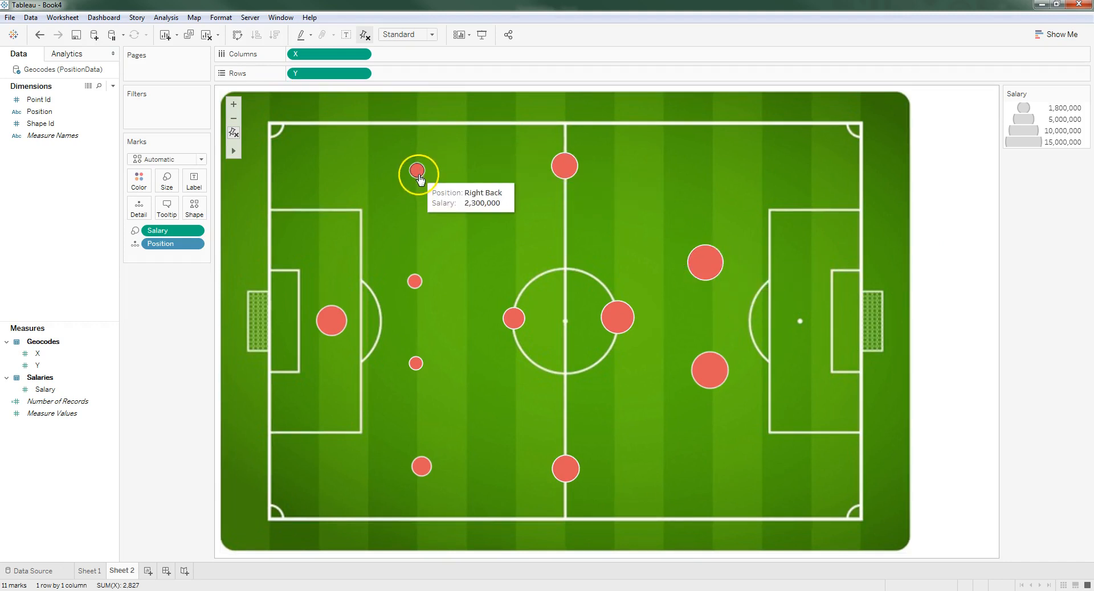
{"action": "mouse_move", "coordinate": [344, 331]}
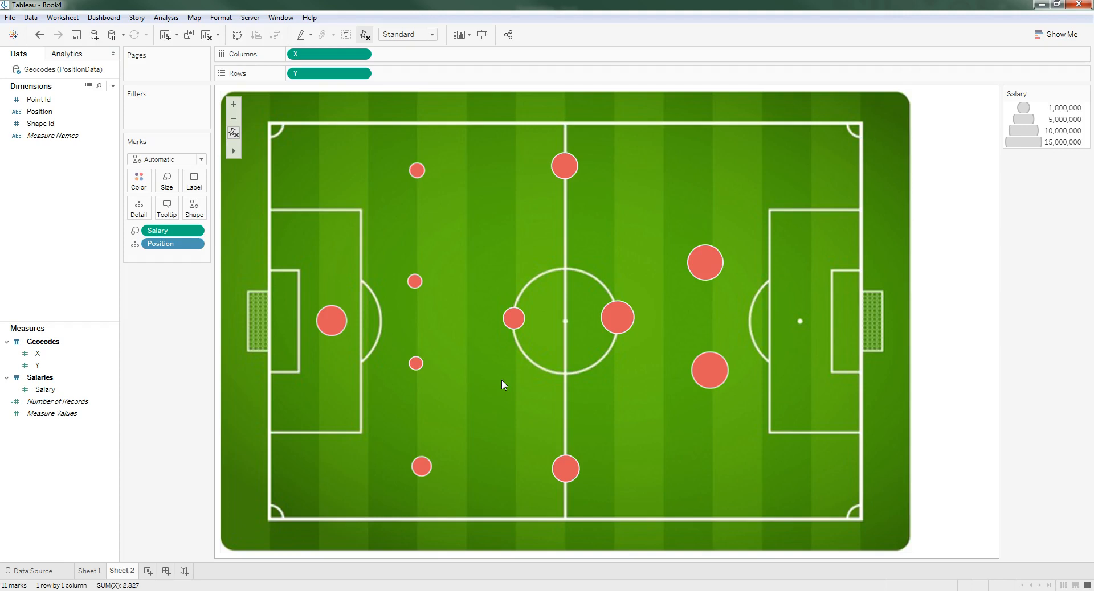
{"action": "mouse_move", "coordinate": [363, 339]}
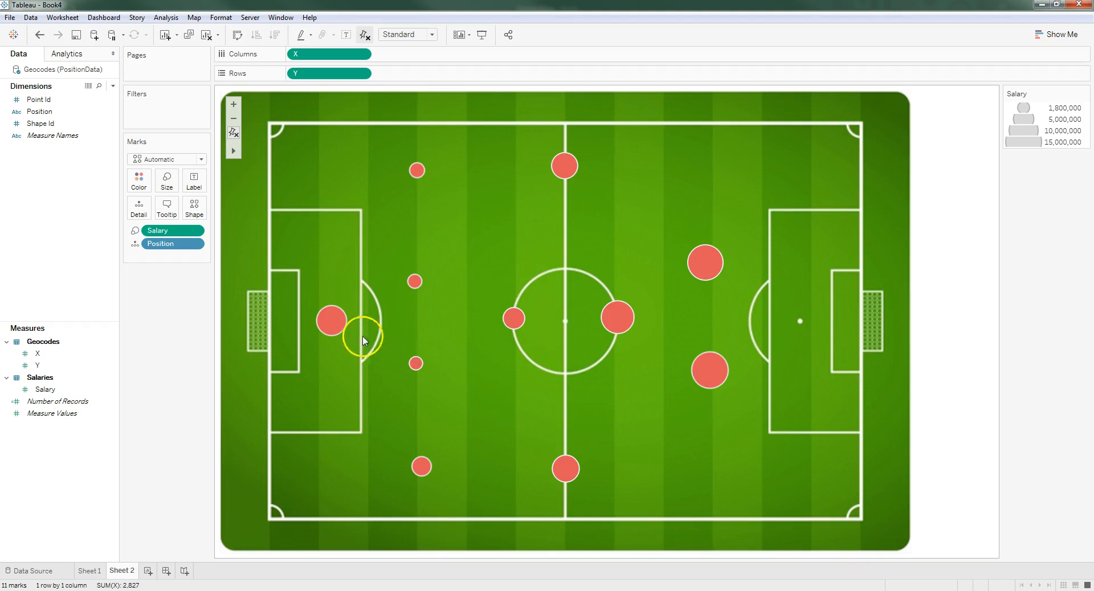
{"action": "mouse_move", "coordinate": [414, 363]}
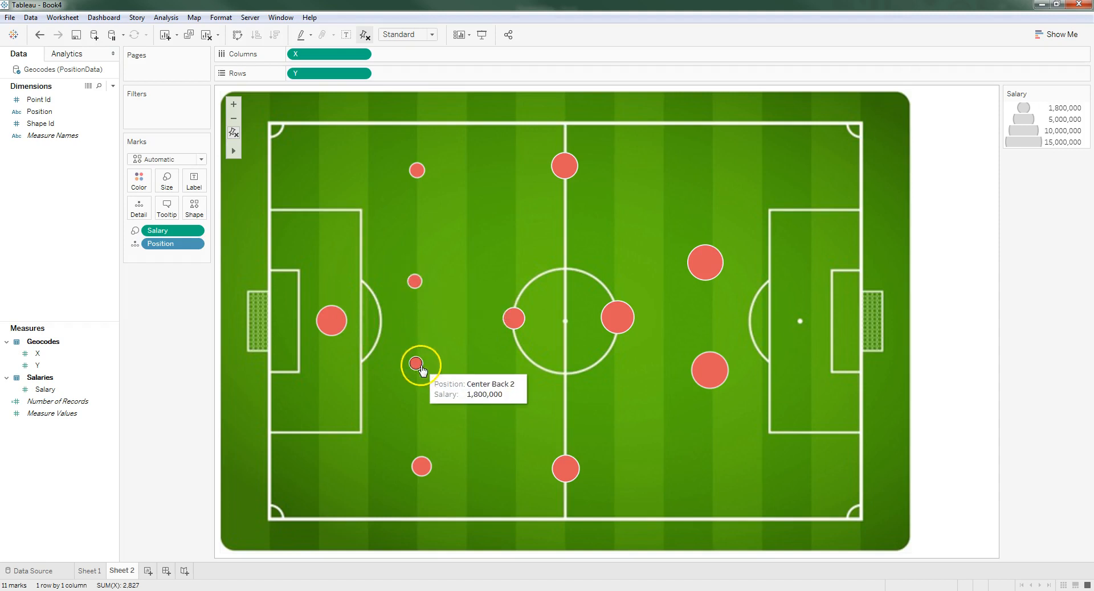
{"action": "mouse_move", "coordinate": [454, 404]}
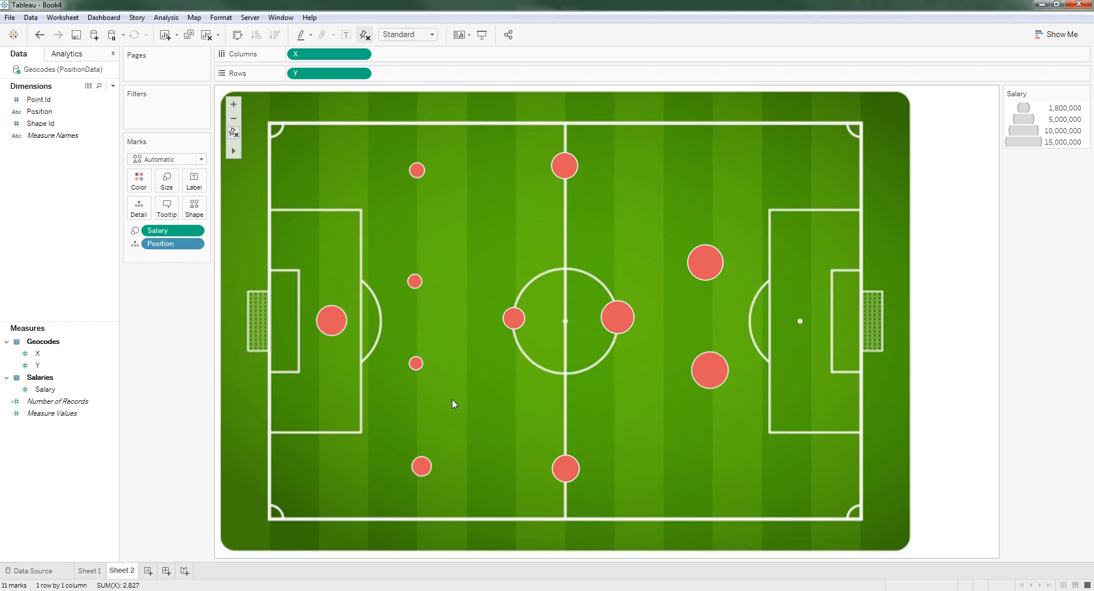
{"action": "mouse_move", "coordinate": [415, 363]}
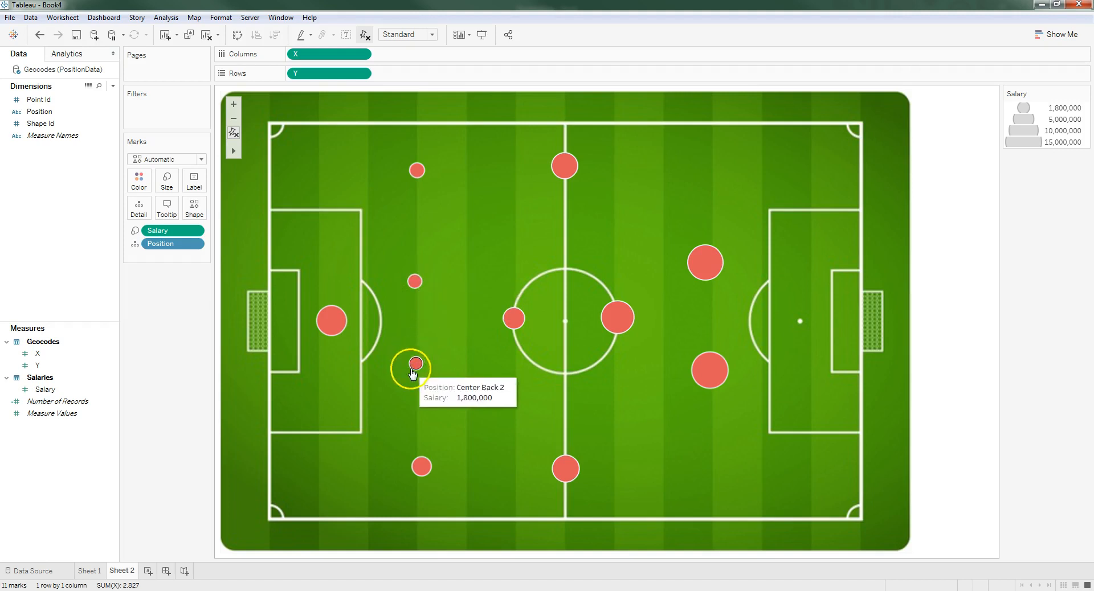
{"action": "mouse_move", "coordinate": [517, 320]}
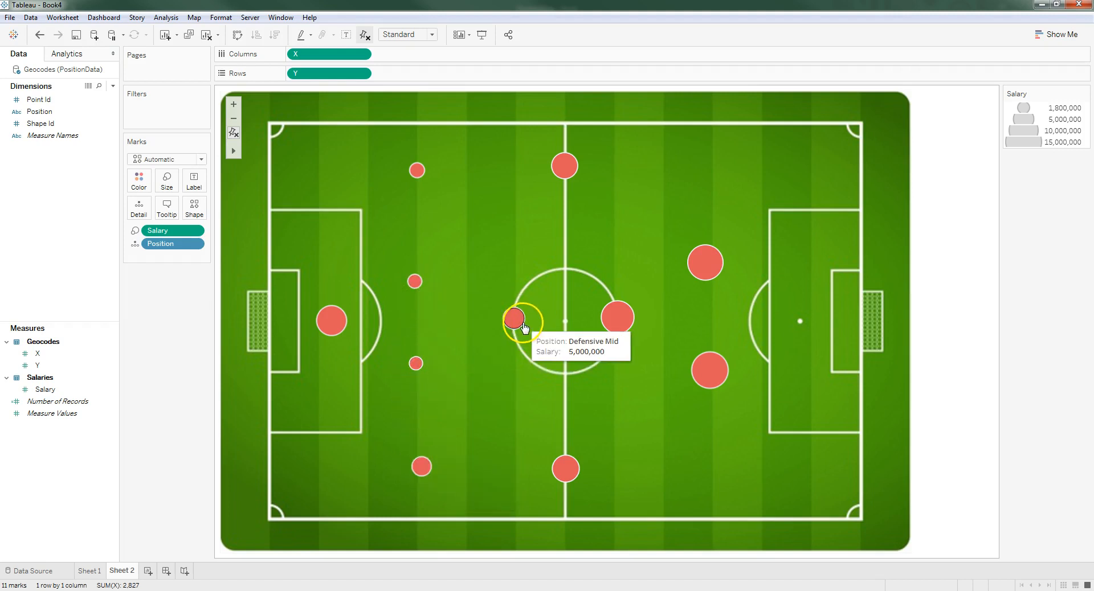